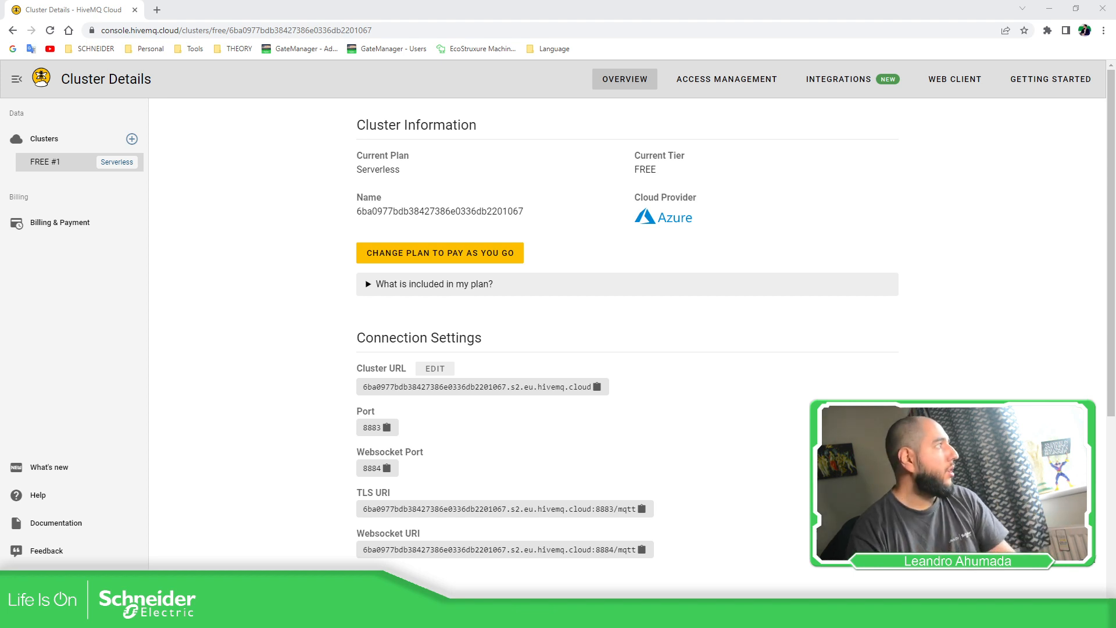
mouse_move(624, 164)
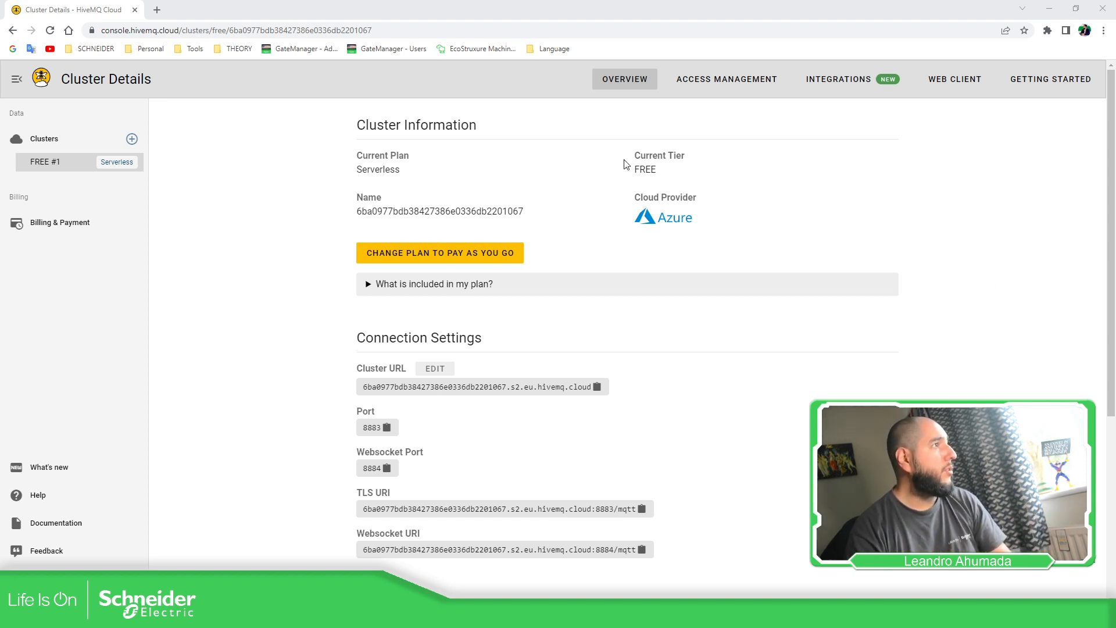
mouse_move(522, 262)
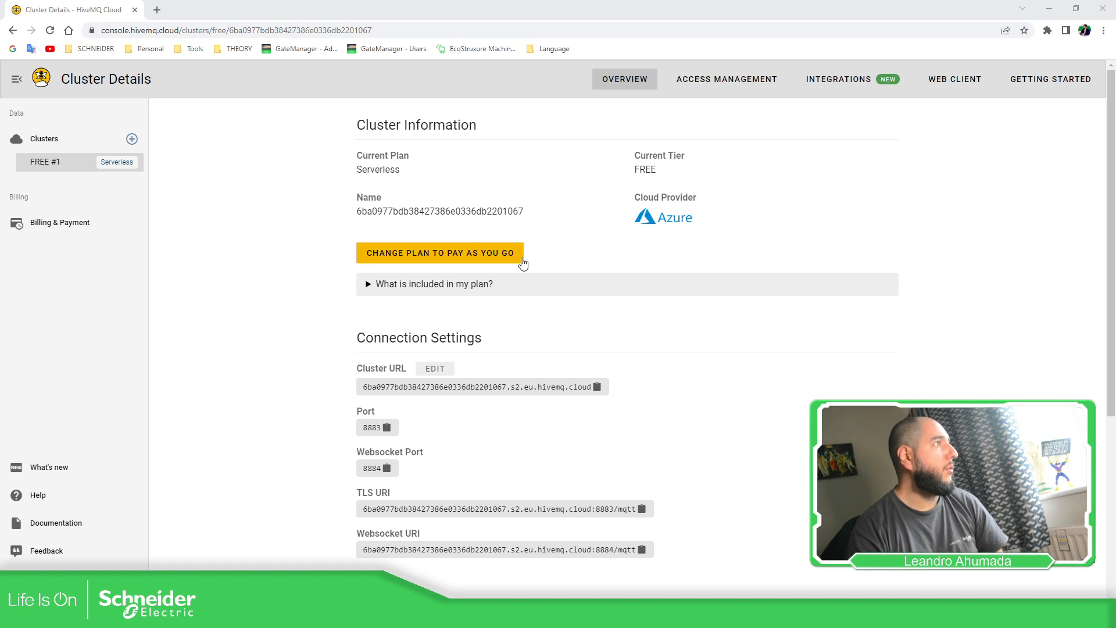
mouse_move(730, 283)
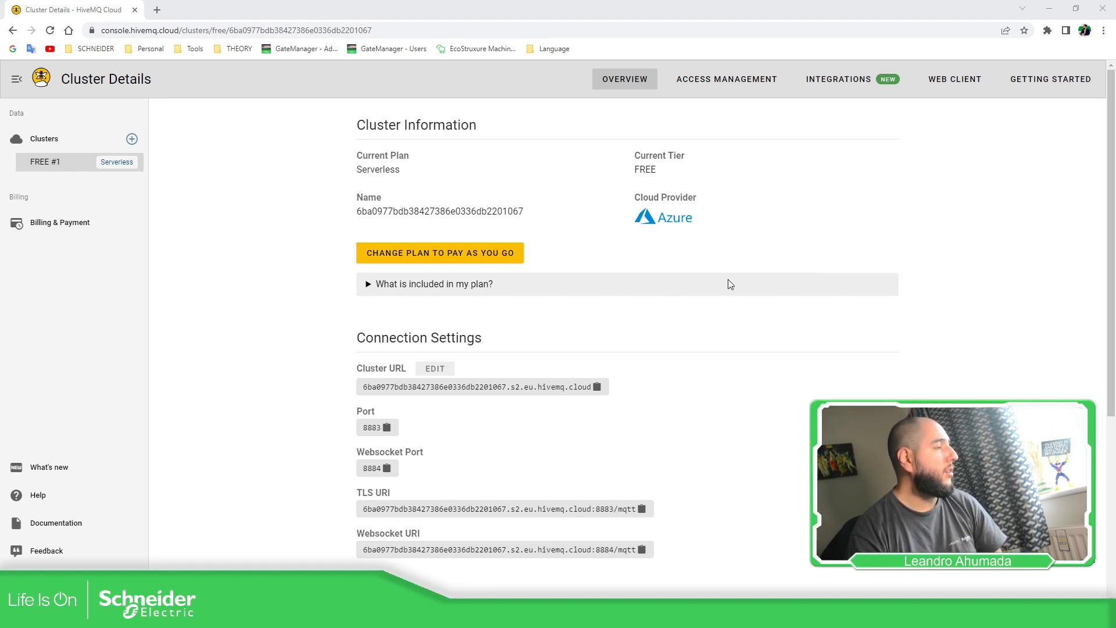
mouse_move(369, 384)
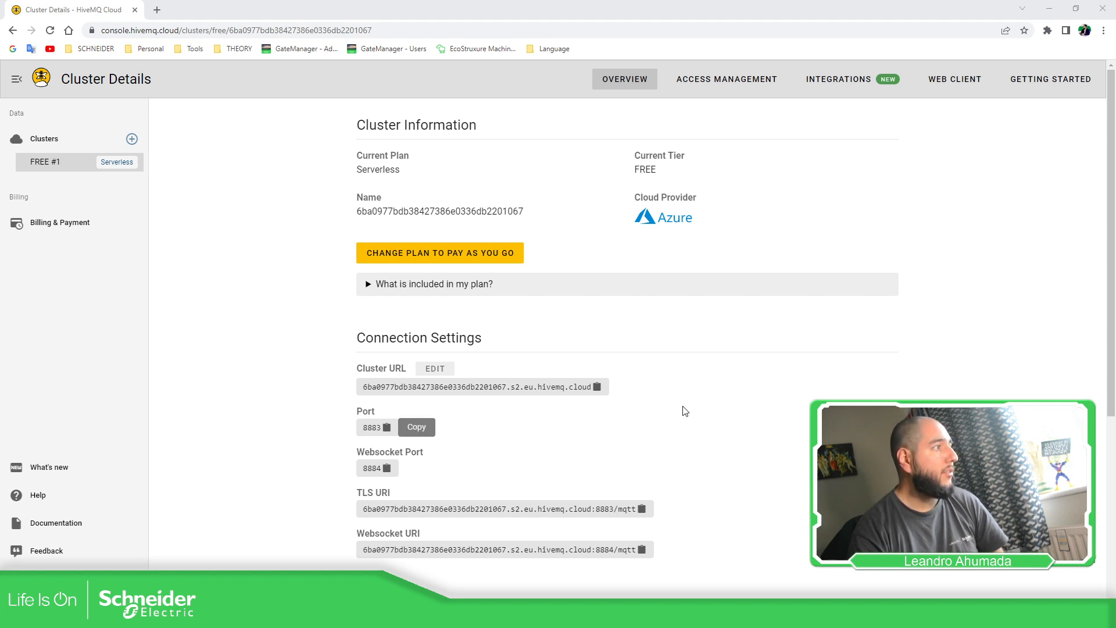
mouse_move(834, 207)
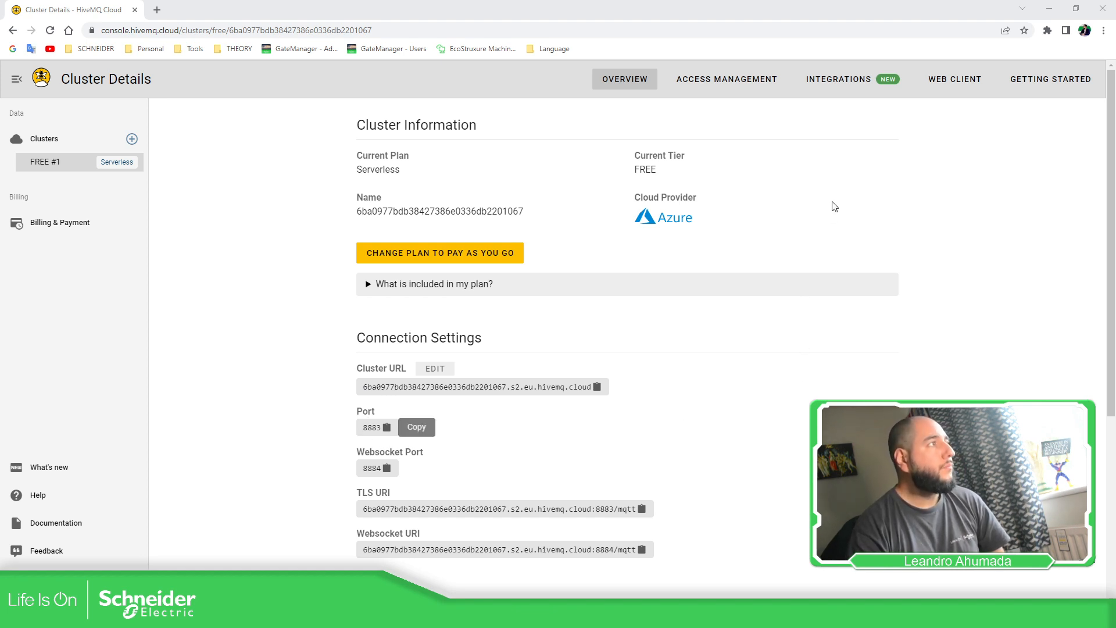
mouse_move(468, 464)
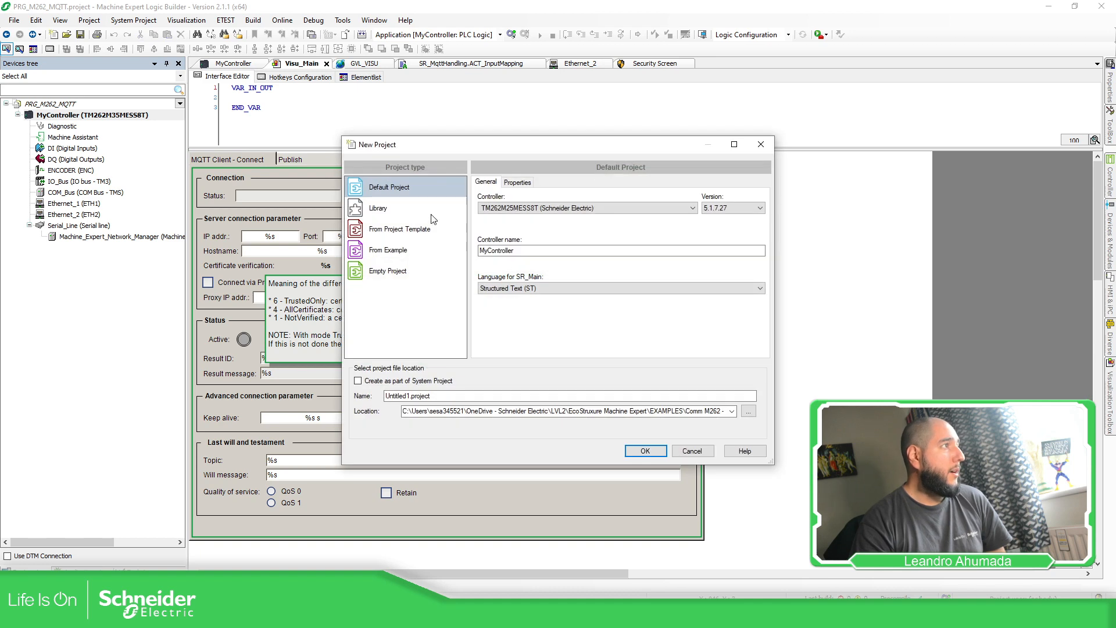
Select the MQTT Handling Example in New Project's From Example view, then cancel without creating a project.
left_click(388, 249)
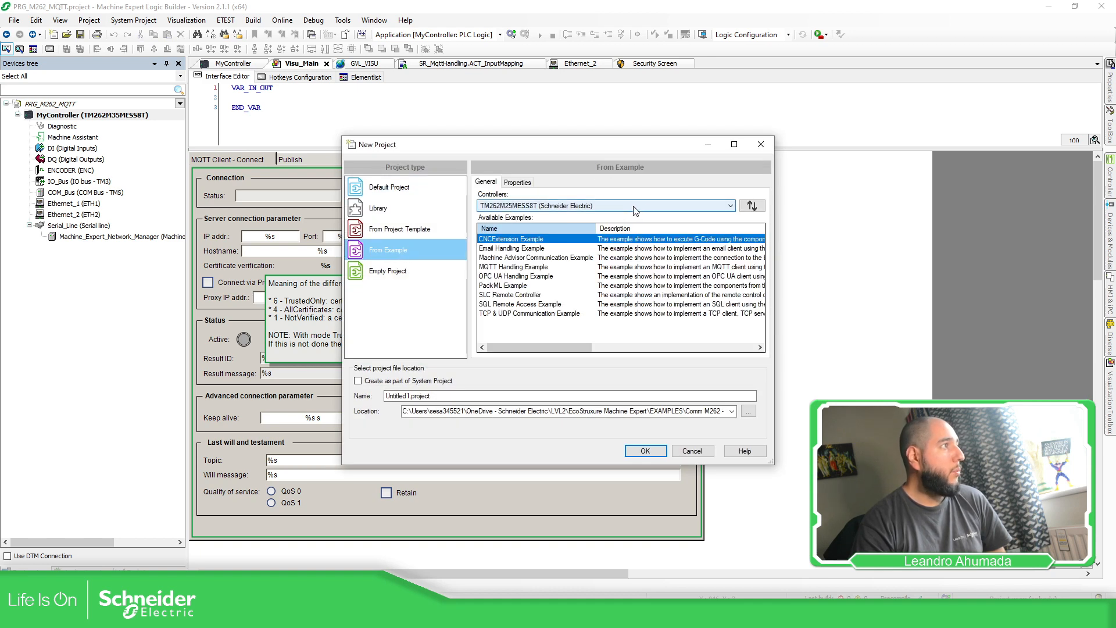
left_click(752, 206)
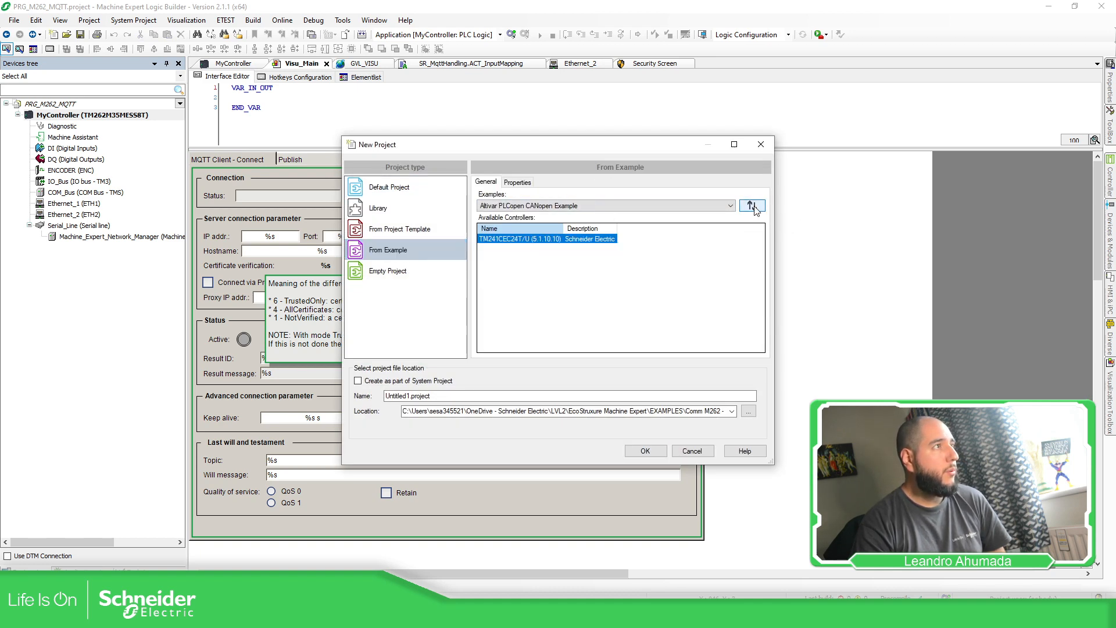
left_click(729, 205)
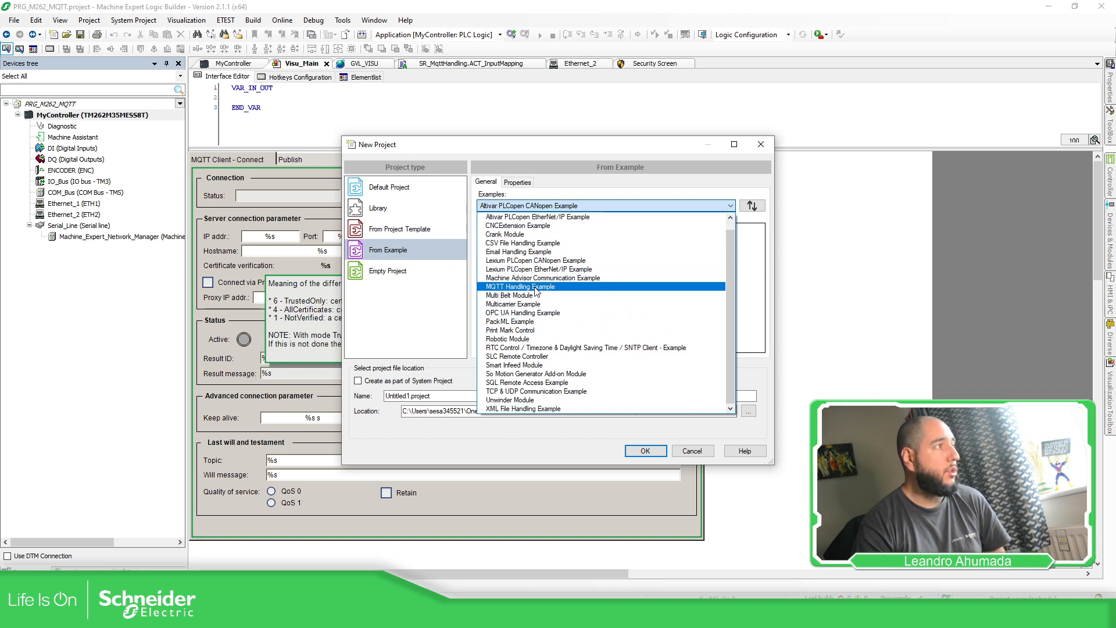
left_click(520, 286)
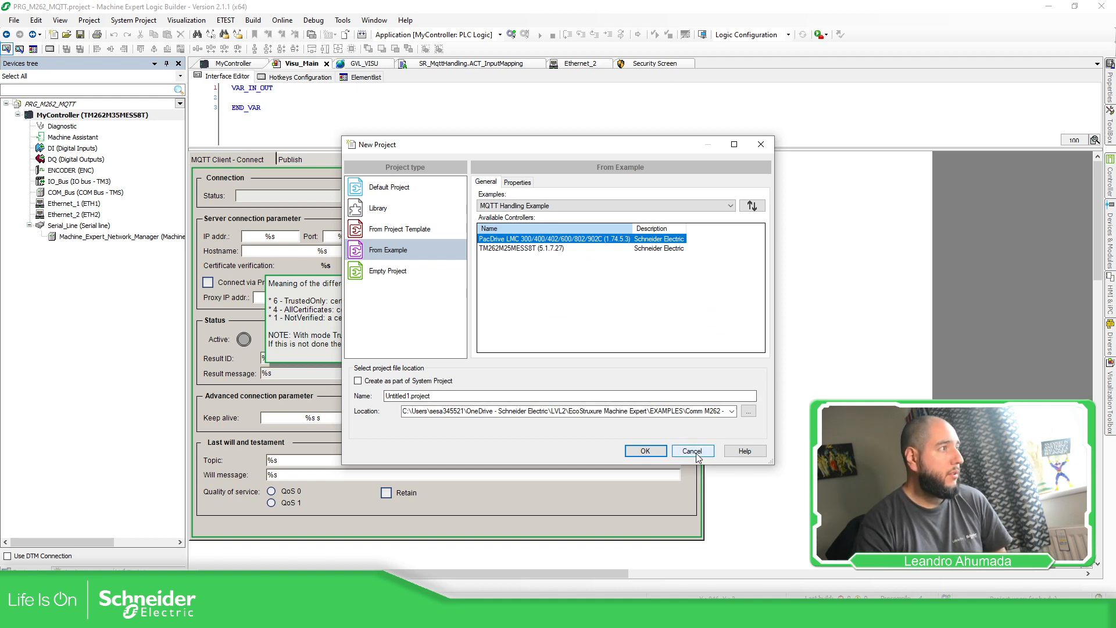
left_click(690, 451)
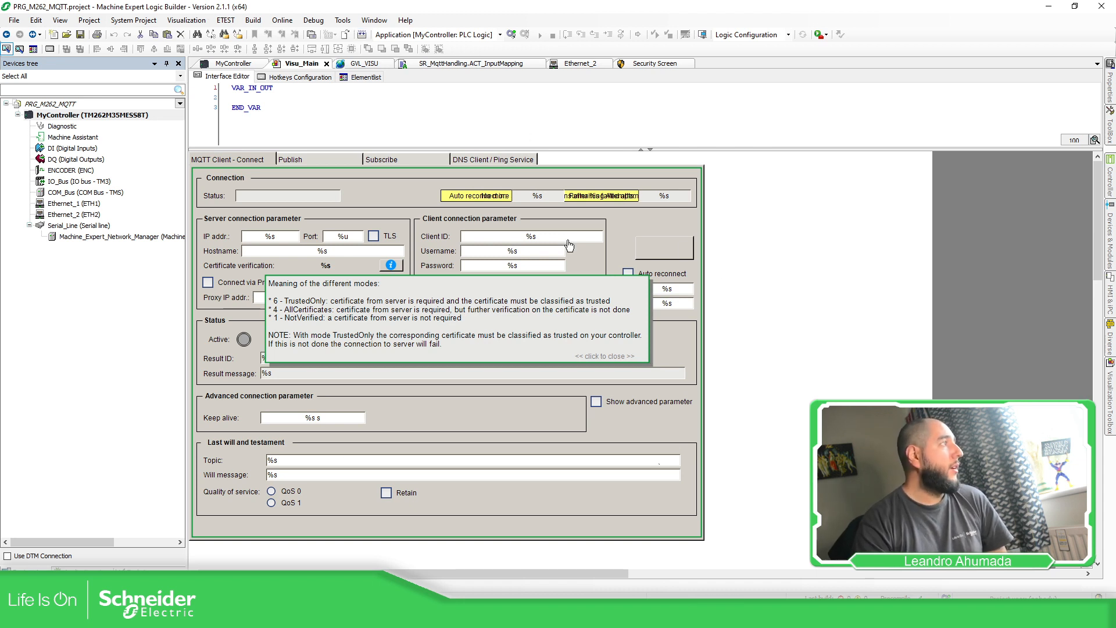
mouse_move(358, 173)
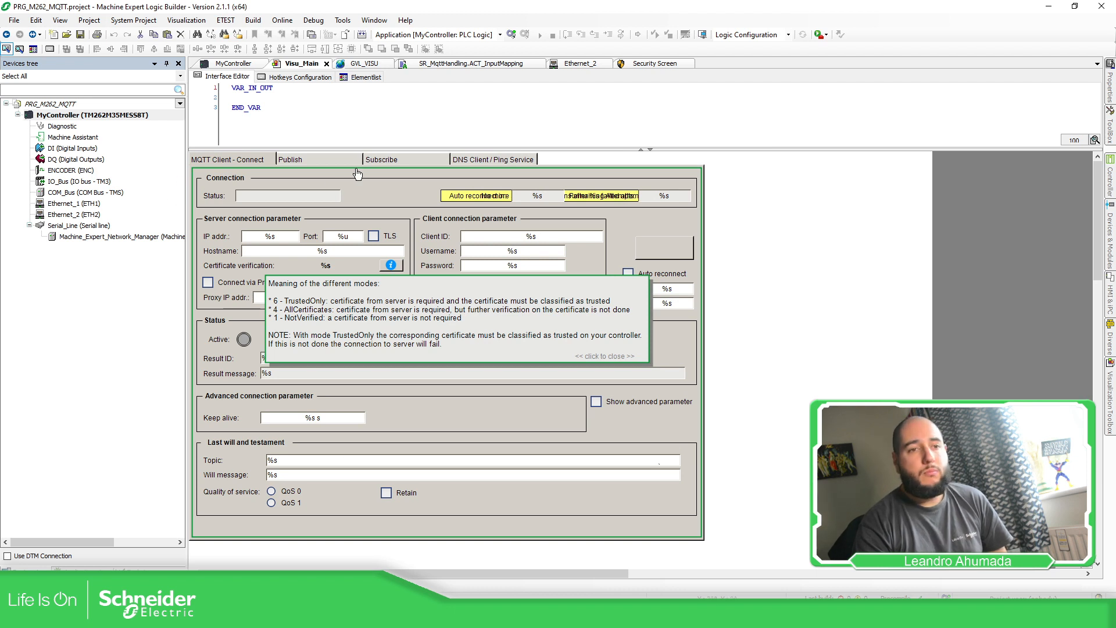
mouse_move(101, 171)
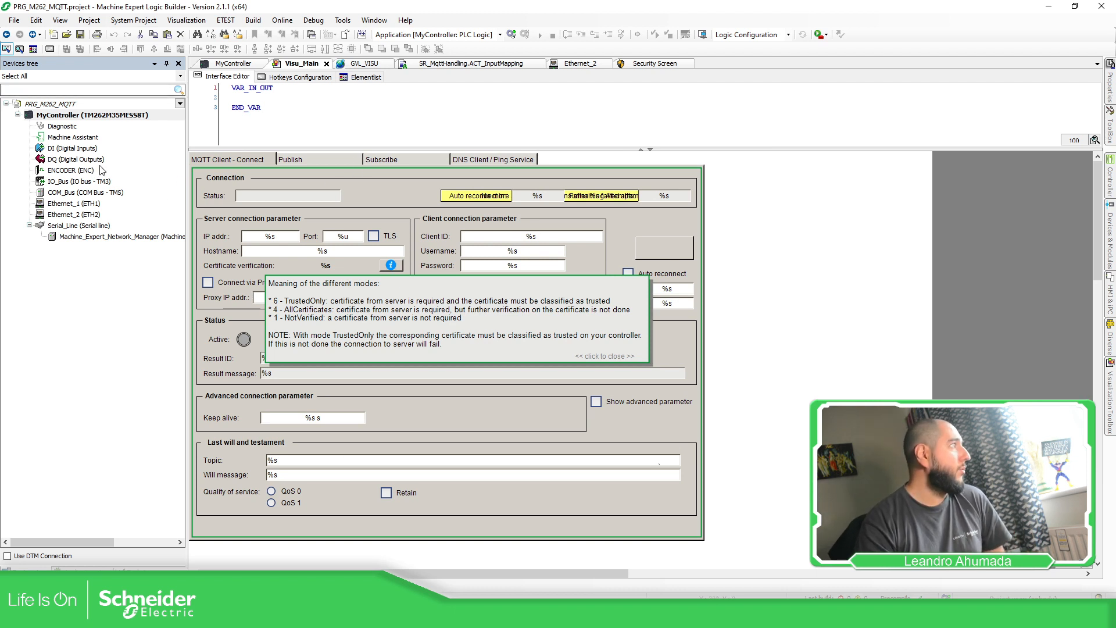
Review Ethernet_2's address 192.168.1.62 and connect to the TM2x2-35 controller in Communication Settings.
left_click(577, 63)
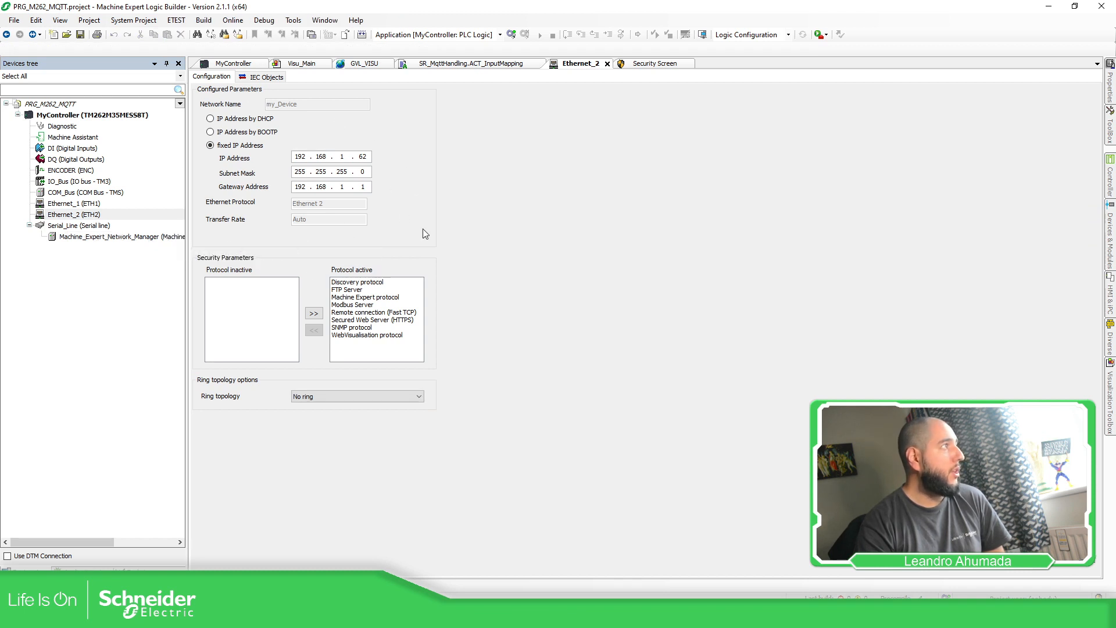
mouse_move(478, 207)
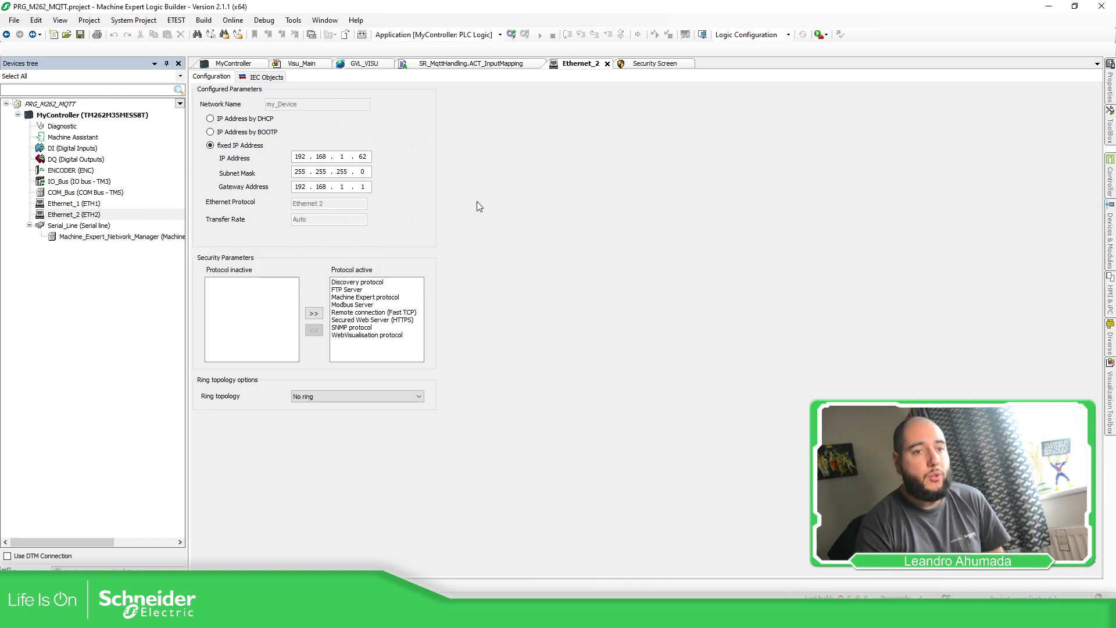
mouse_move(481, 195)
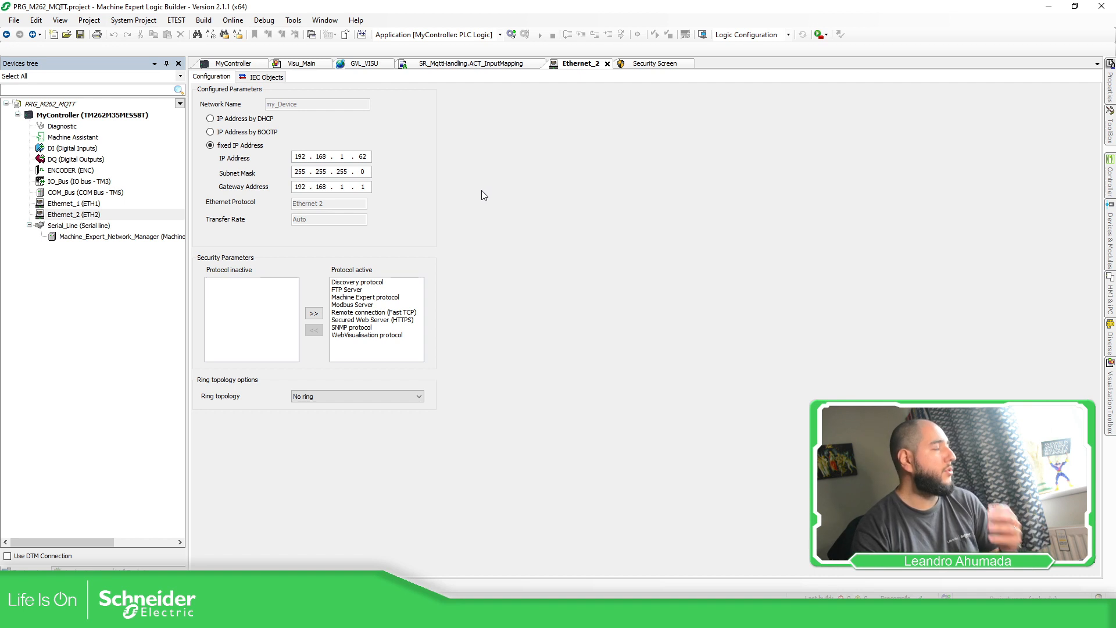
mouse_move(362, 62)
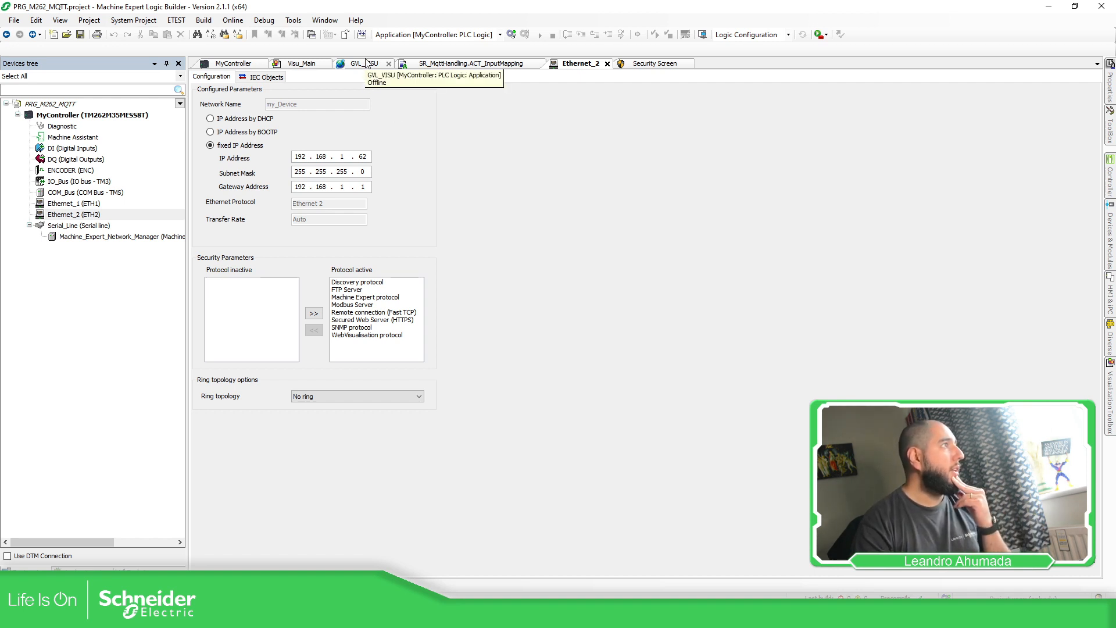
left_click(232, 63)
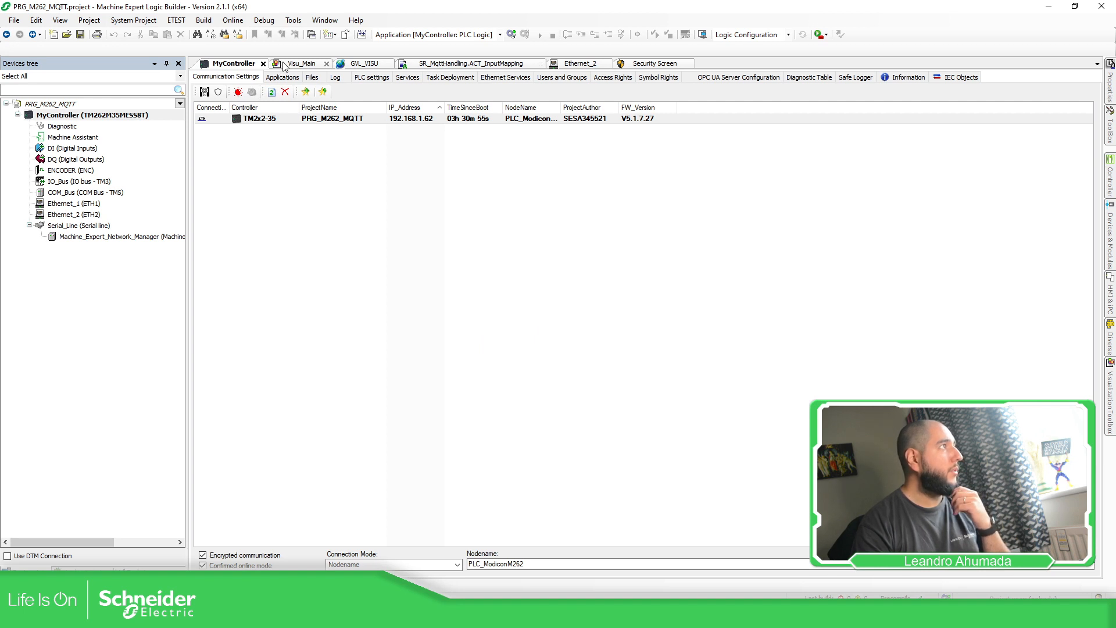
left_click(302, 63)
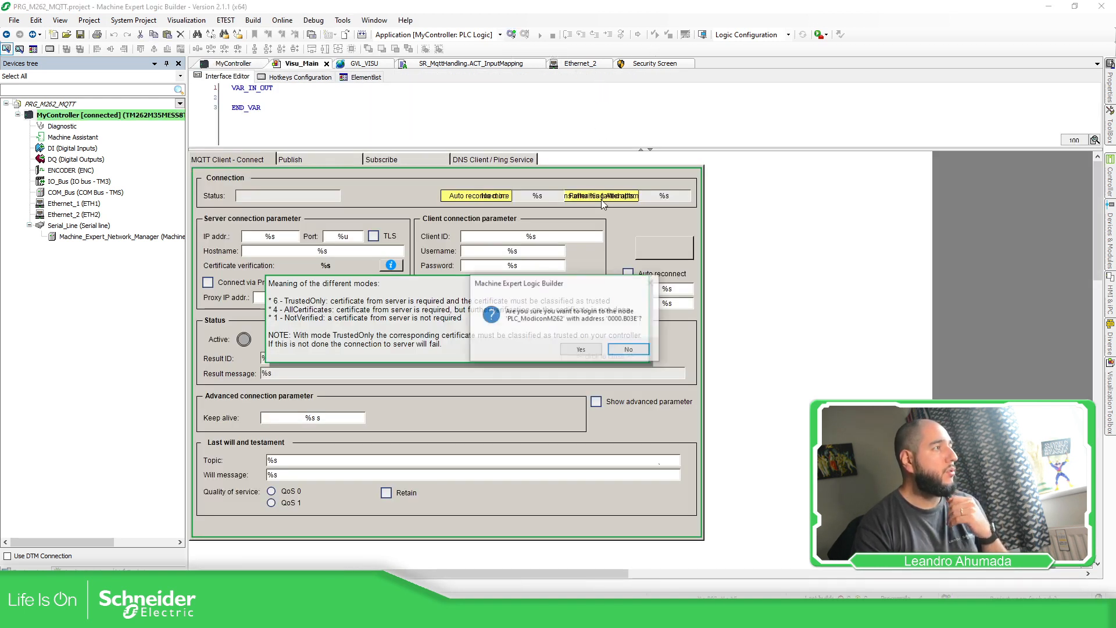
Log in to the M262 application with an online change.
left_click(626, 349)
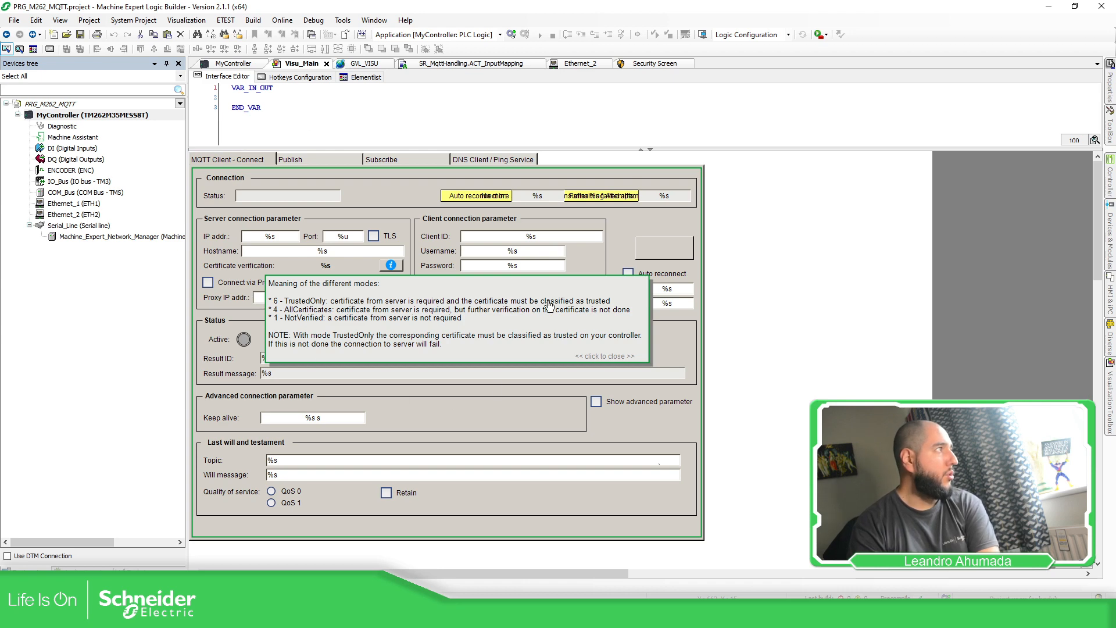
mouse_move(750, 264)
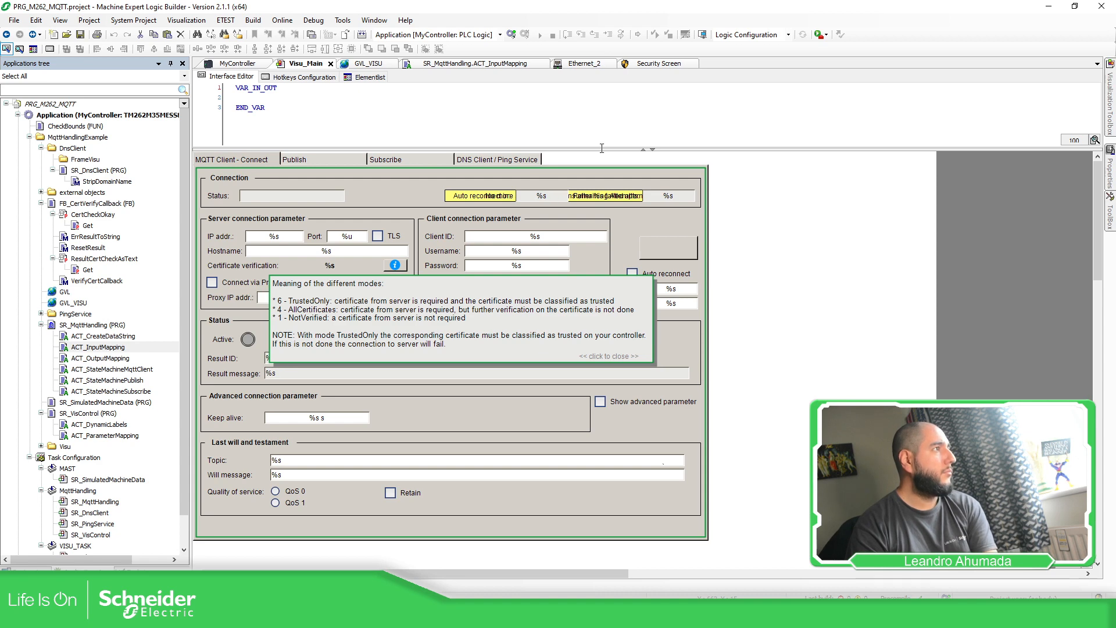
mouse_move(592, 150)
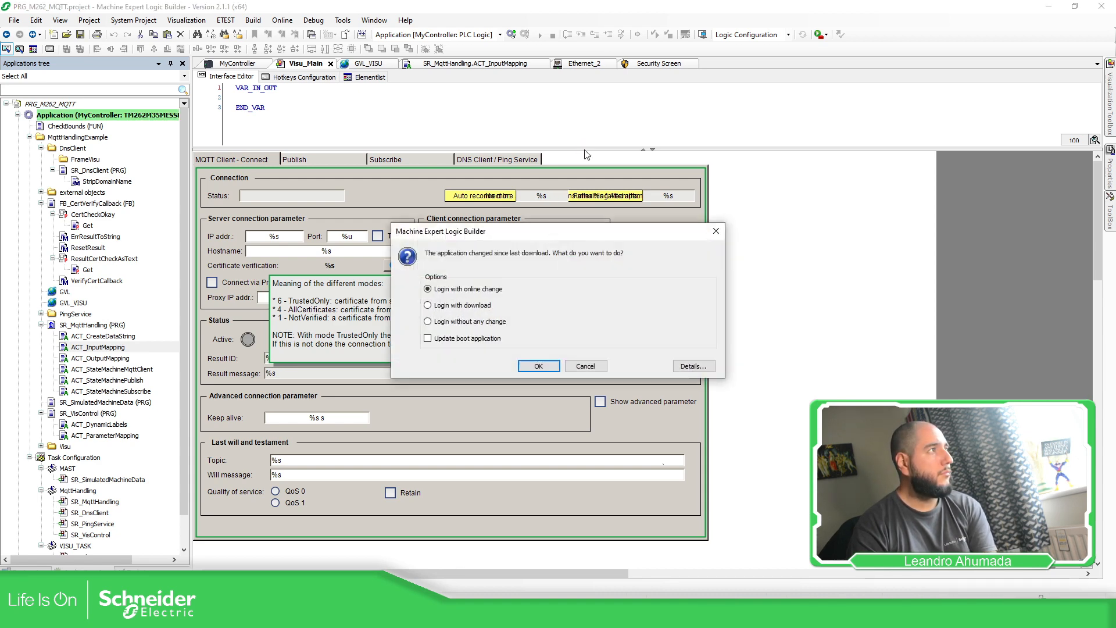
left_click(538, 365)
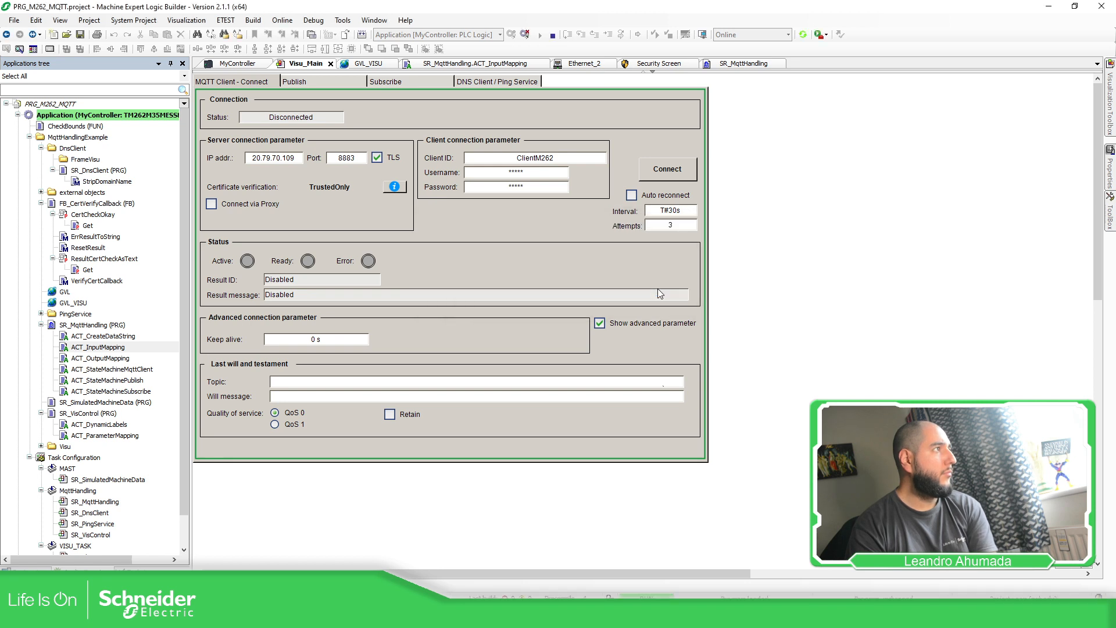
mouse_move(848, 210)
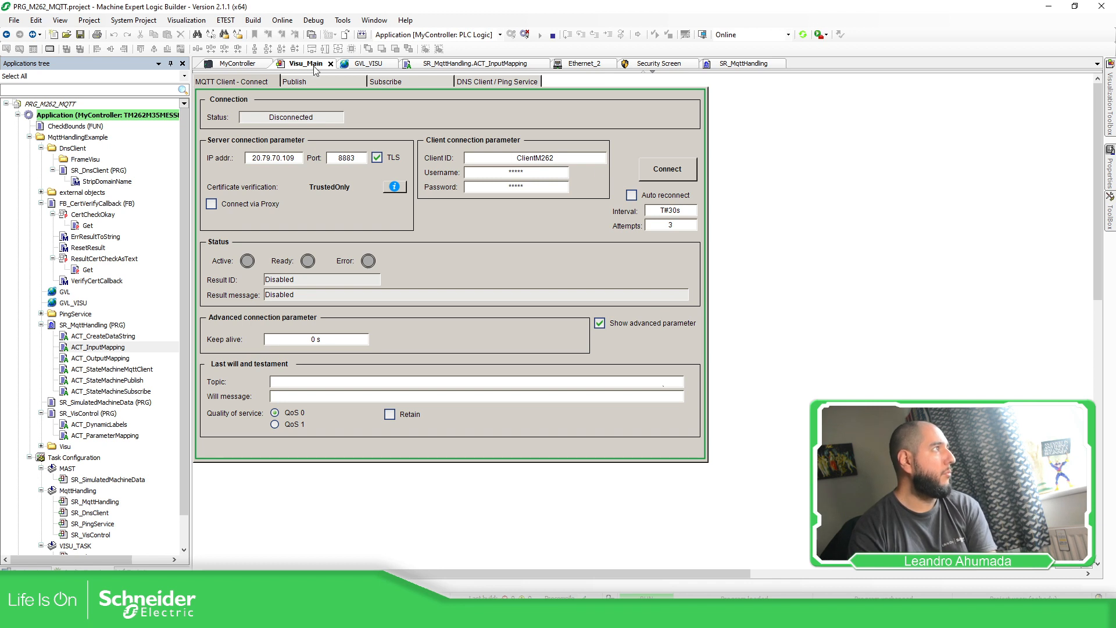
mouse_move(421, 274)
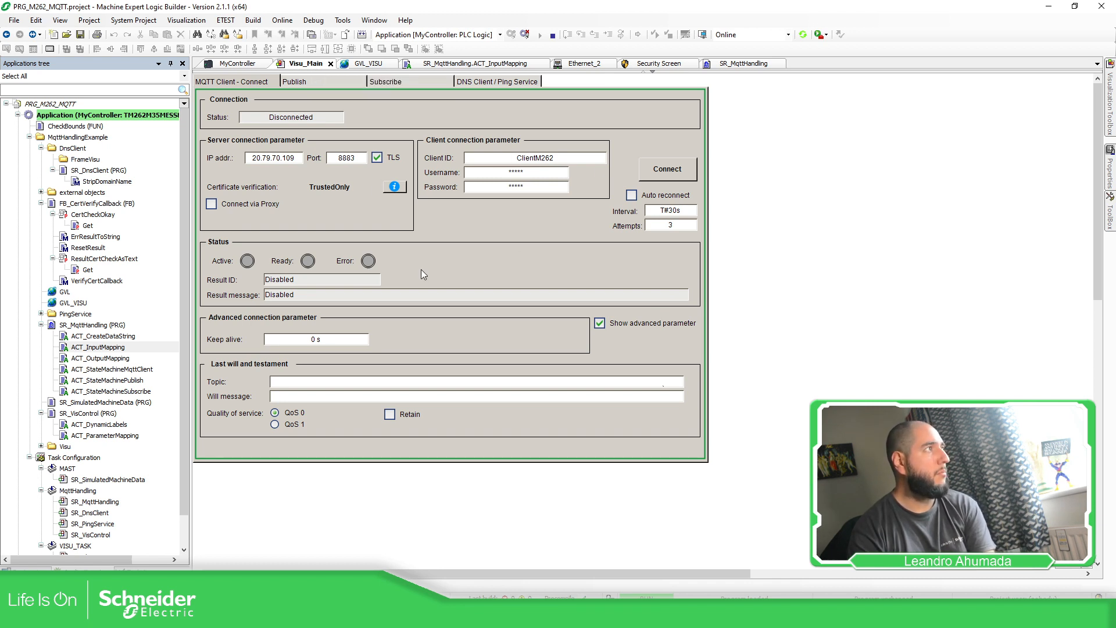
mouse_move(343, 286)
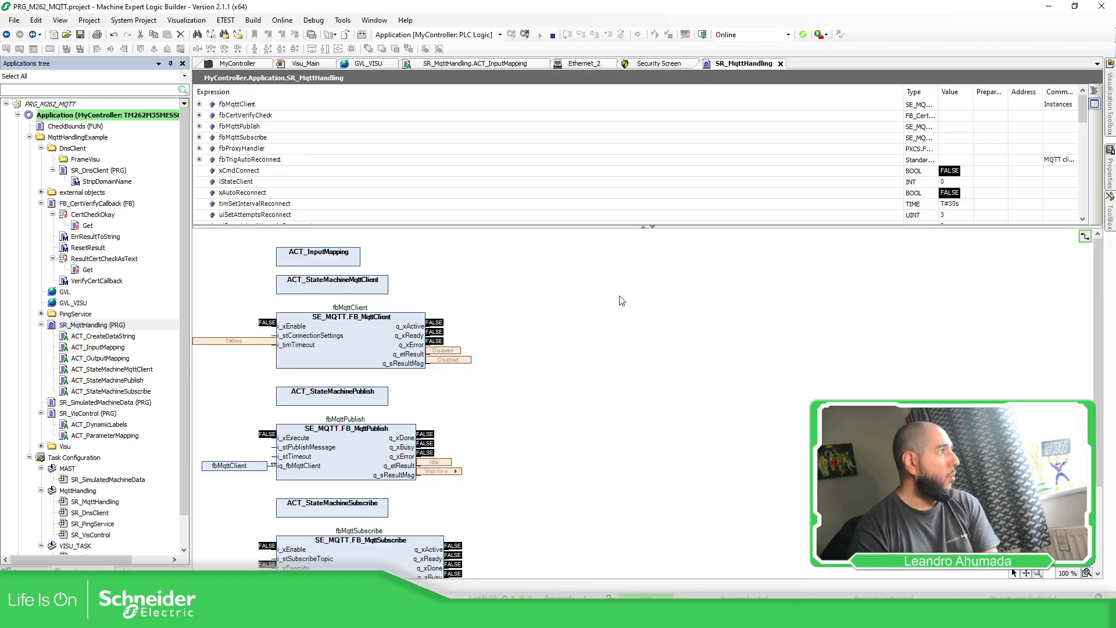
Check the controller's security screen for certificates (none found) and close the SR_MqttHandling editor.
left_click(351, 316)
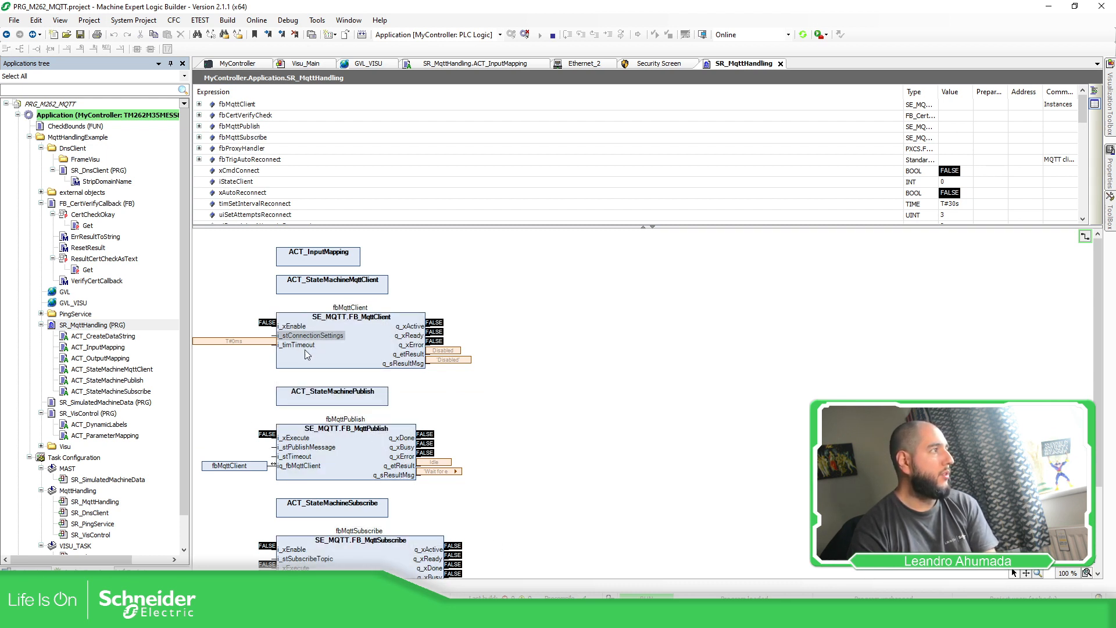
mouse_move(299, 344)
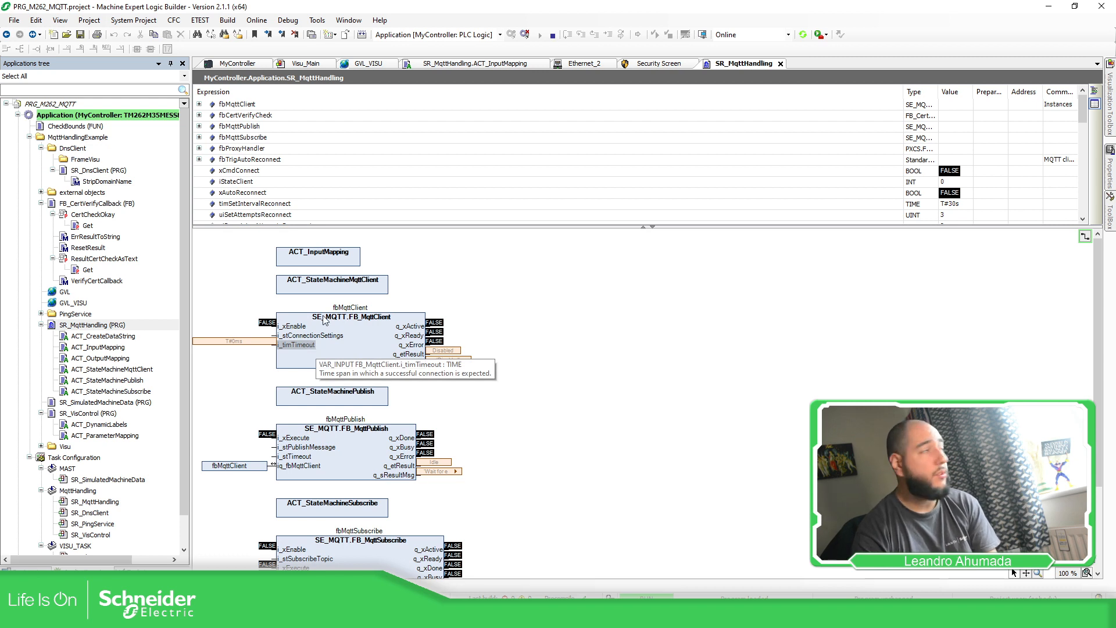
mouse_move(658, 62)
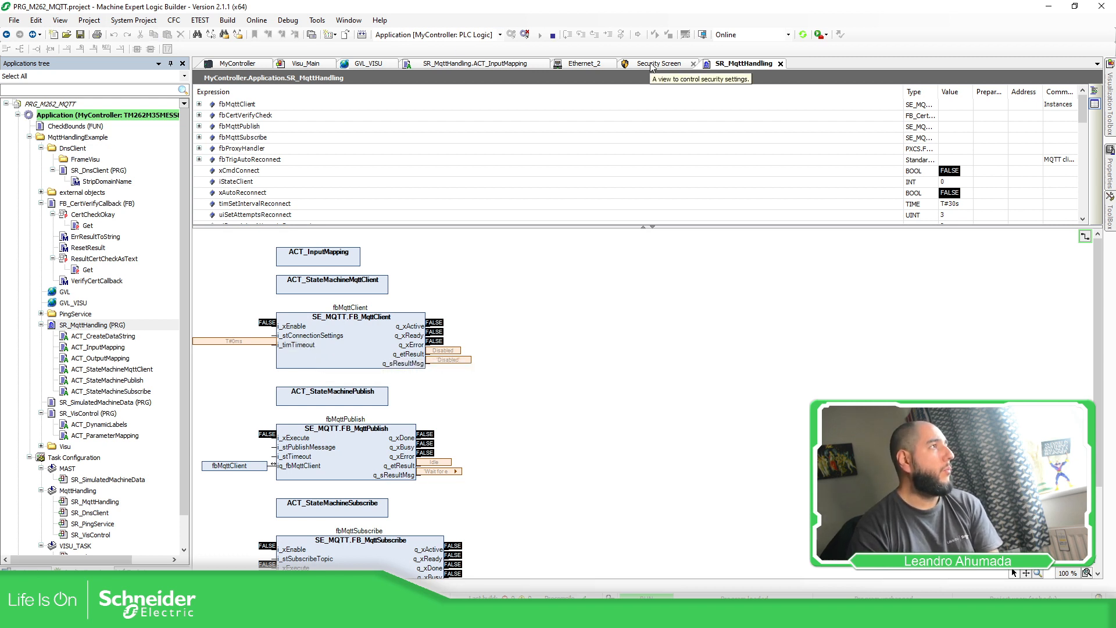
left_click(658, 62)
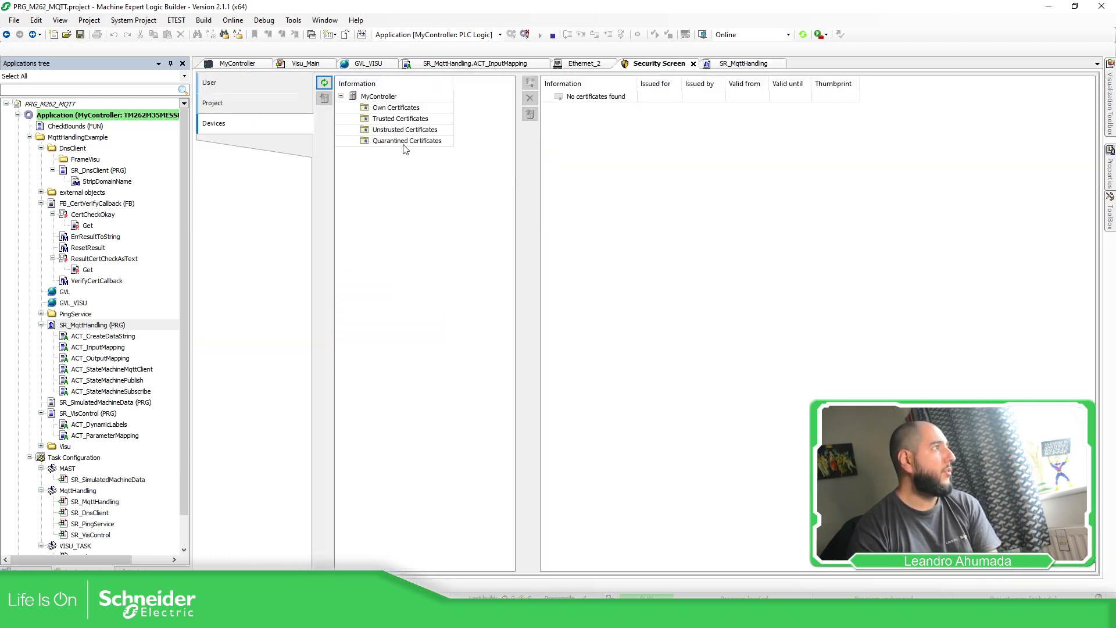
left_click(401, 119)
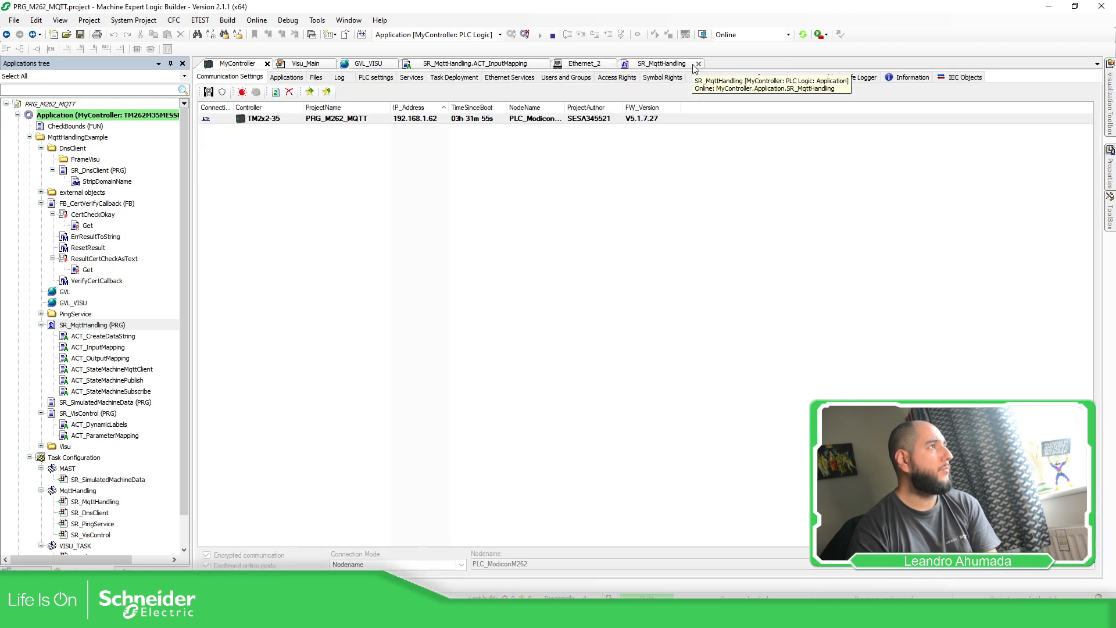
left_click(699, 63)
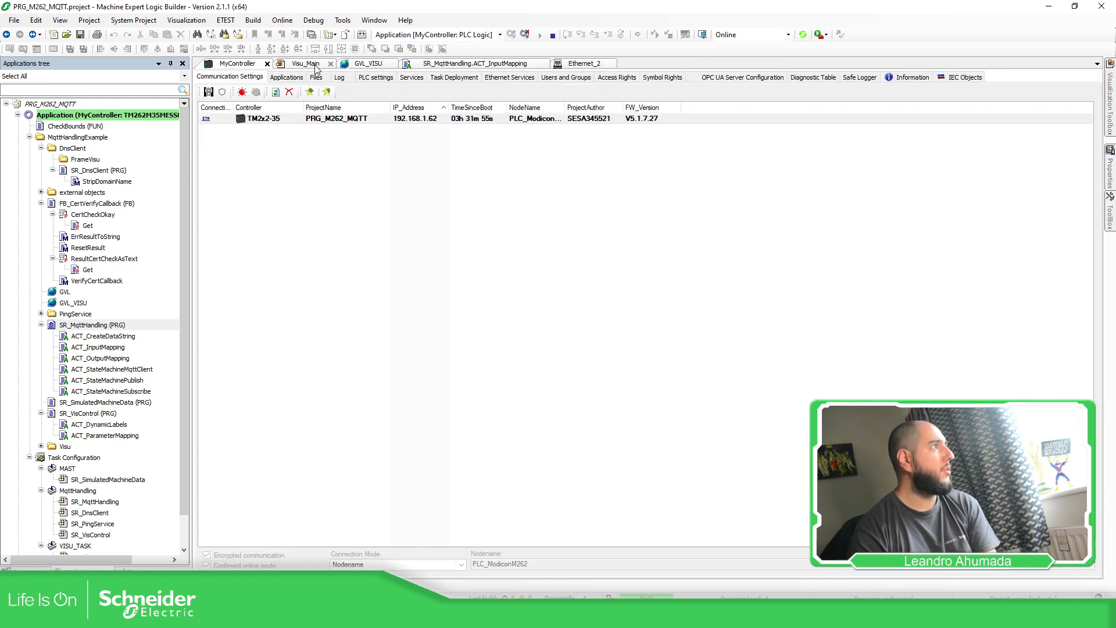
Compare Visu_Main's DNS Client page address with Ethernet_2's network settings and return to the visualization.
left_click(306, 63)
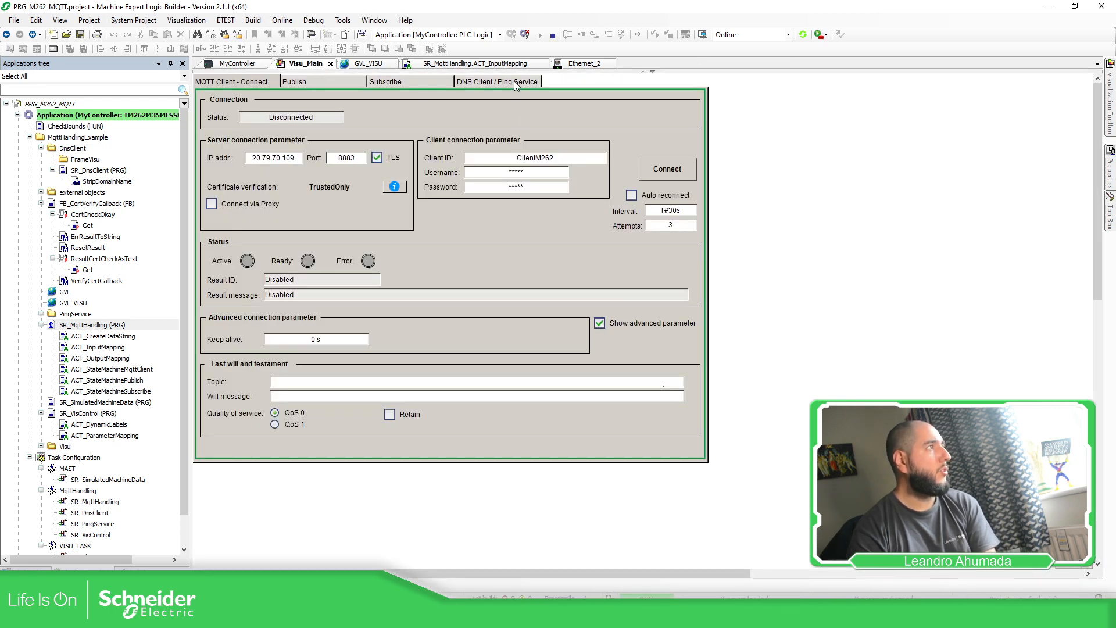
left_click(496, 81)
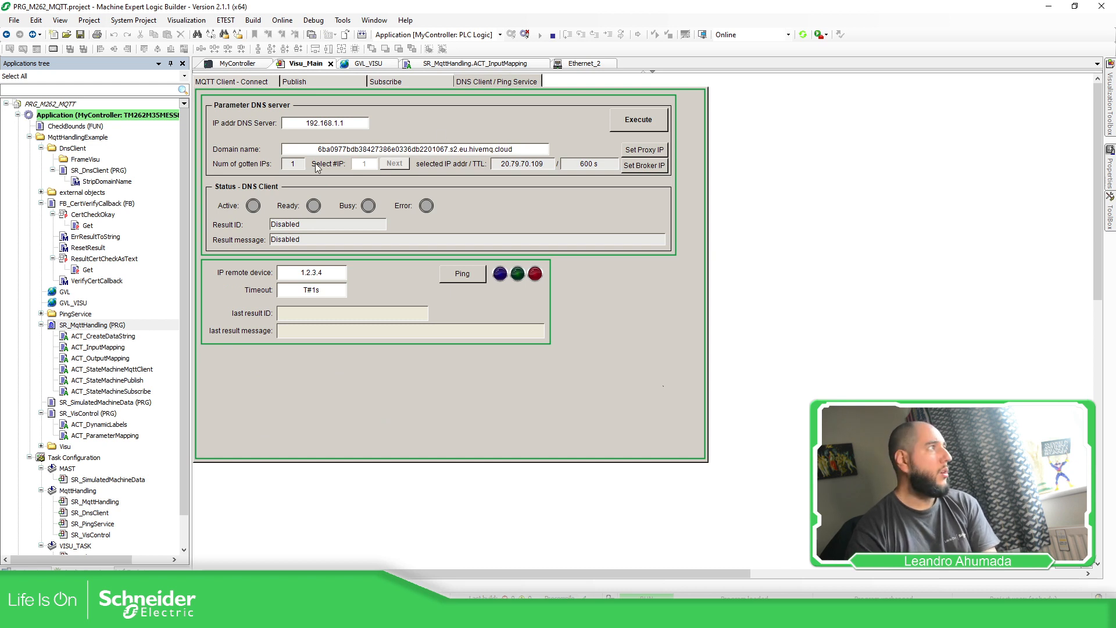
left_click(233, 81)
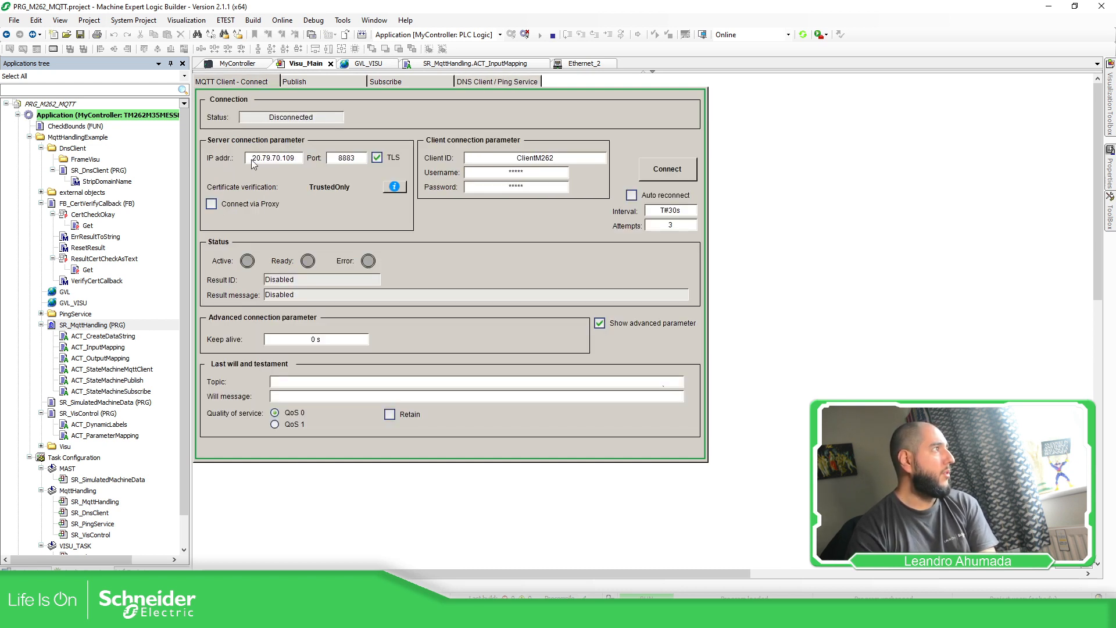
mouse_move(278, 175)
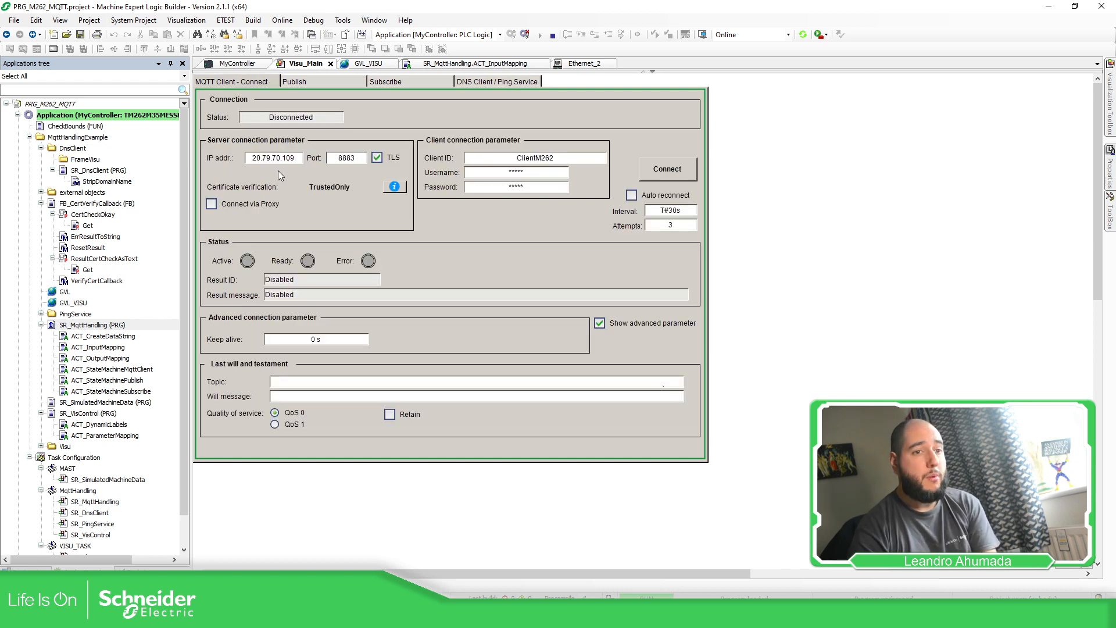
left_click(496, 82)
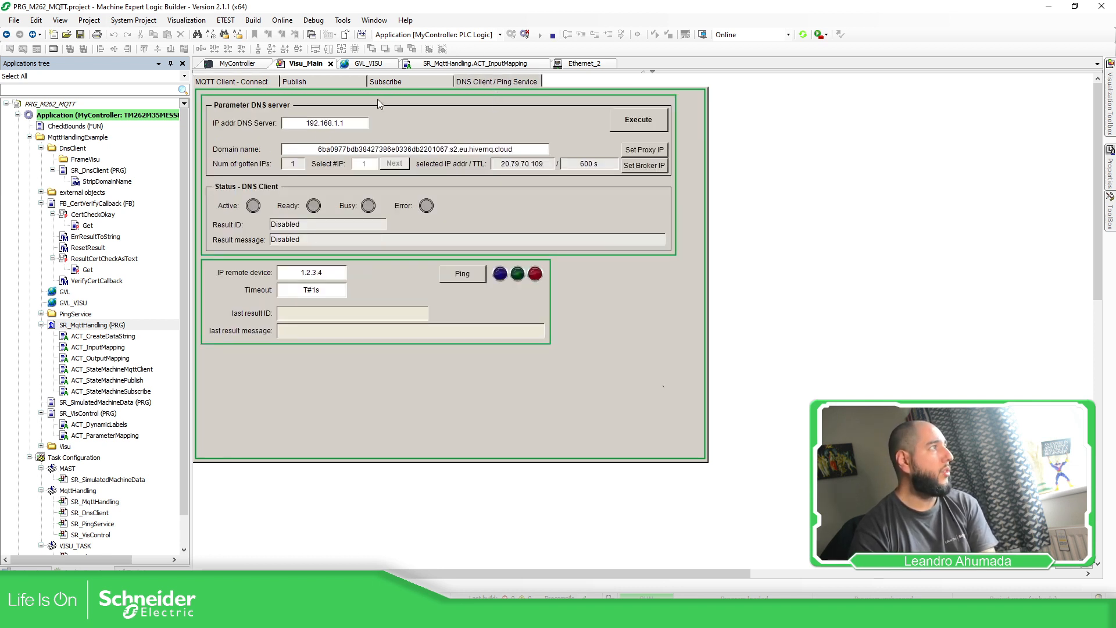
mouse_move(324, 125)
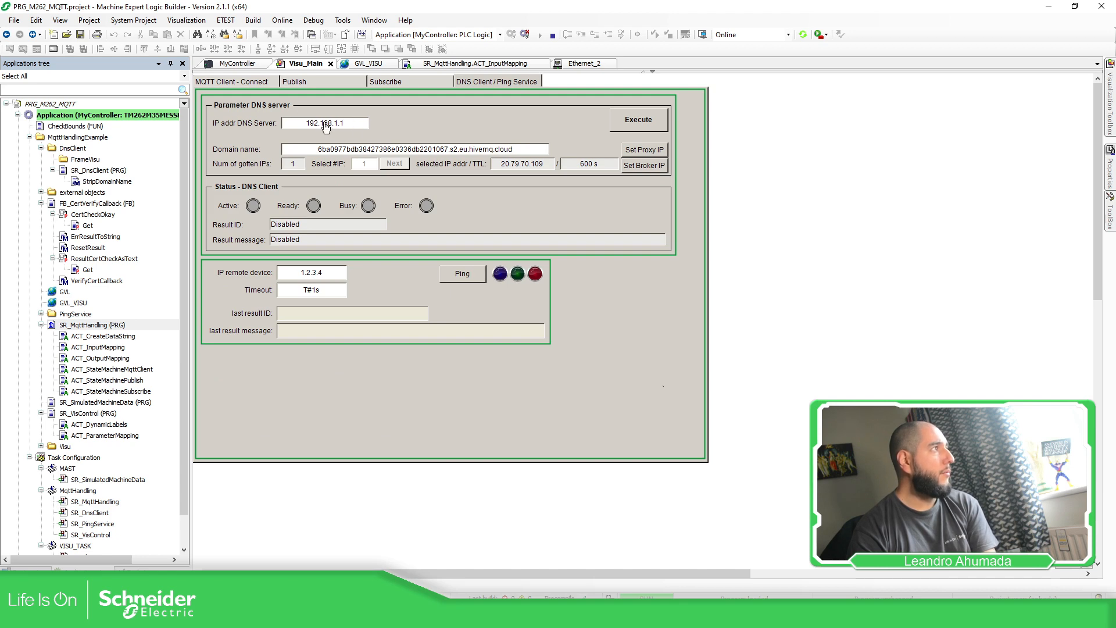
left_click(580, 62)
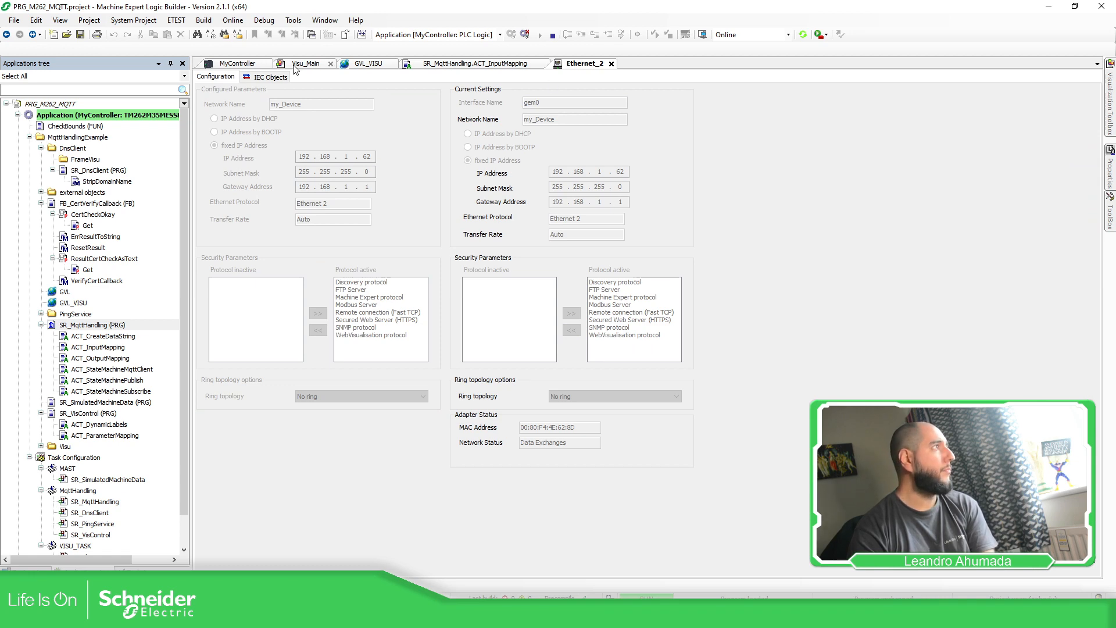
left_click(306, 63)
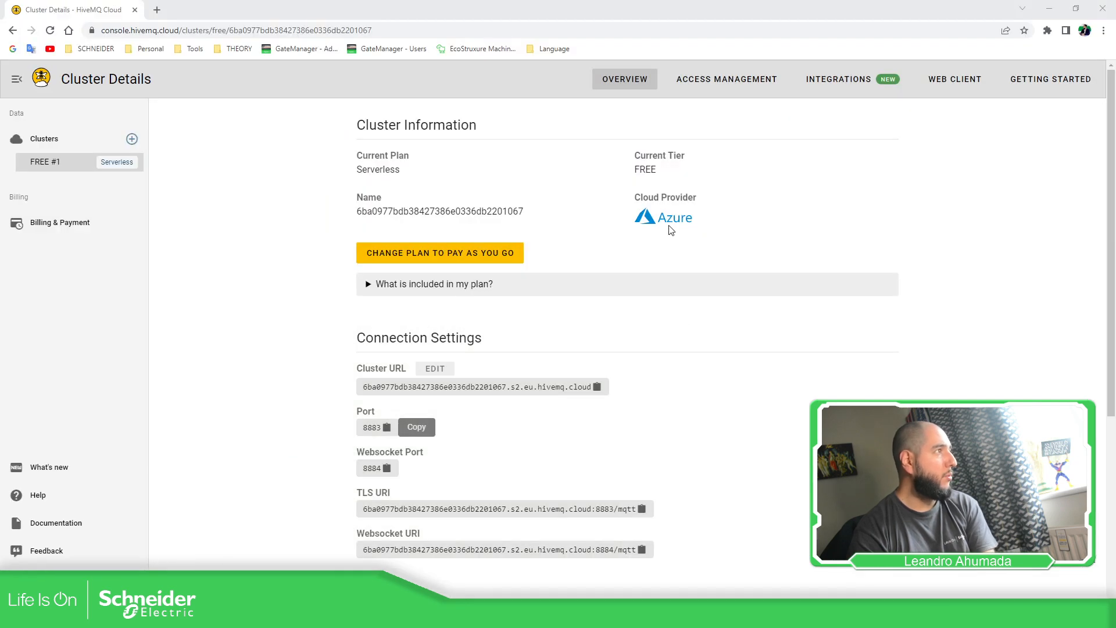
mouse_move(443, 384)
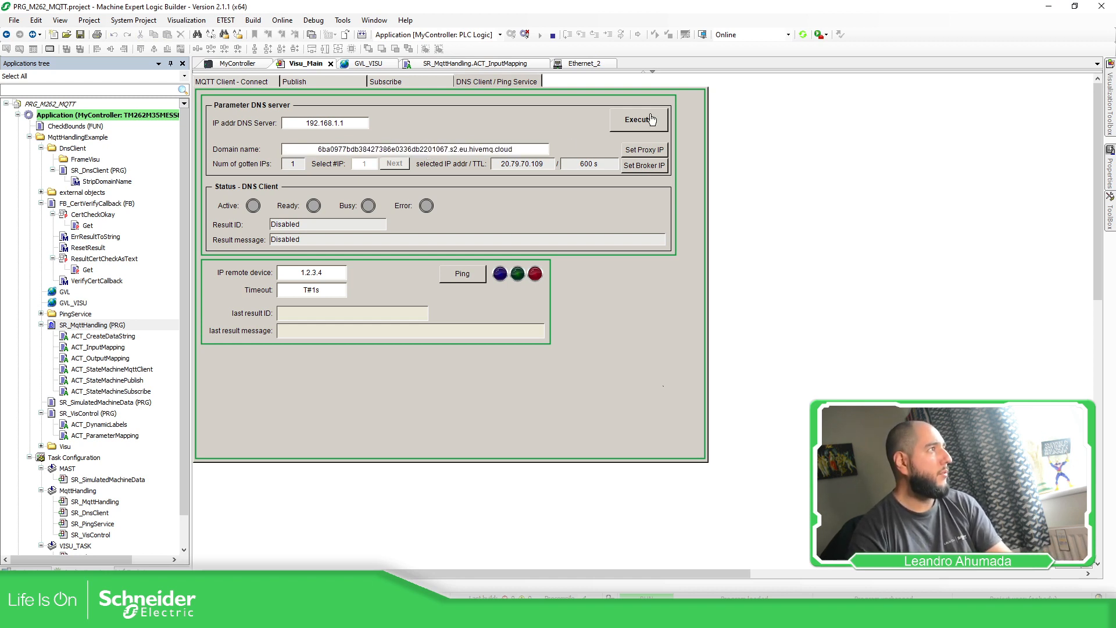
mouse_move(649, 125)
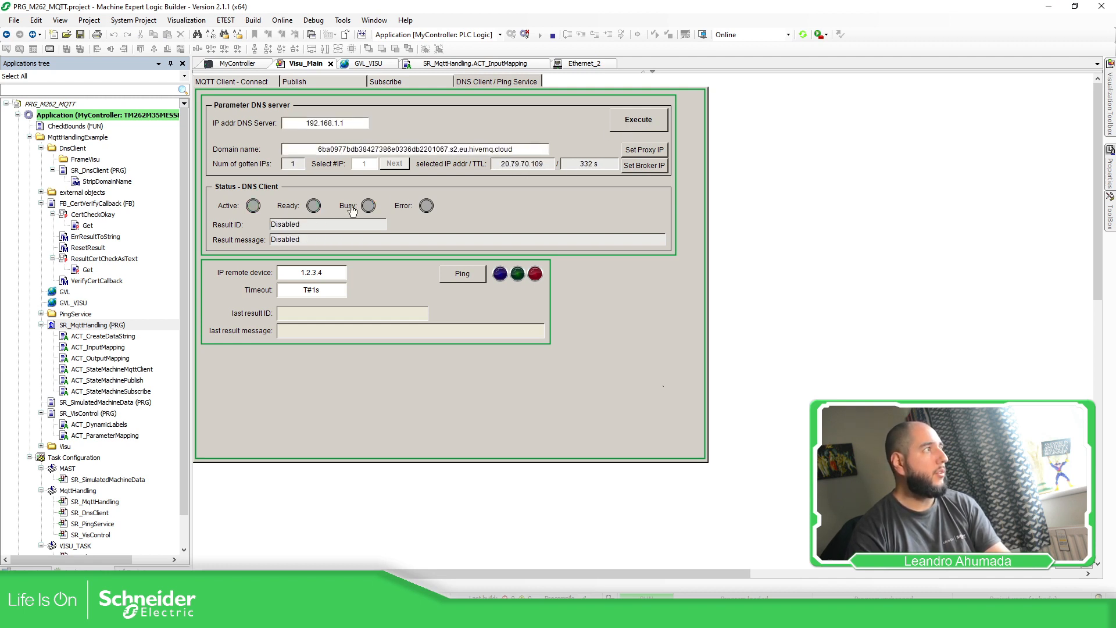
mouse_move(347, 241)
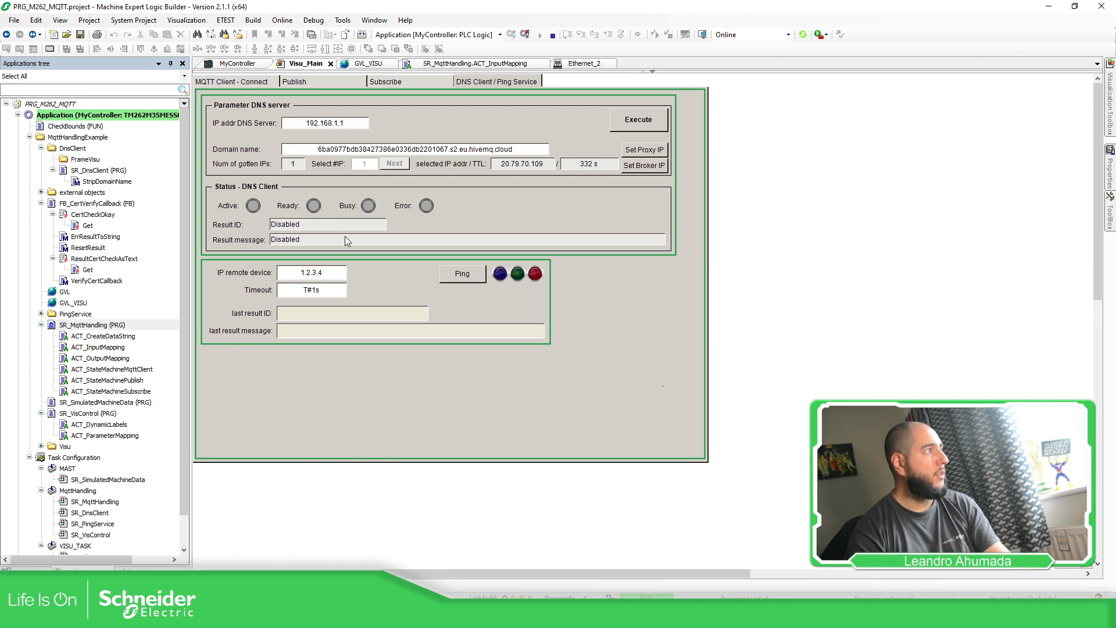
mouse_move(395, 212)
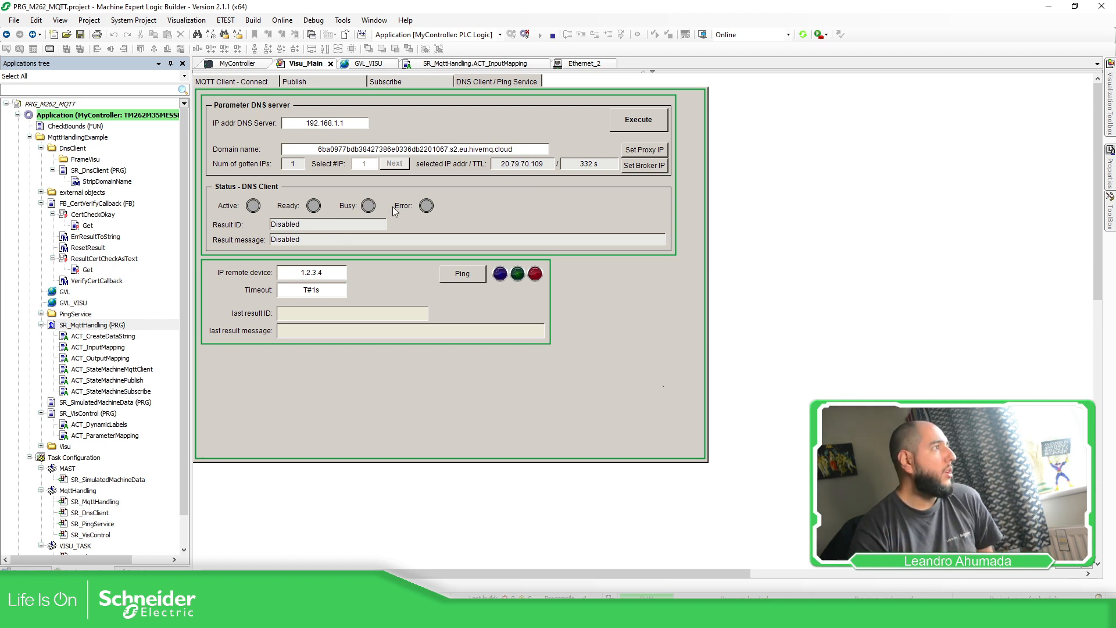
mouse_move(525, 187)
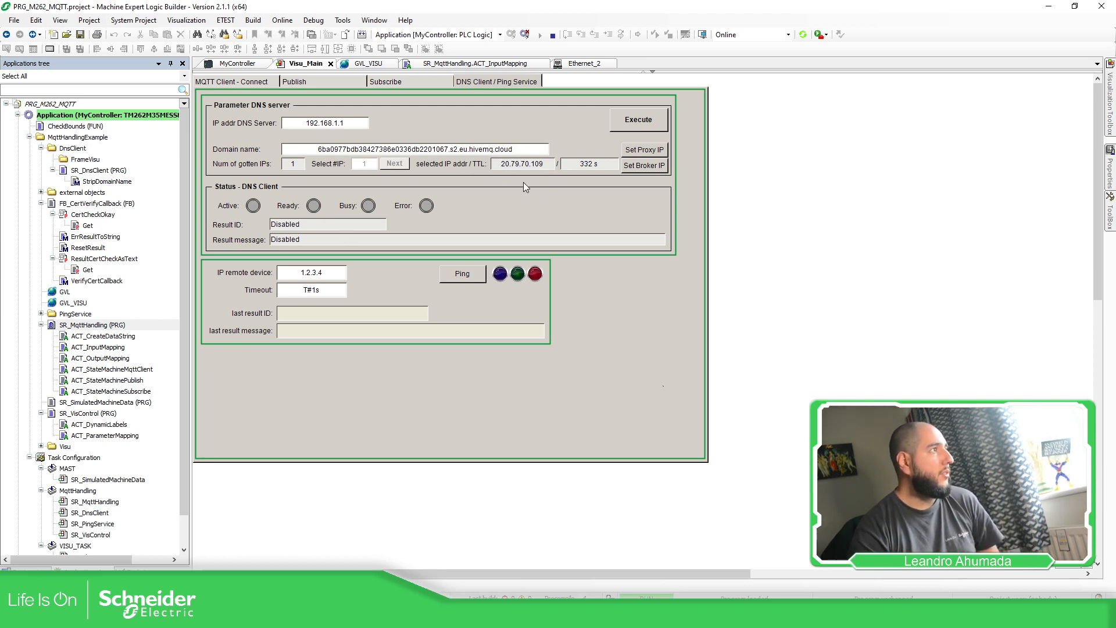
Show the MQTT Client - Connect page and select the ClientM262 client ID.
left_click(233, 81)
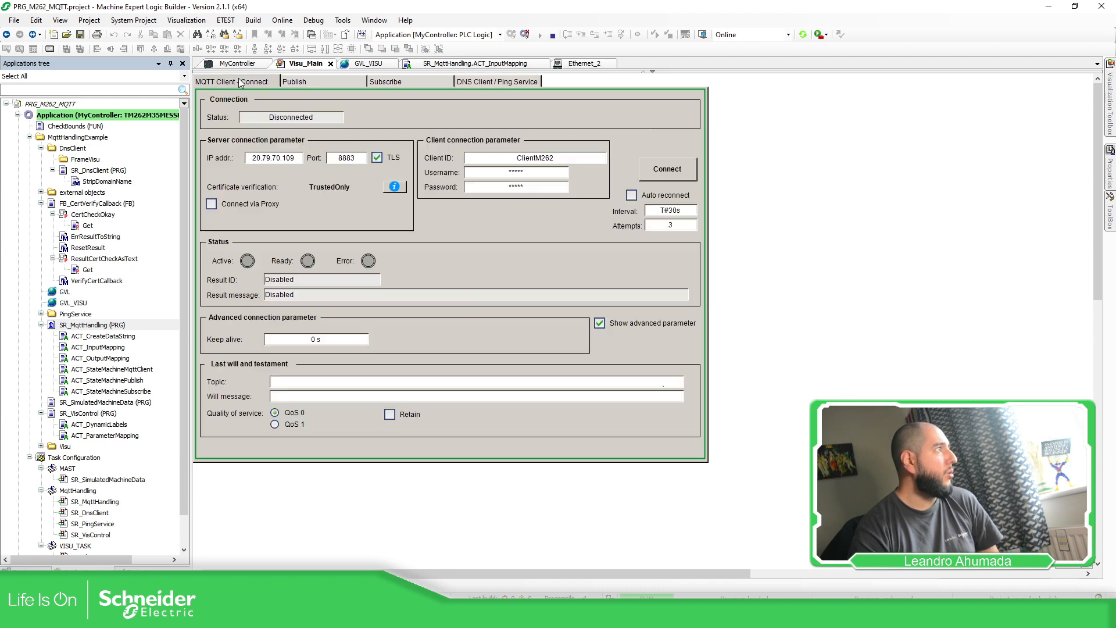
mouse_move(261, 150)
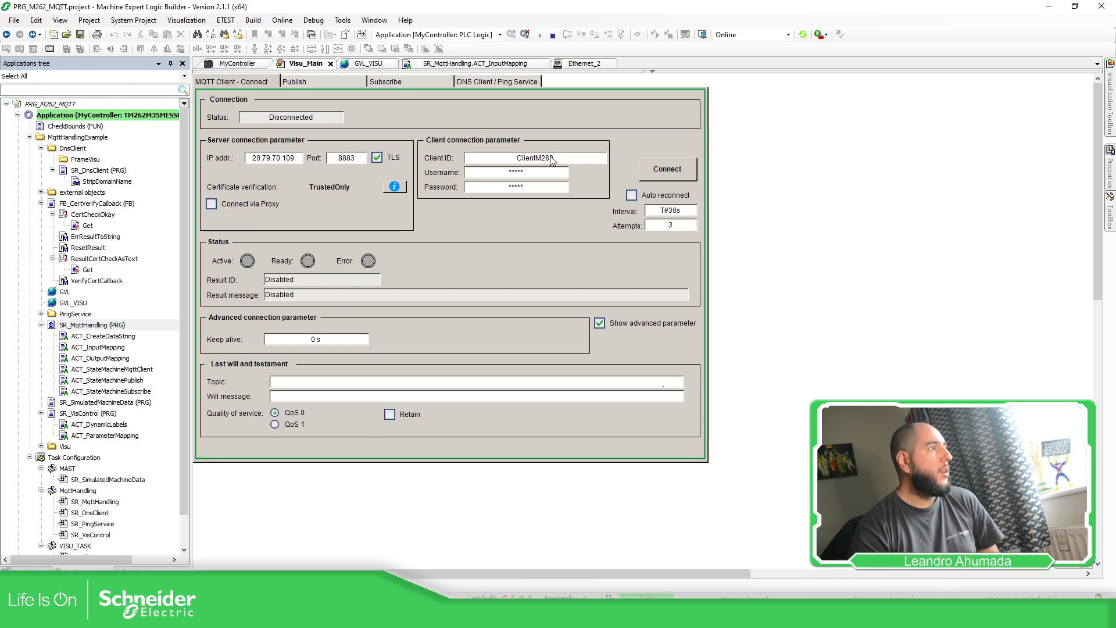
triple_click(535, 158)
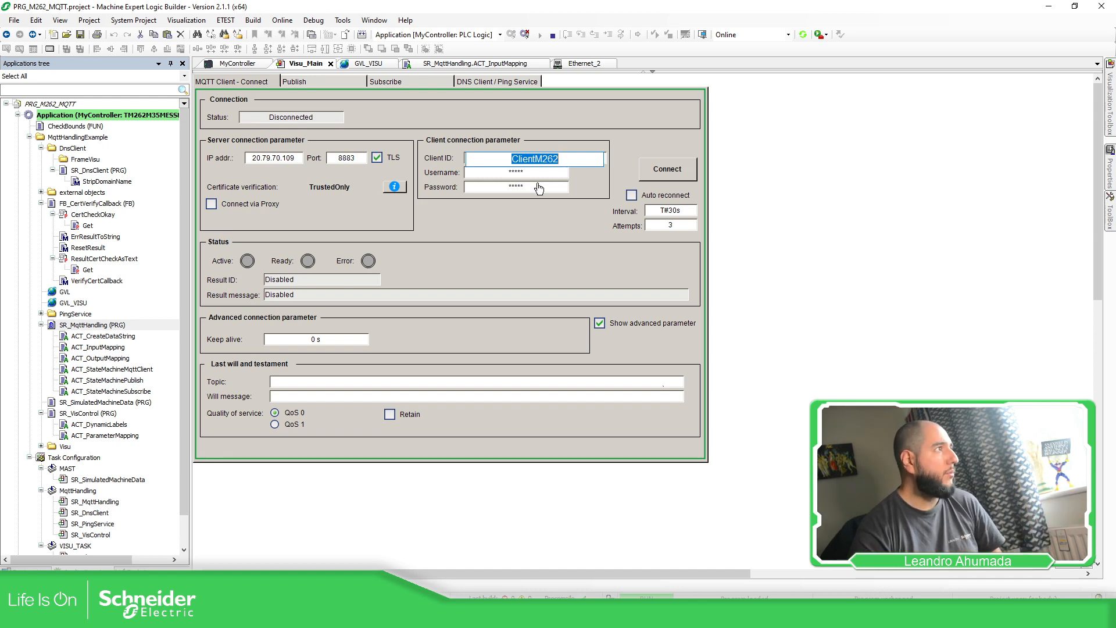
left_click(516, 172)
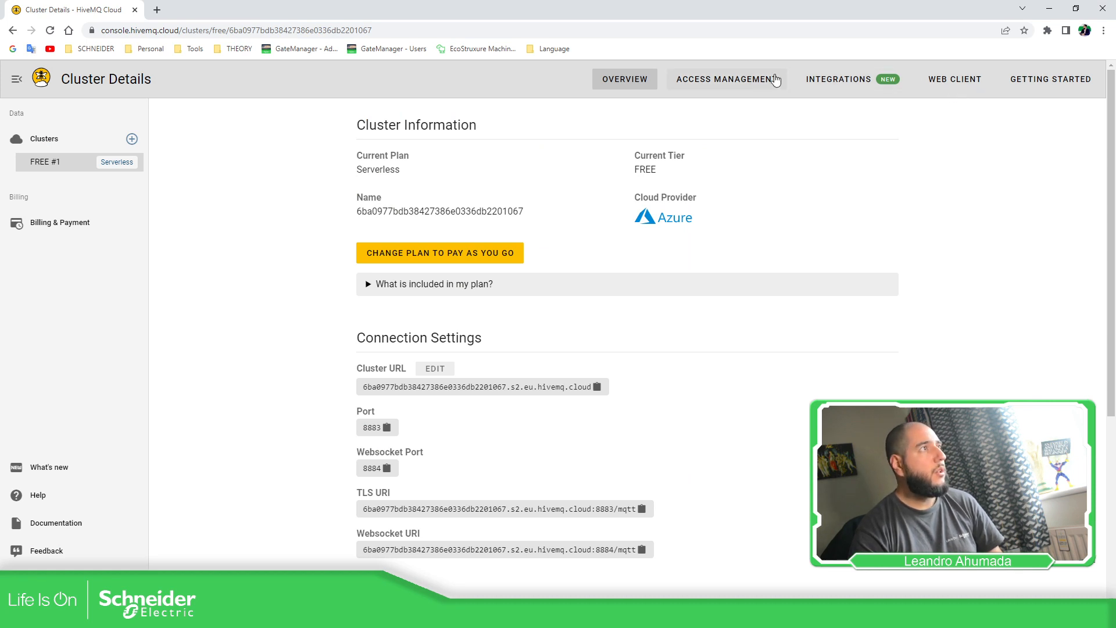
View the Administrator credential with publish and subscribe rights in the cluster's Access Management.
left_click(725, 79)
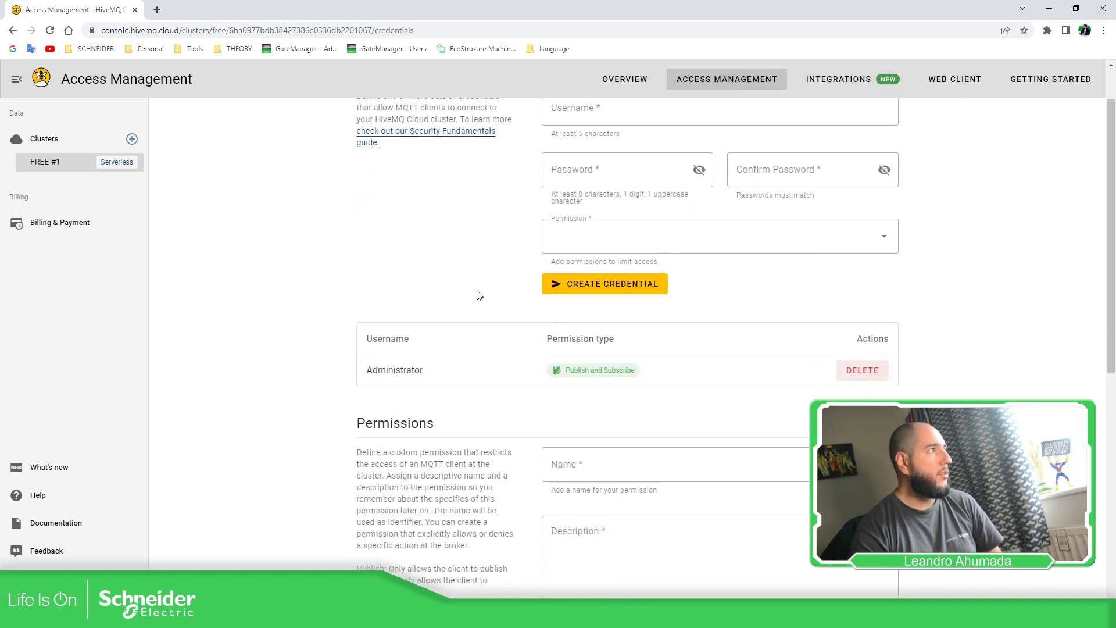
scroll("up", 3)
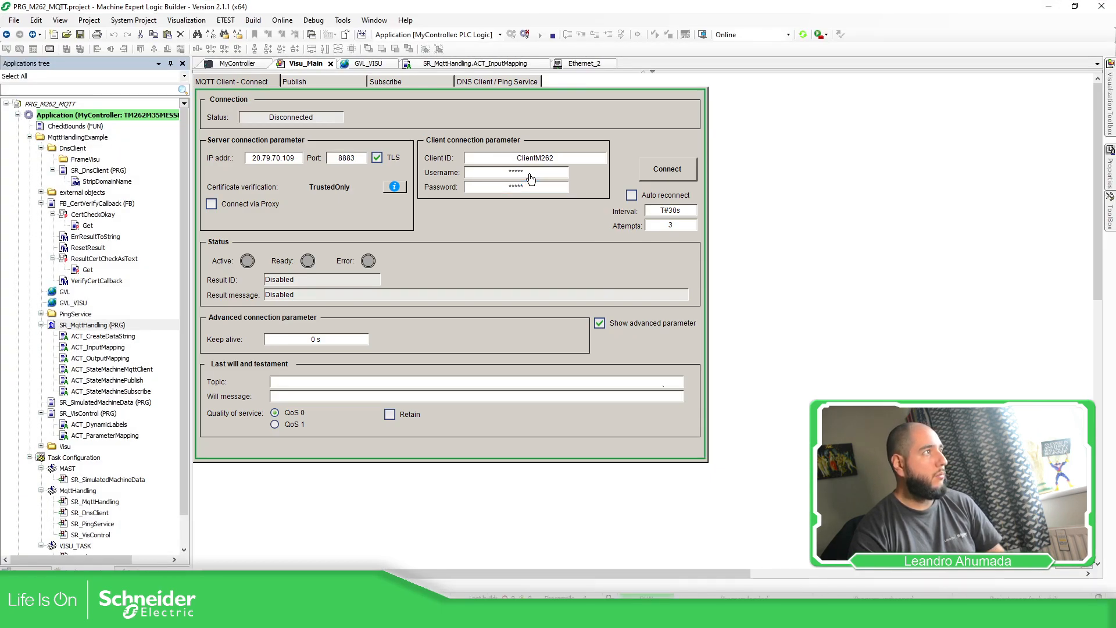
Enter username Administrator and attempt a broker connection, disabling it after the certificate verification error.
type("Admin")
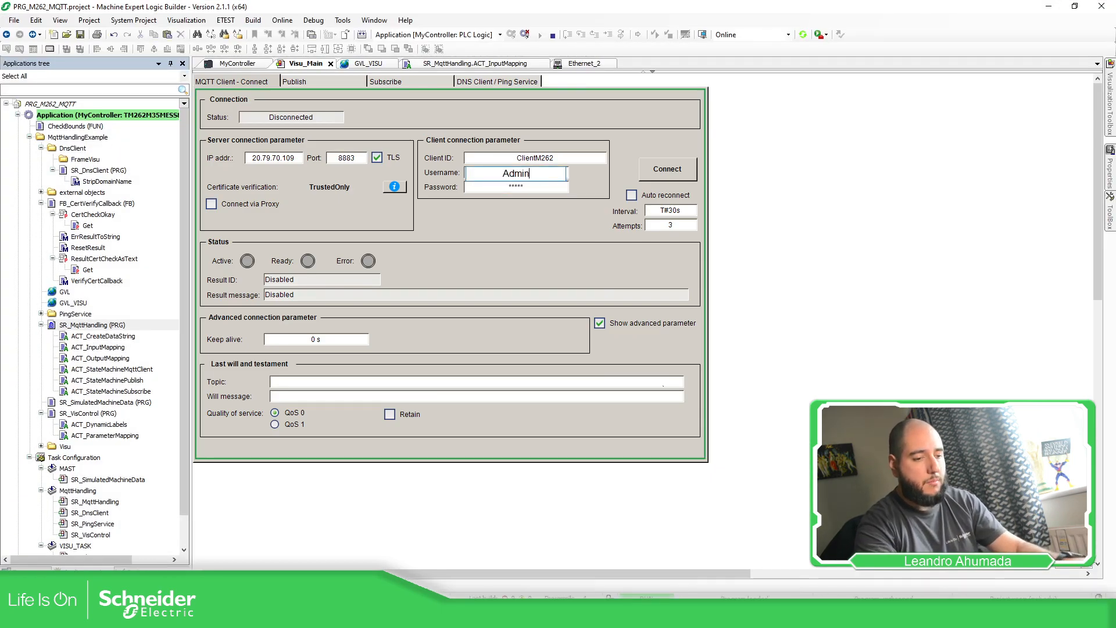
type("istrator")
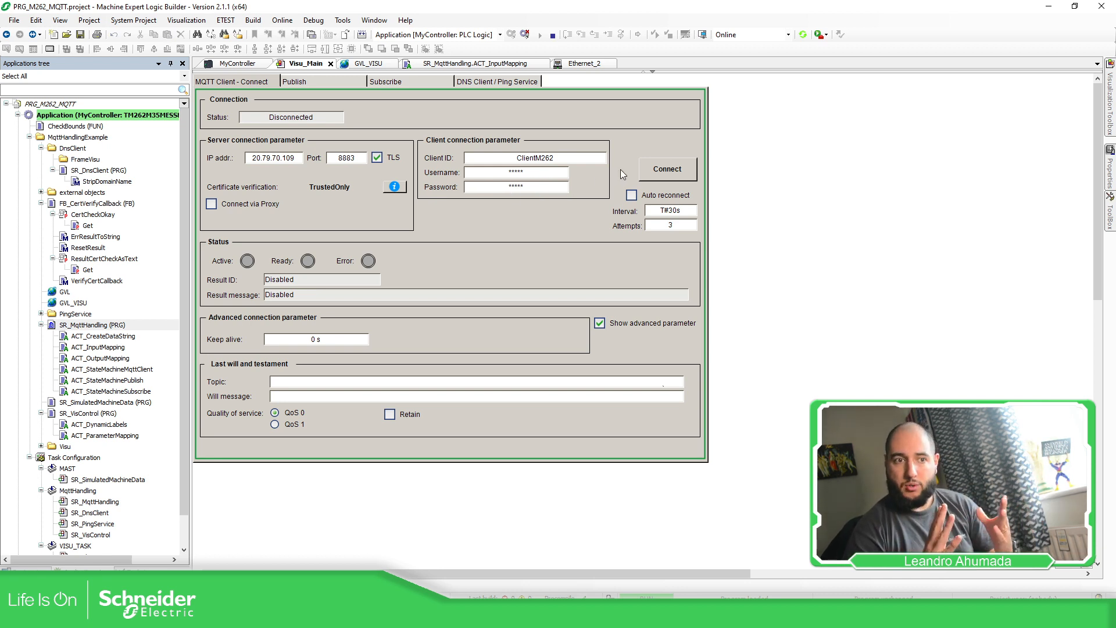
mouse_move(654, 178)
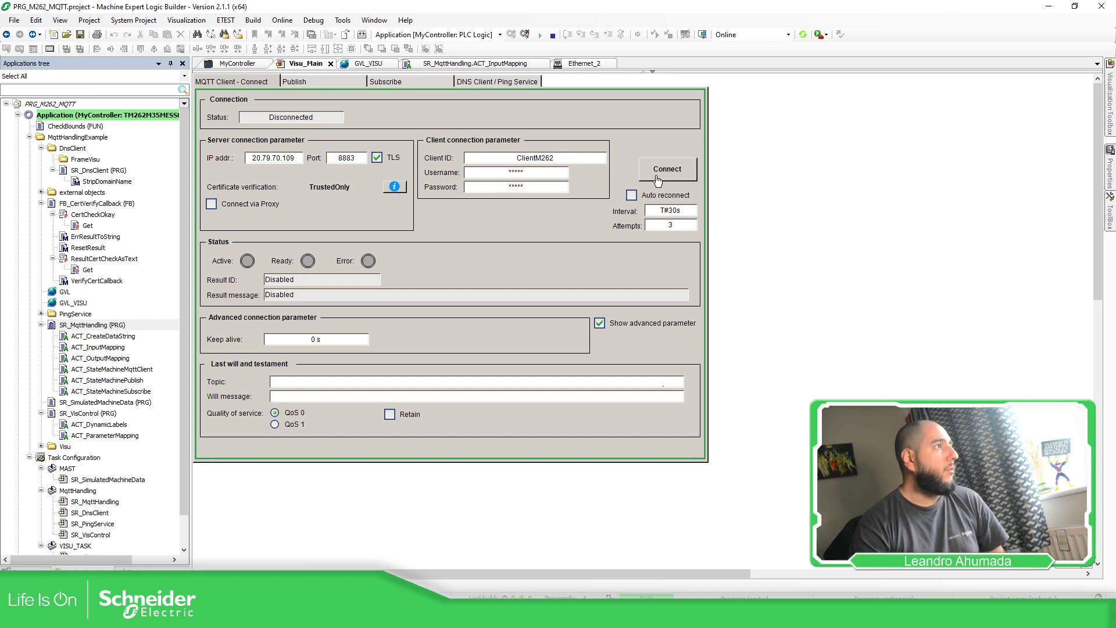
left_click(665, 170)
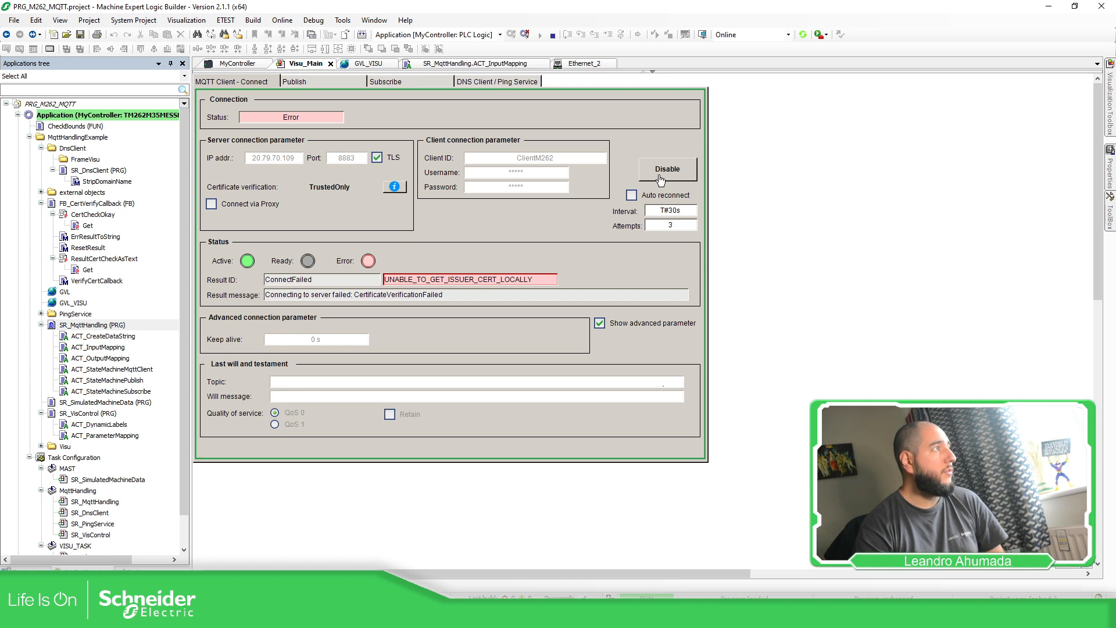
left_click(668, 169)
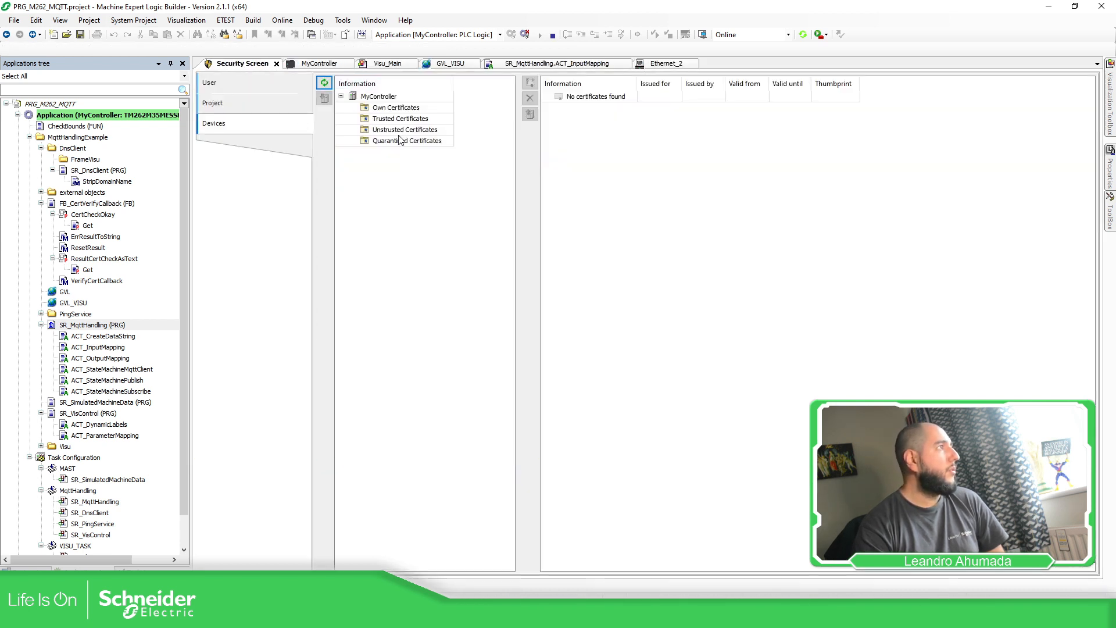
Check the Quarantined Certificates store on the security screen and refresh it, finding none.
left_click(407, 141)
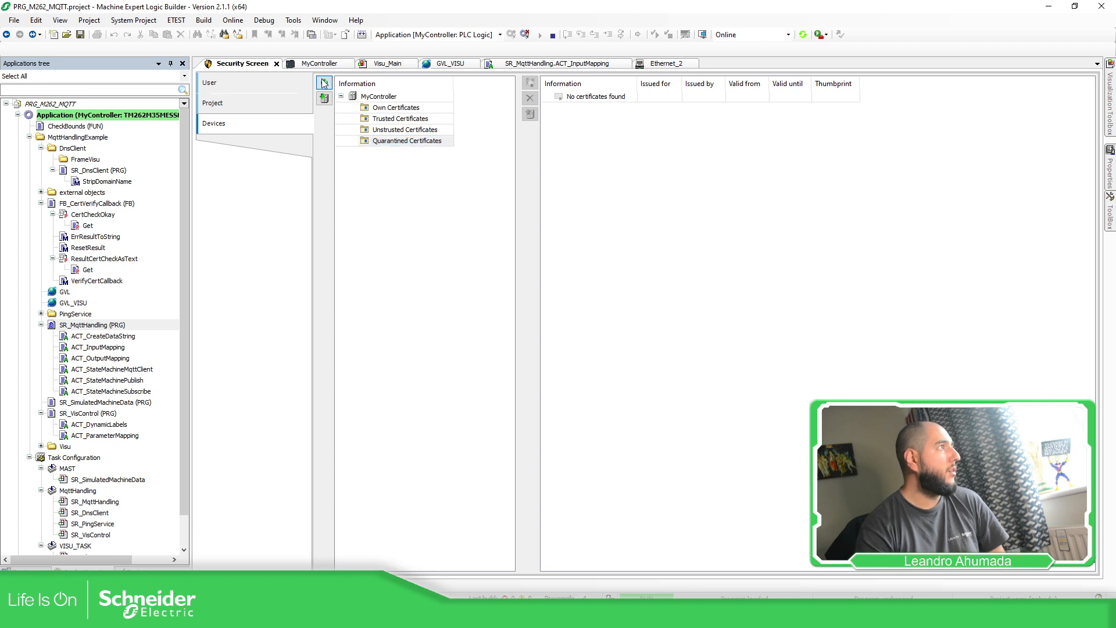
left_click(389, 62)
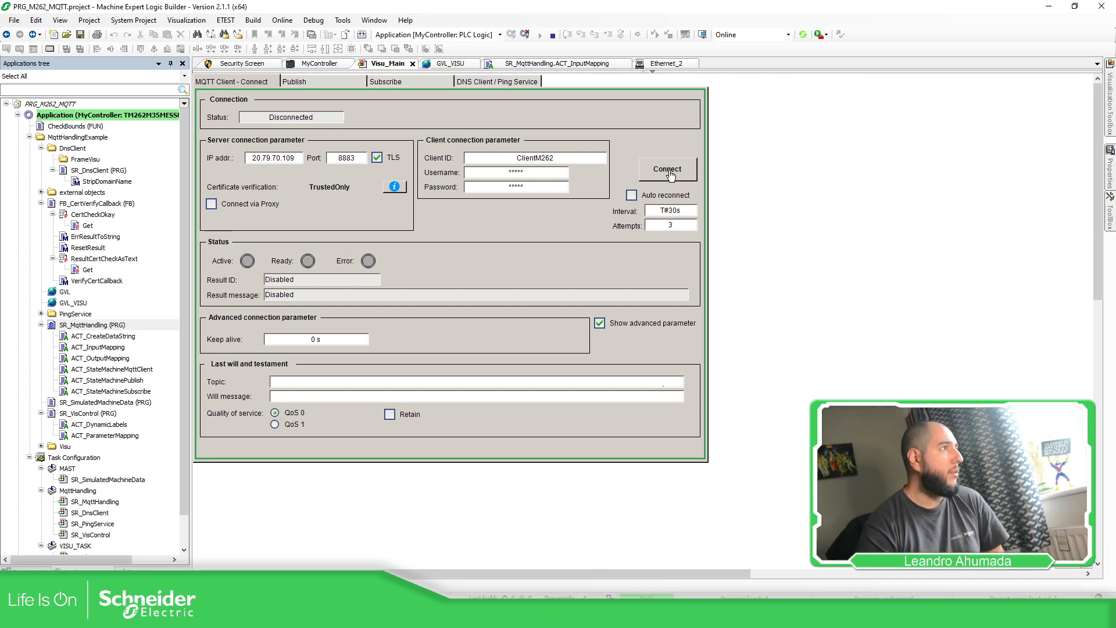
Retry the broker connection, which is refused as not authorized, then disable the client.
left_click(666, 168)
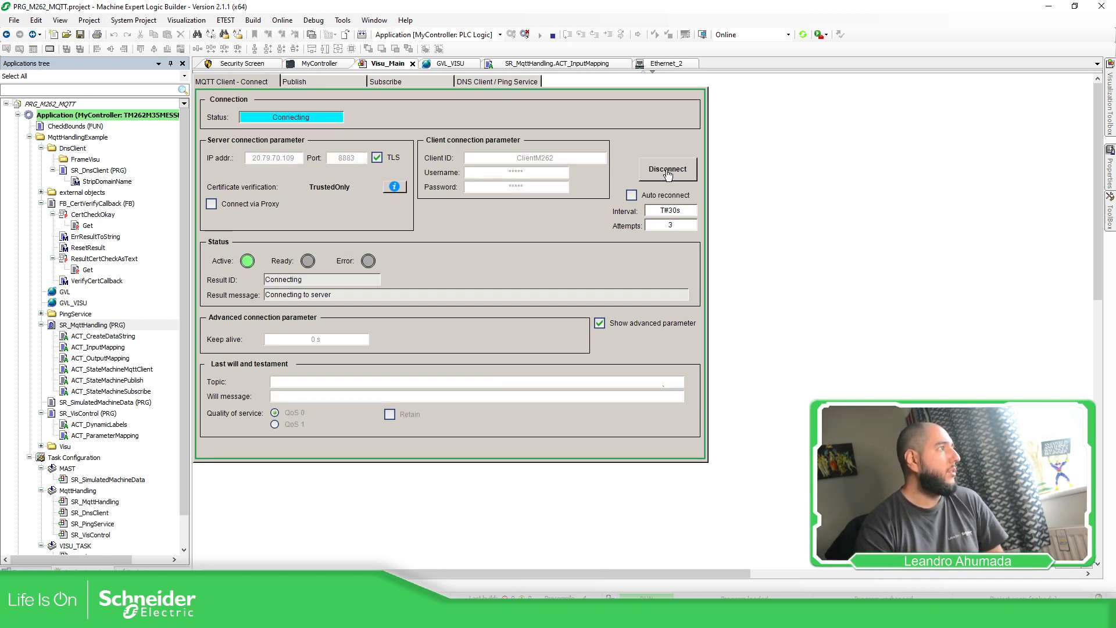
left_click(666, 169)
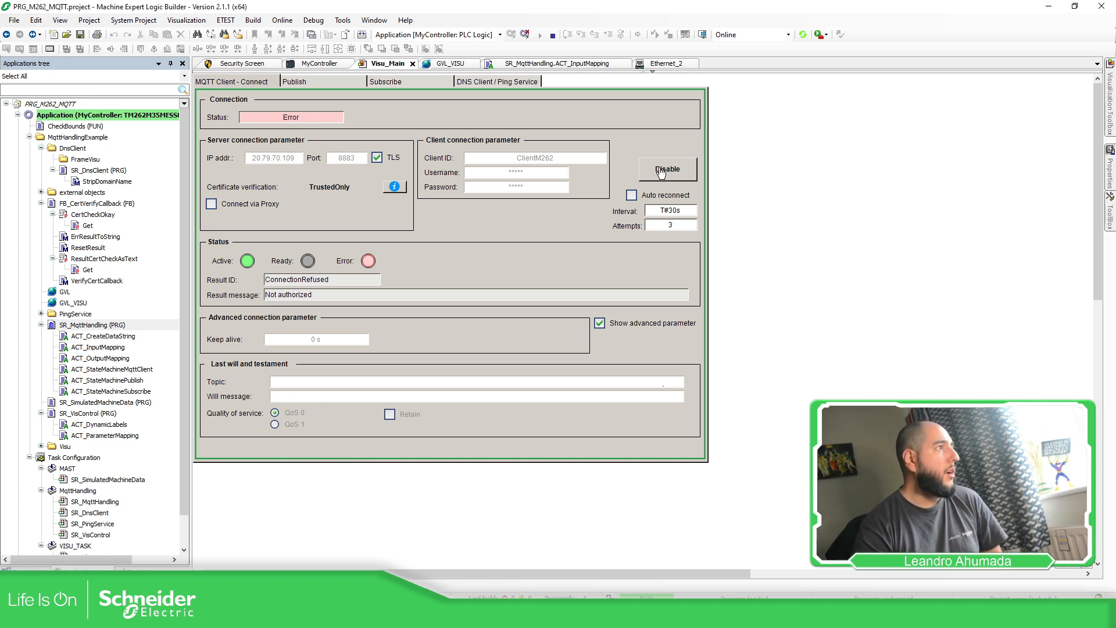
left_click(667, 169)
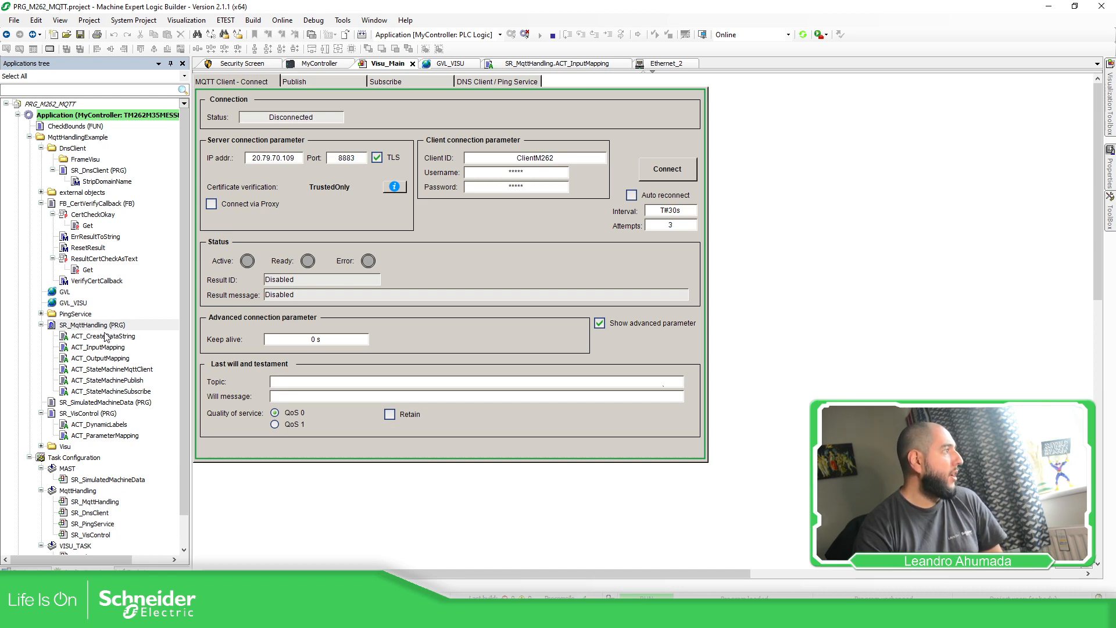
mouse_move(110, 351)
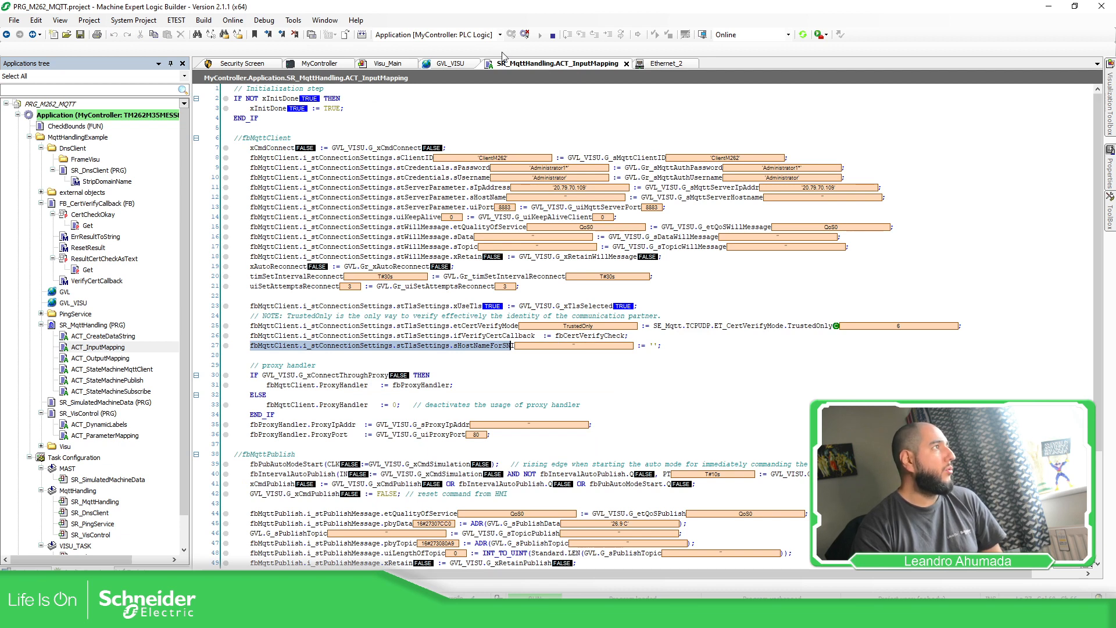
Review the MyController and Visu_Main tabs, then log out to go offline at ACT_InputMapping.
left_click(319, 62)
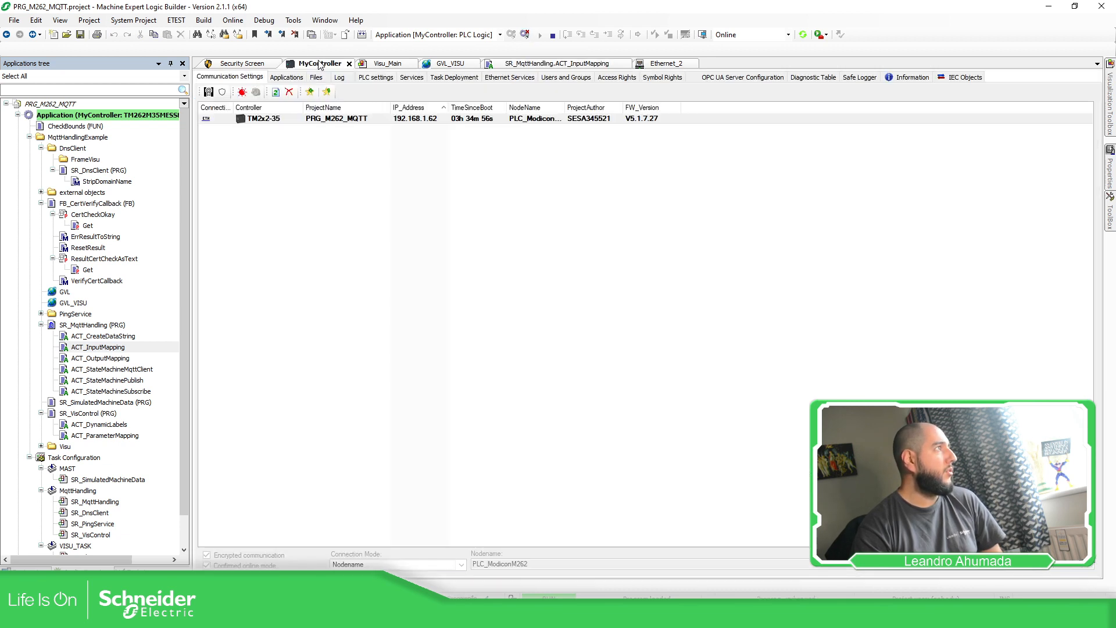
left_click(387, 63)
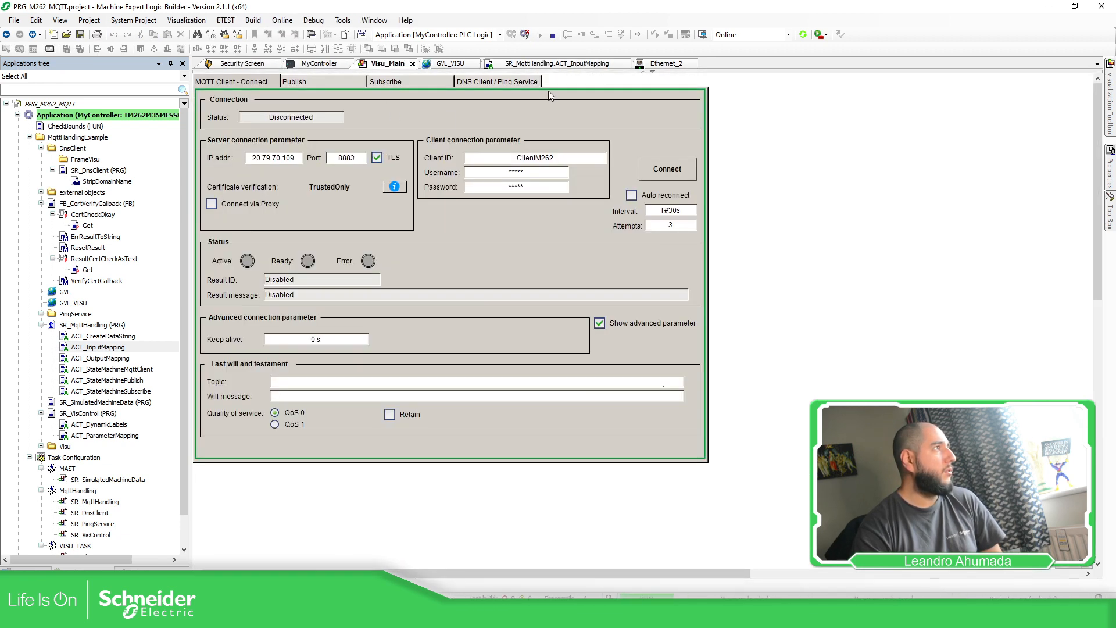
left_click(557, 62)
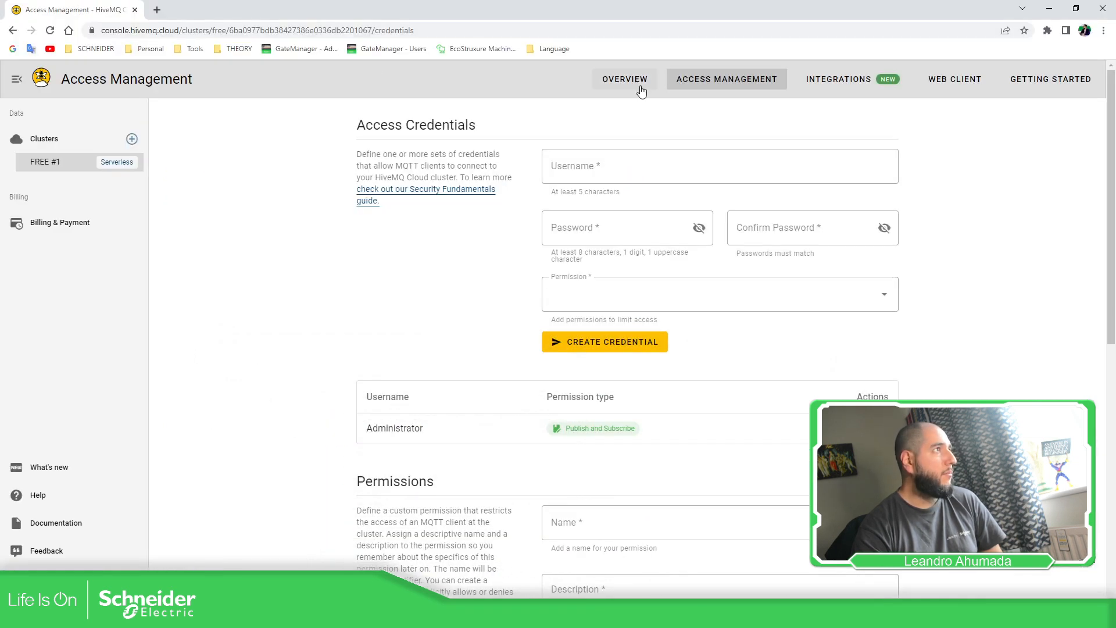
left_click(625, 79)
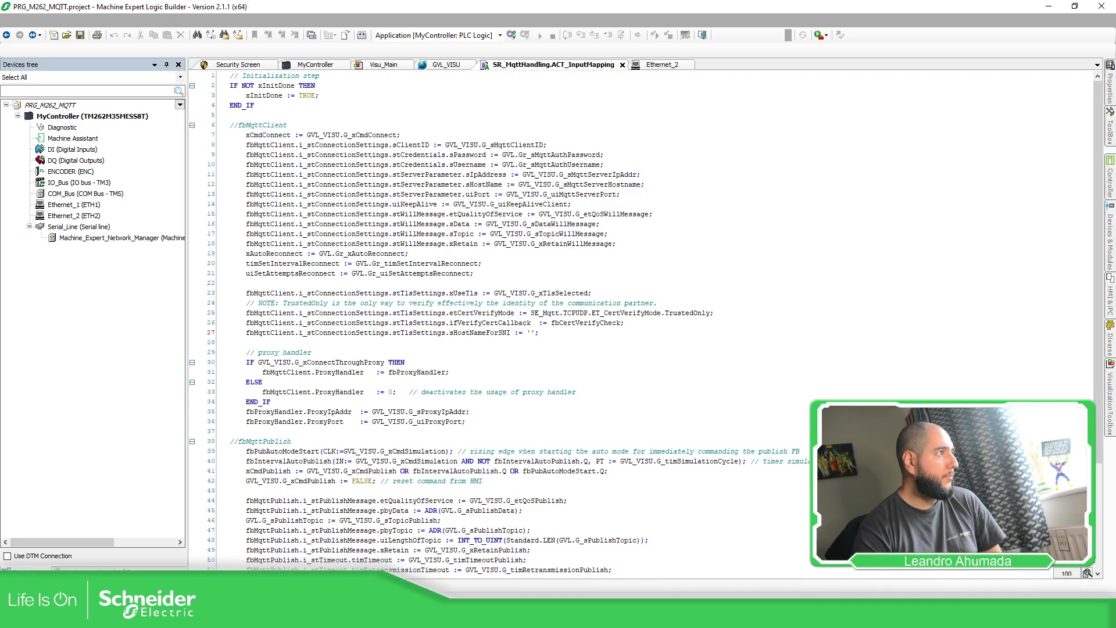
Assign the HiveMQ cluster hostname in quotes to sHostNameForSNI on line 27.
left_click(540, 332)
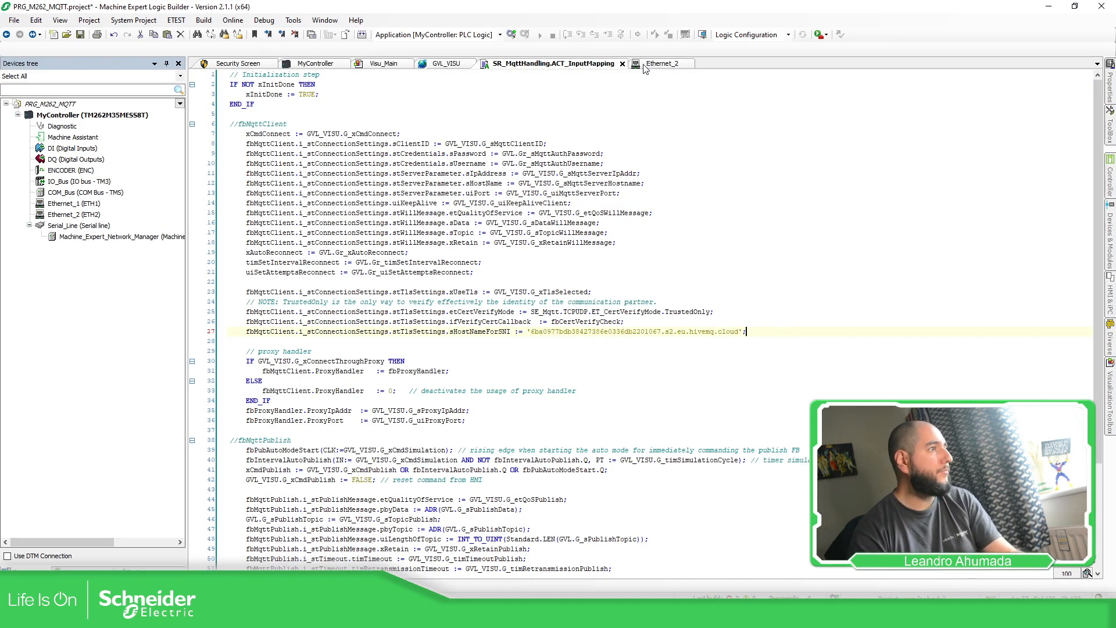
mouse_move(528, 33)
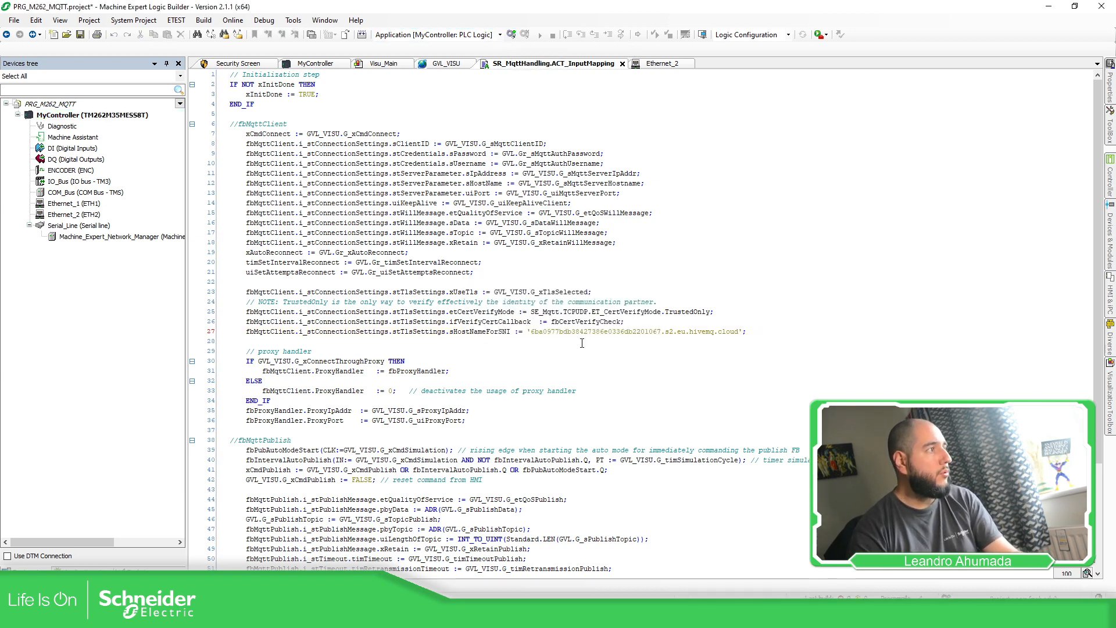
mouse_move(676, 214)
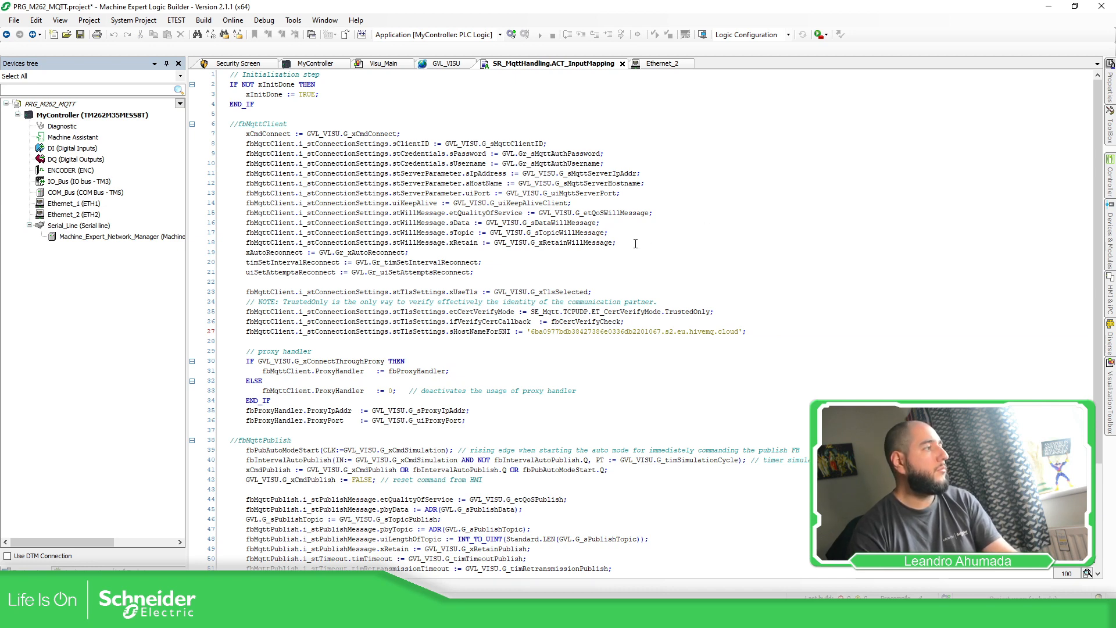
mouse_move(586, 219)
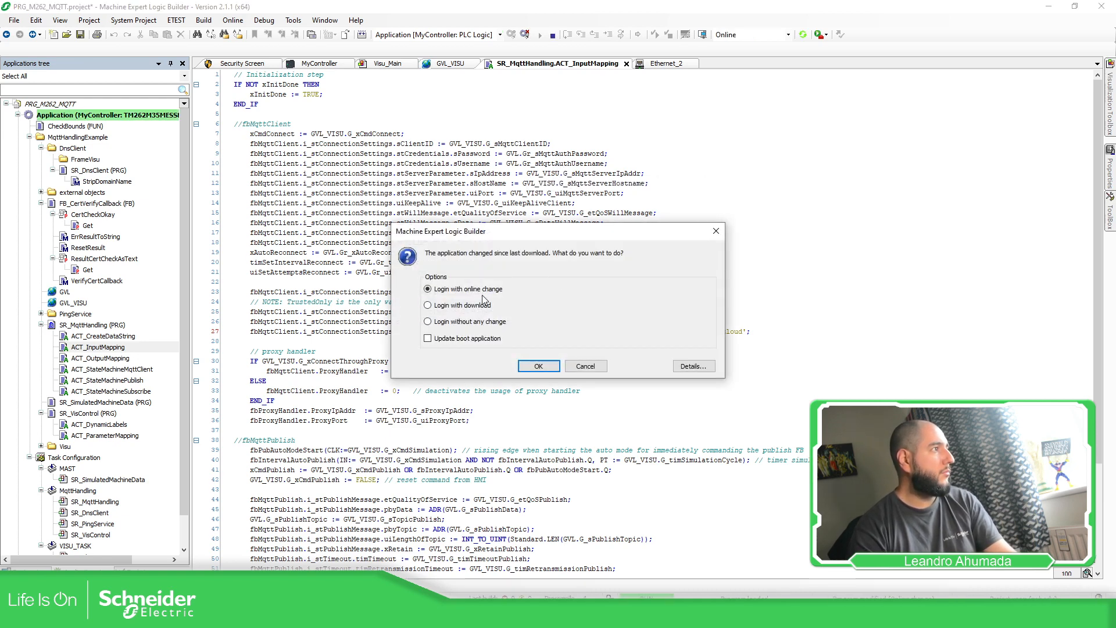
Log in with online change to apply the SNI hostname edit, then show Visu_Main.
left_click(538, 366)
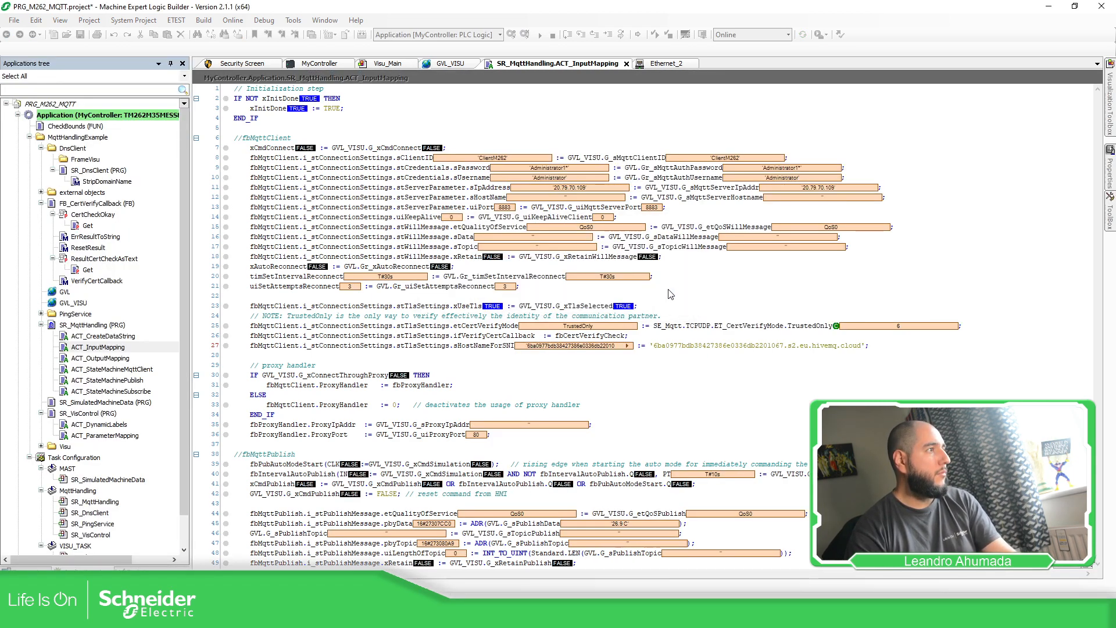
left_click(387, 63)
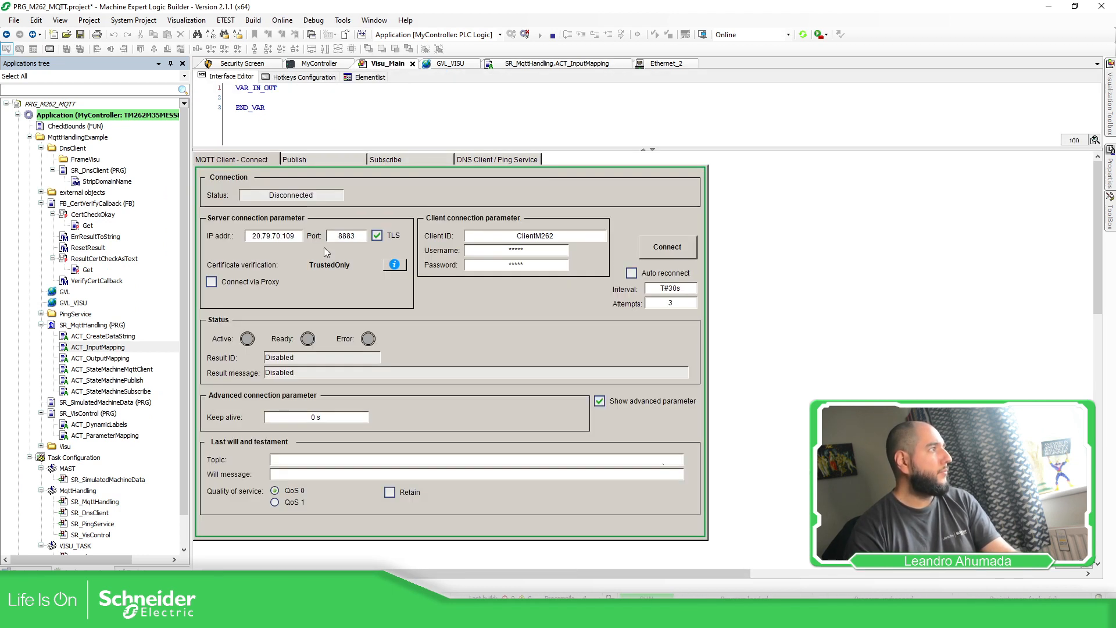
mouse_move(700, 251)
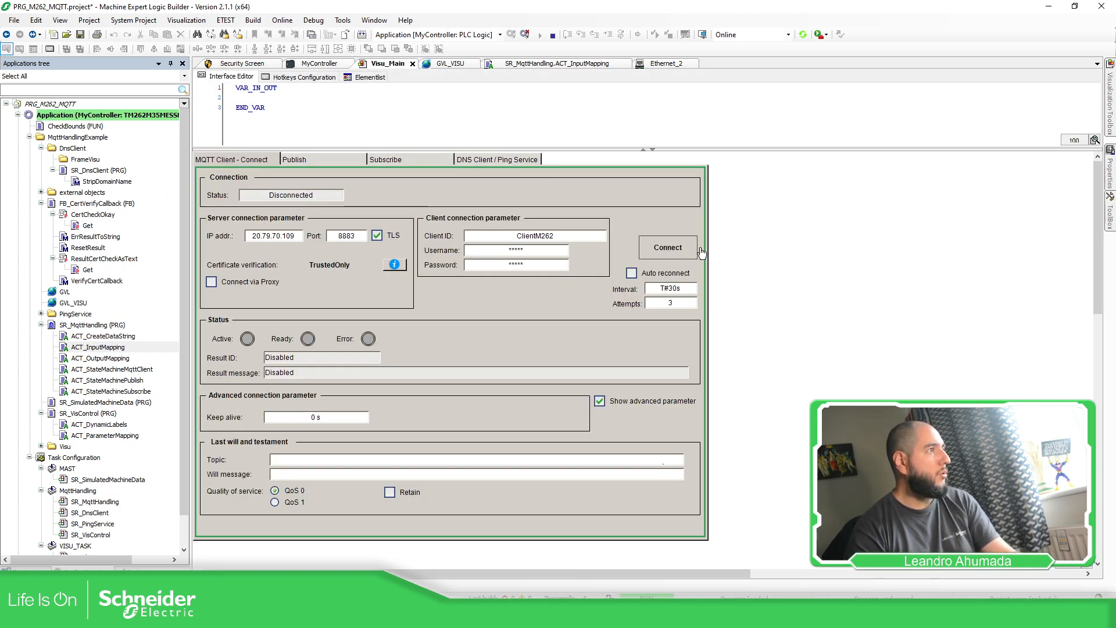
Connect the PLC's MQTT client to the HiveMQ broker from the Visu_Main Connect page.
left_click(667, 246)
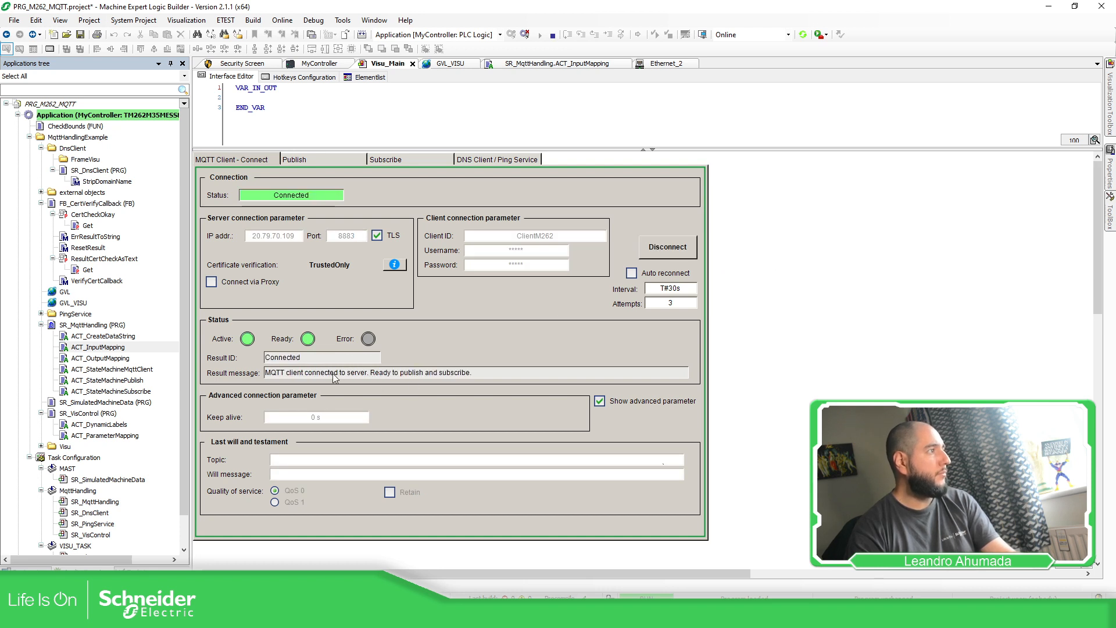
mouse_move(356, 157)
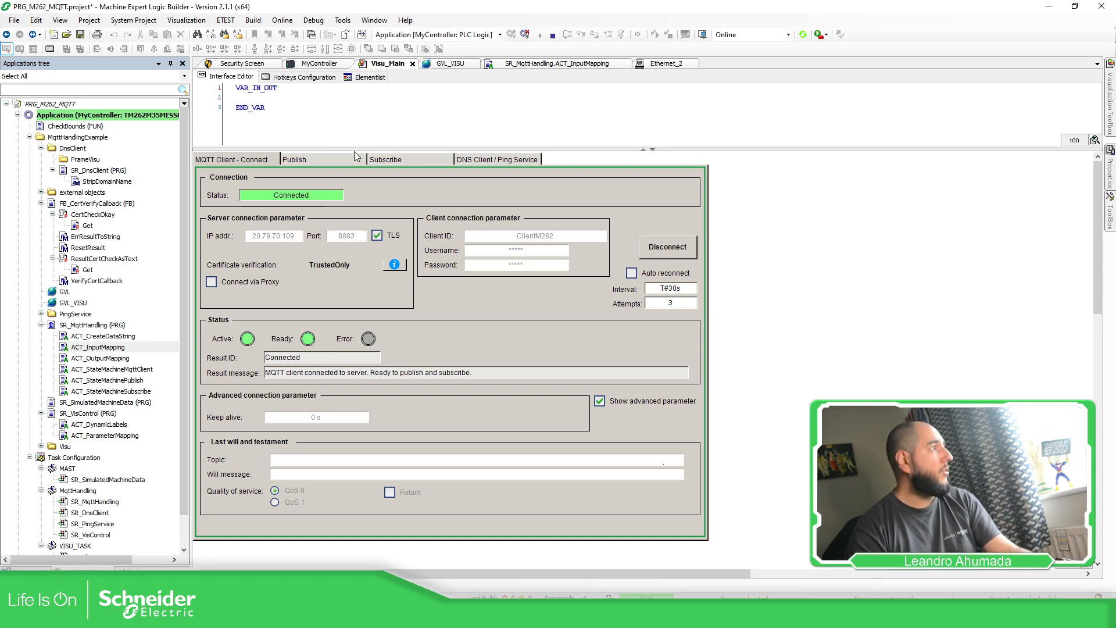
left_click(294, 159)
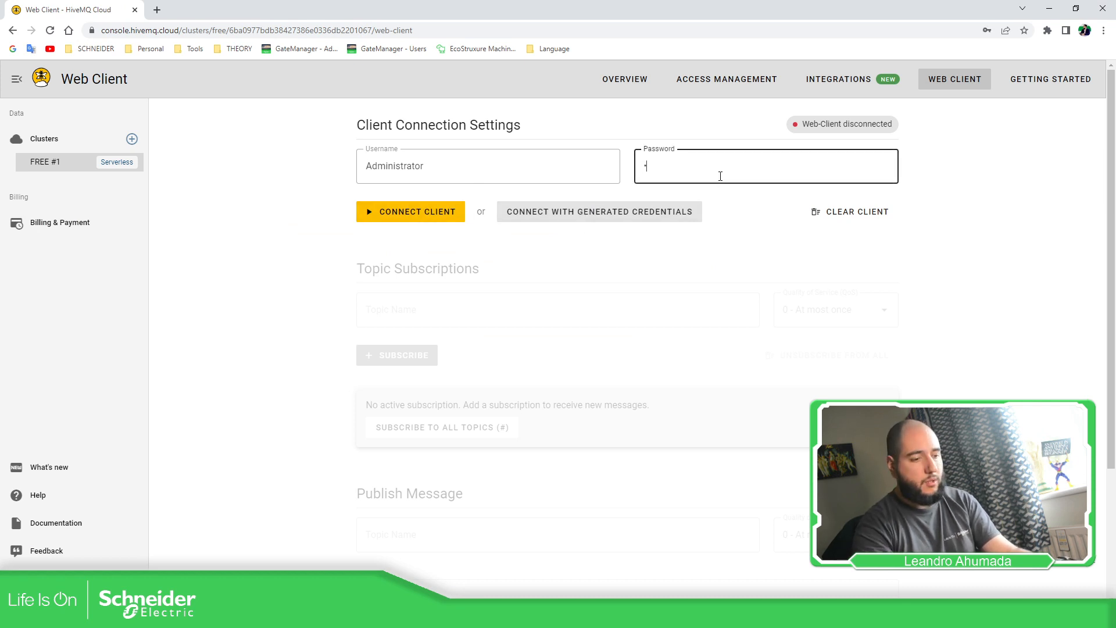
Connect the HiveMQ web client with its password and subscribe it to the TempRoom topic.
type("password")
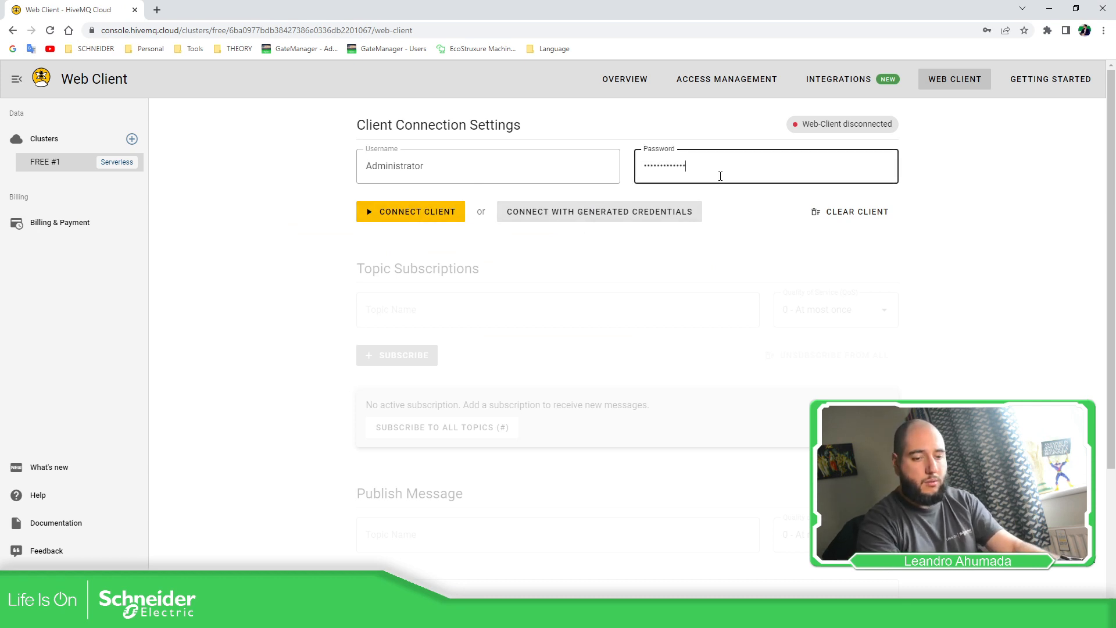
left_click(410, 211)
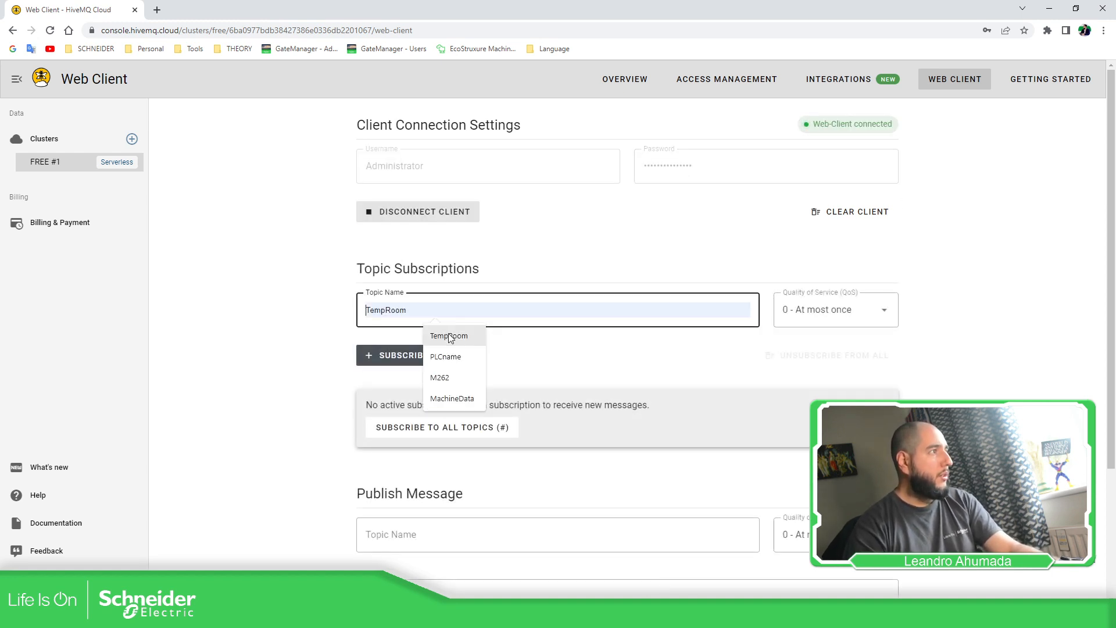
left_click(449, 335)
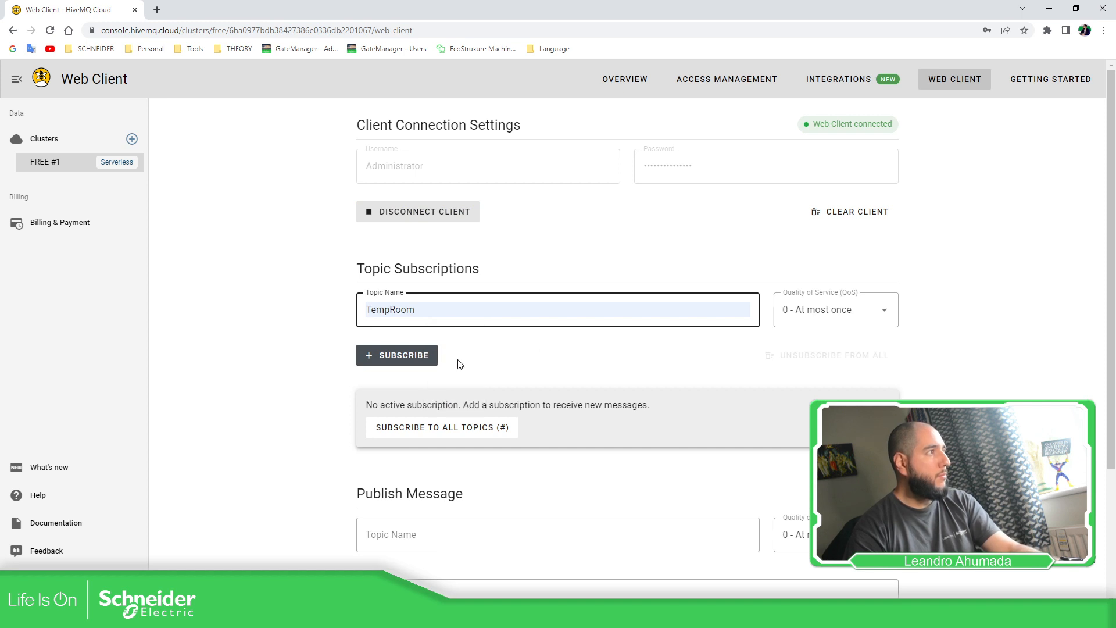
left_click(396, 356)
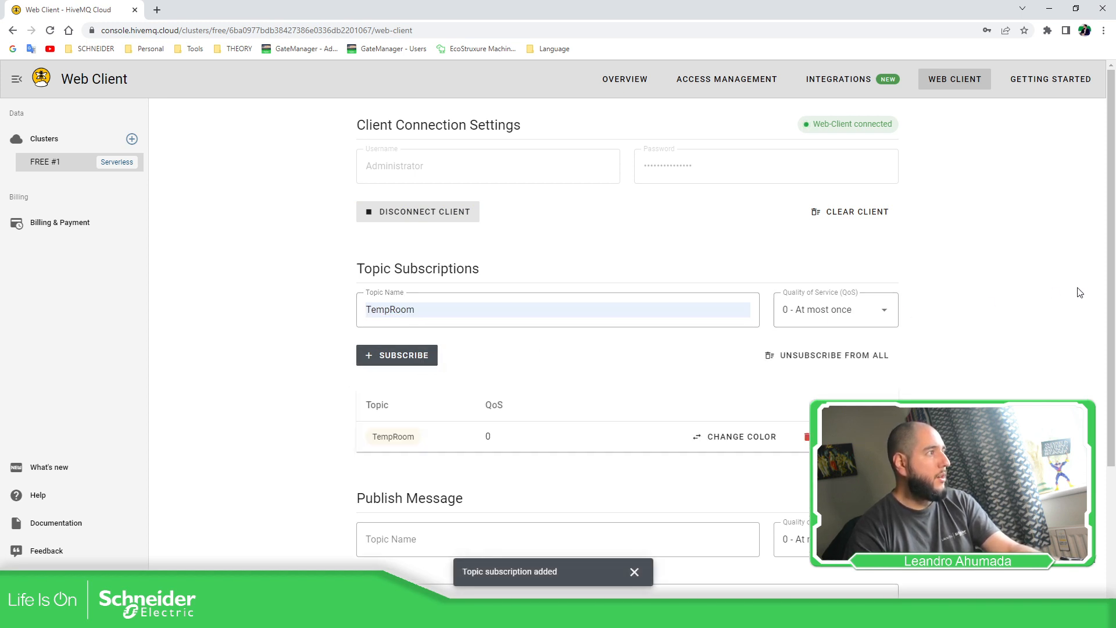
scroll("down", 3)
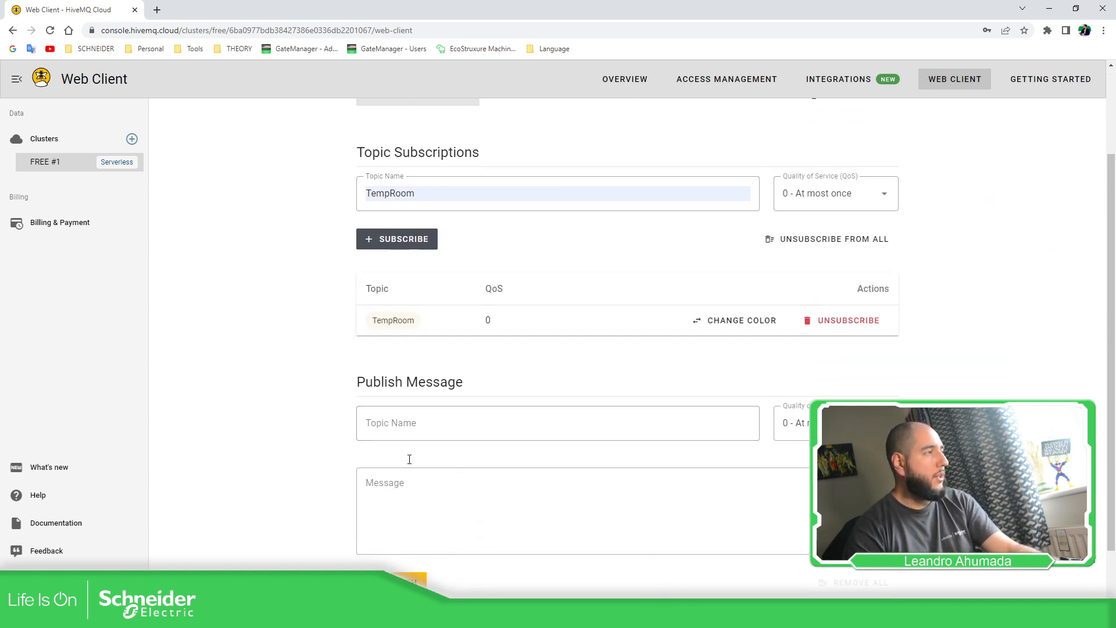
scroll("down", 3)
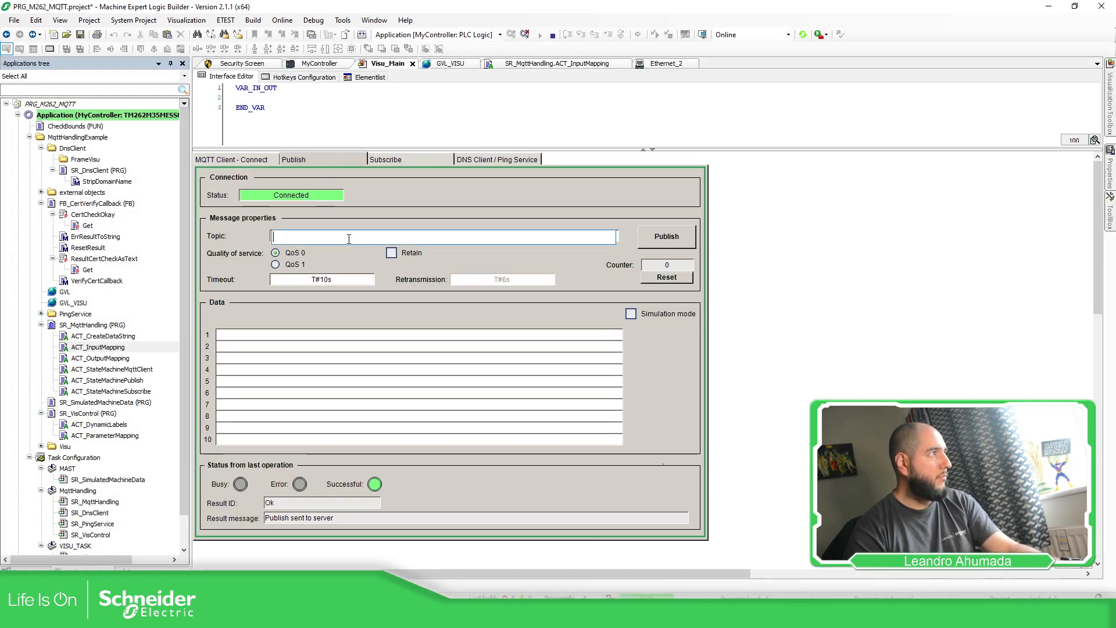
Publish the reading '24.3 C' on topic TempRoom from the controller's Publish page.
type("TempRoom")
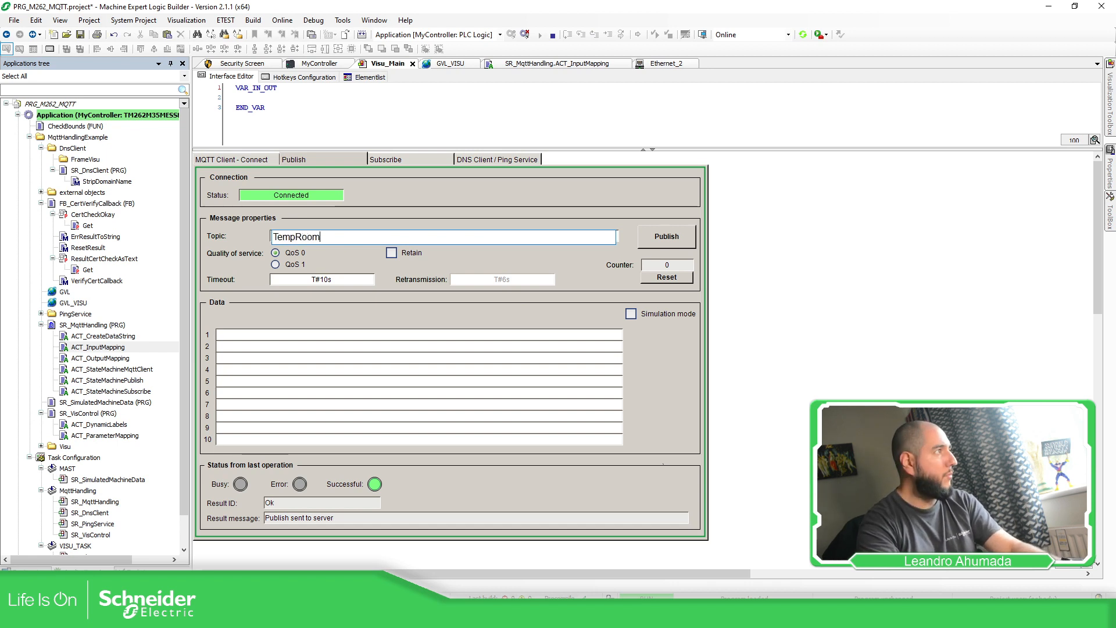
left_click(419, 335)
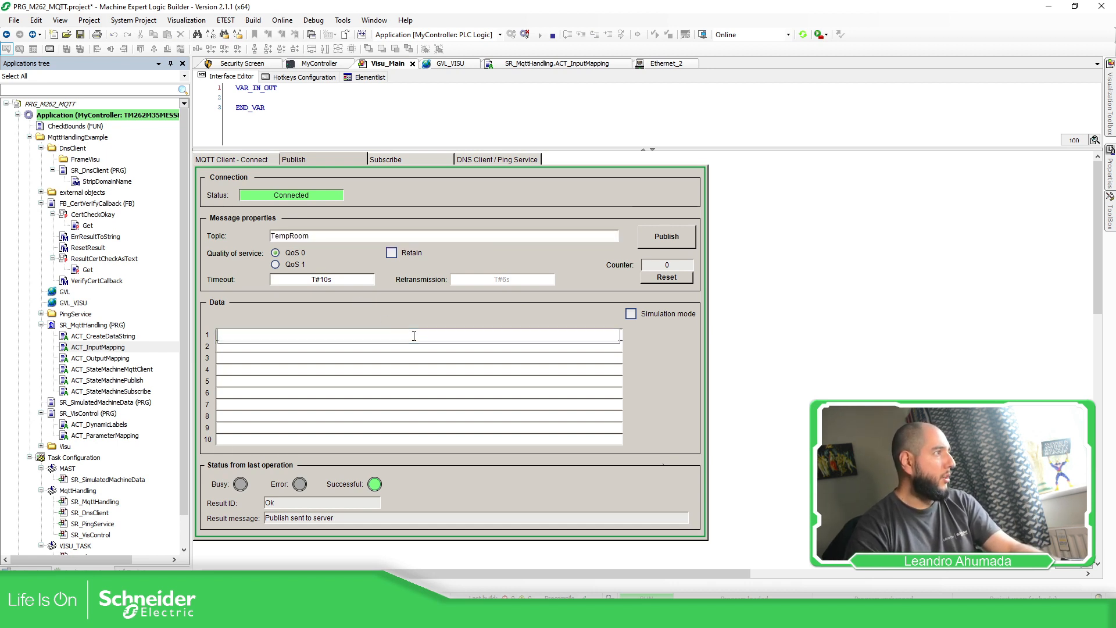
type("2")
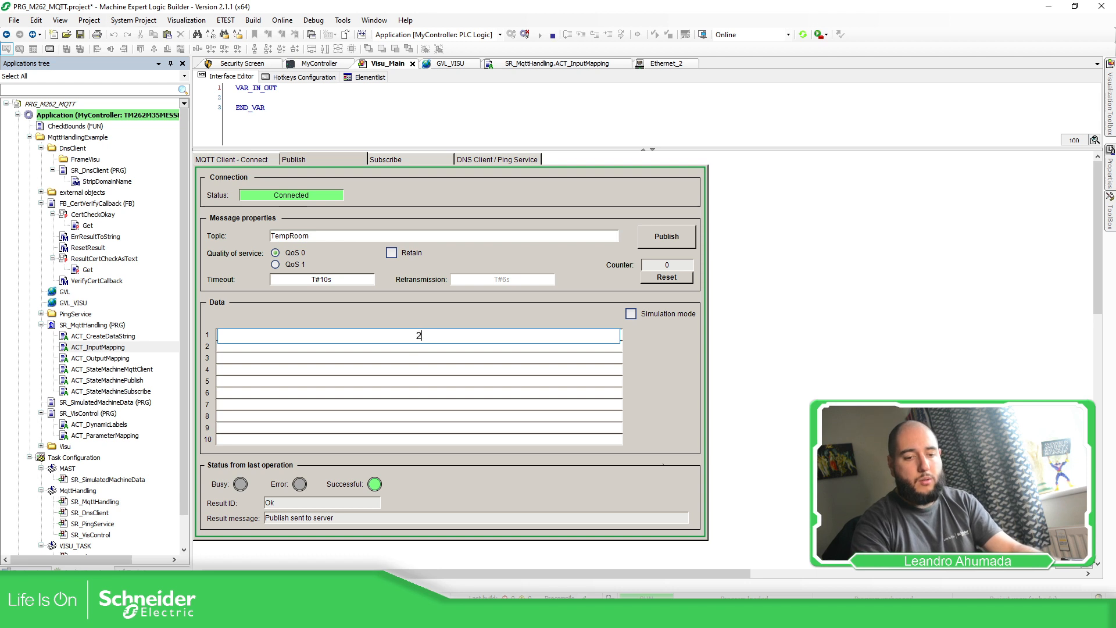
type("24.3 C")
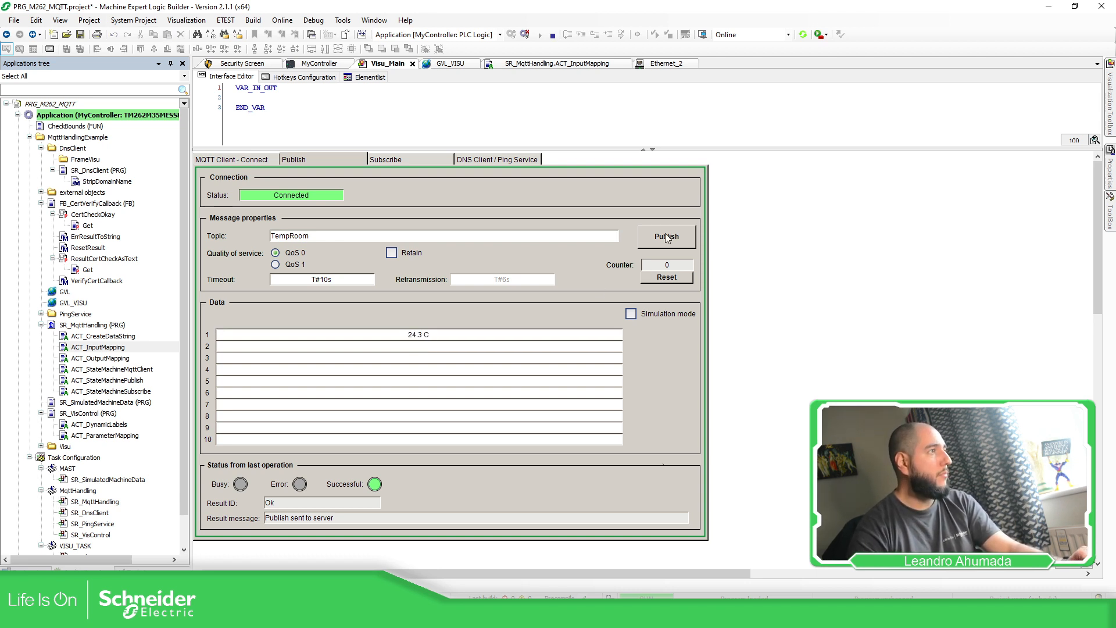
left_click(666, 236)
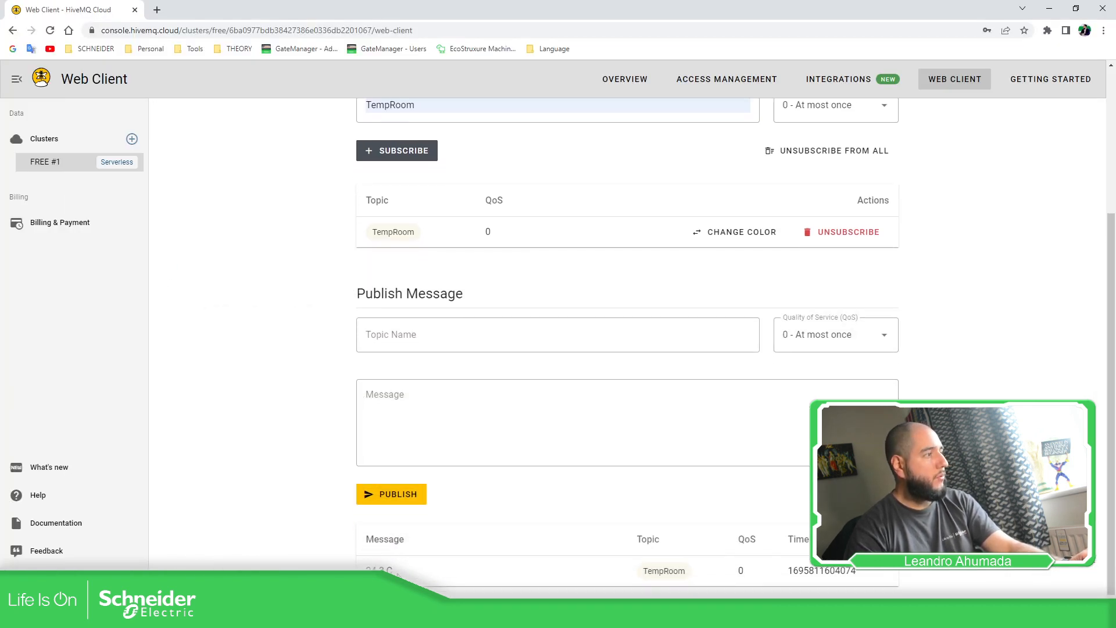
mouse_move(905, 18)
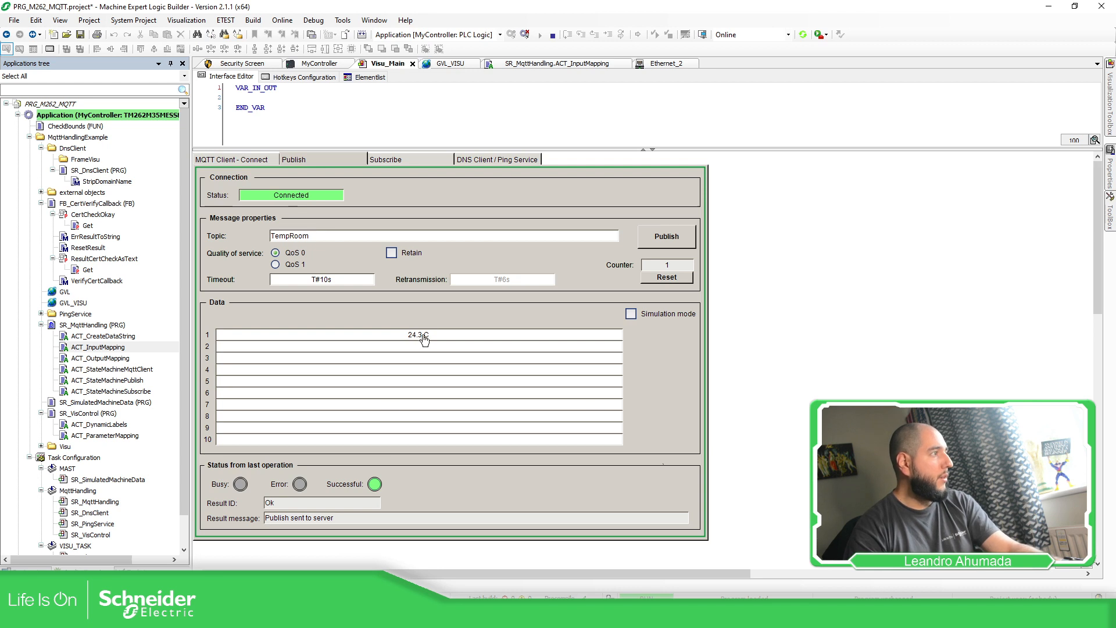
Change data line 1 to 26.4 C and publish it to TempRoom.
left_click(417, 335)
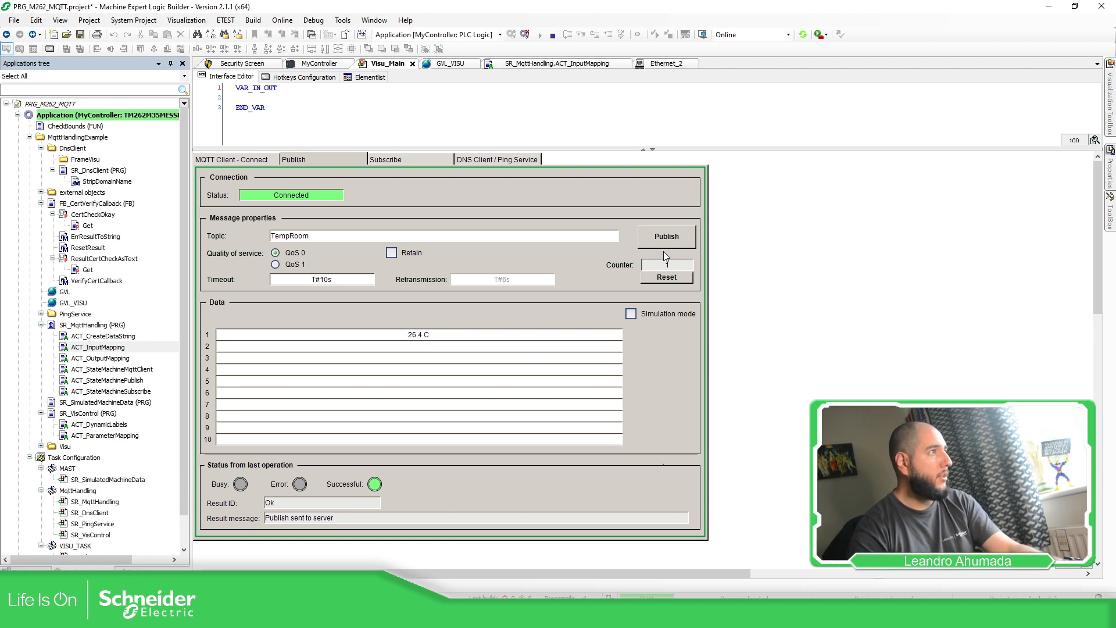
left_click(664, 236)
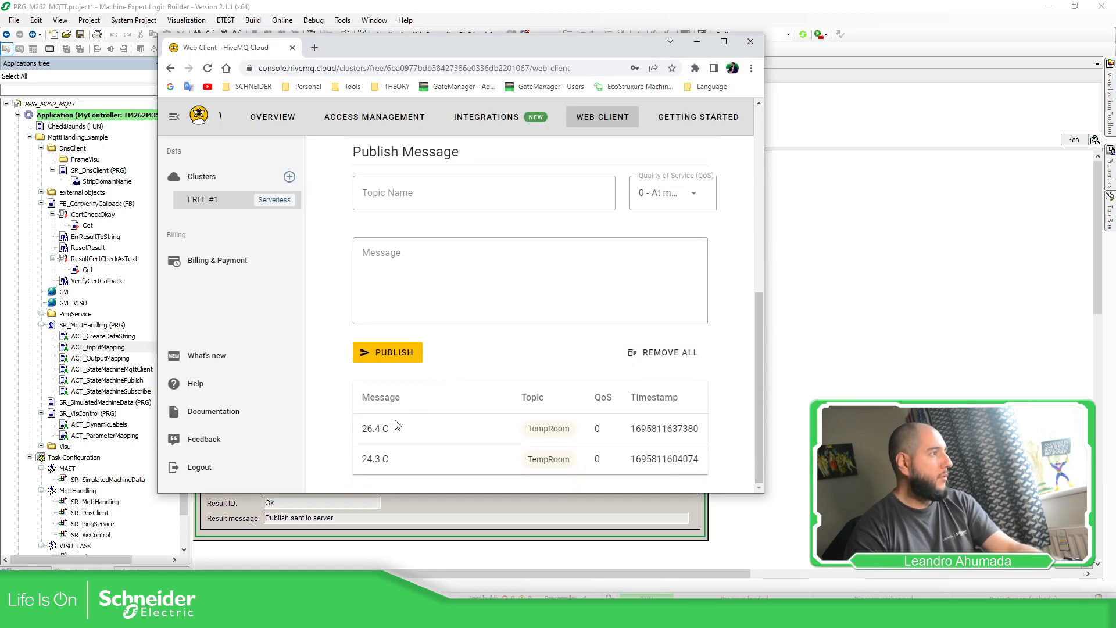
mouse_move(914, 337)
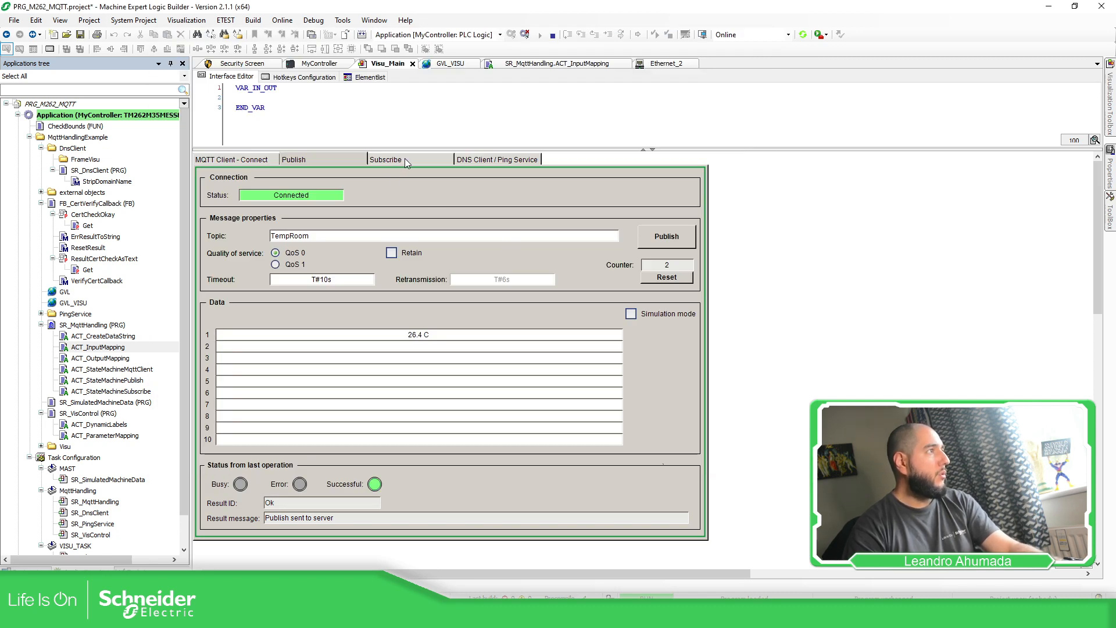
Subscribe the PLC client to TempRoom, fetch a message with Auto mode on, then unsubscribe.
left_click(385, 159)
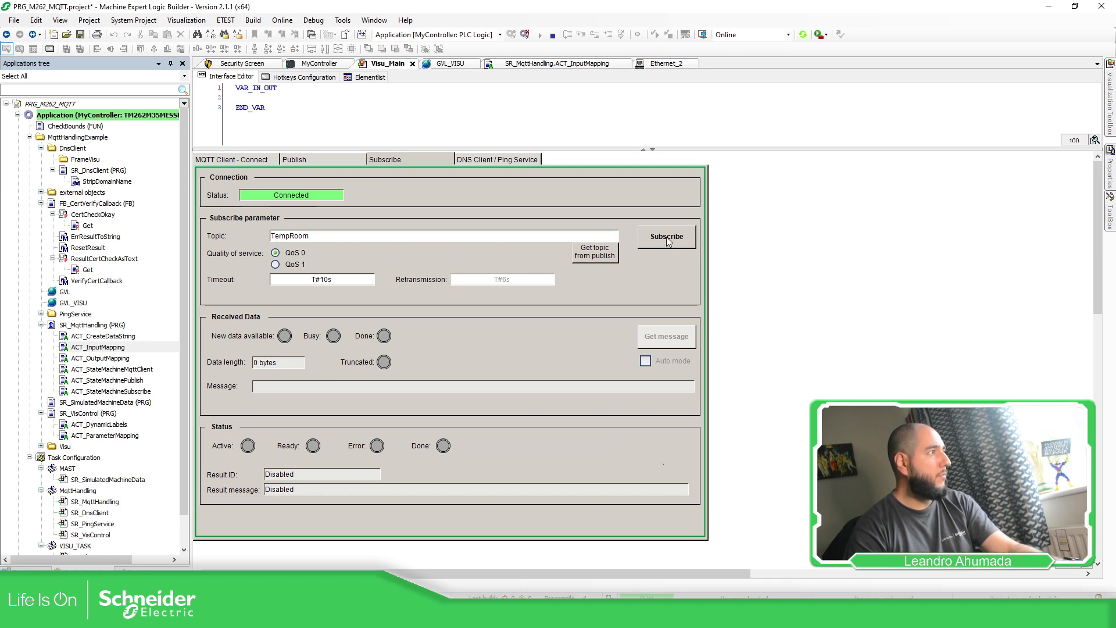
left_click(664, 236)
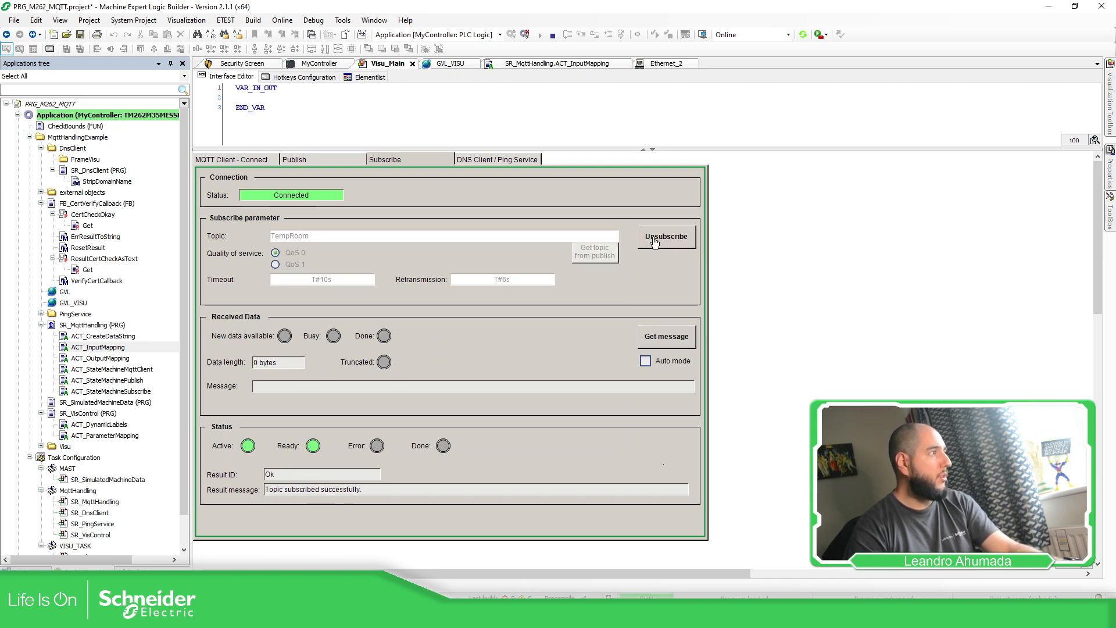
left_click(666, 336)
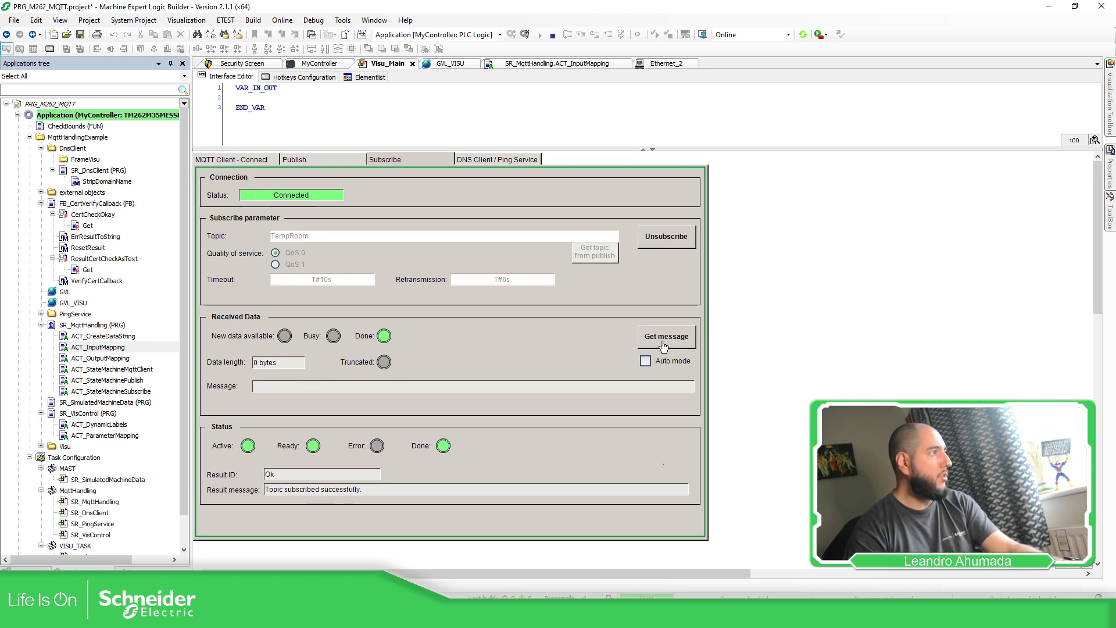
left_click(645, 360)
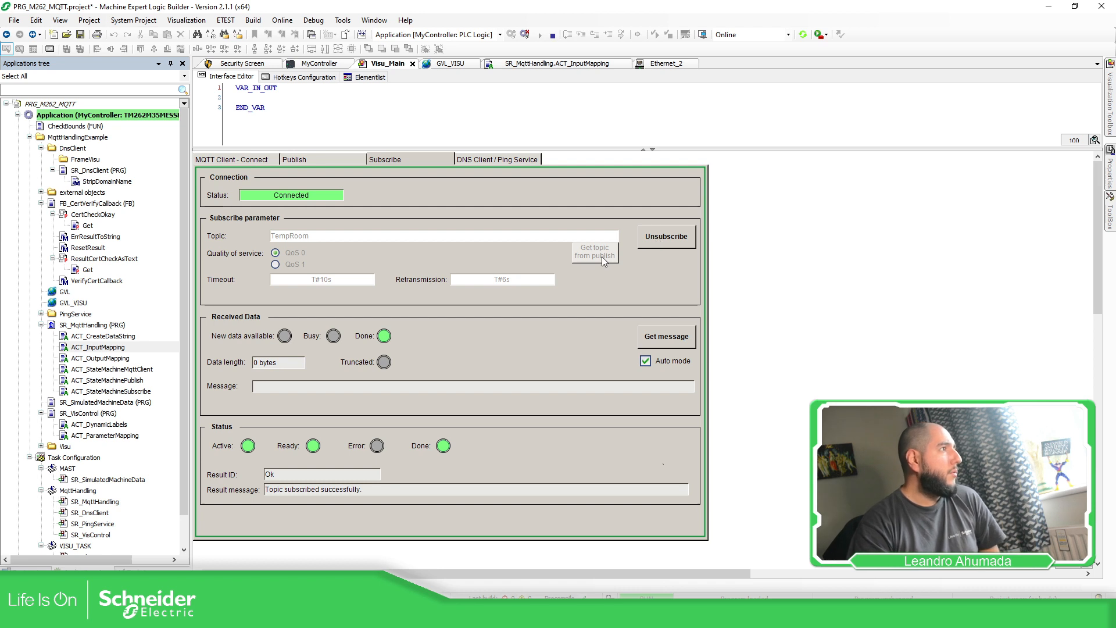
left_click(665, 236)
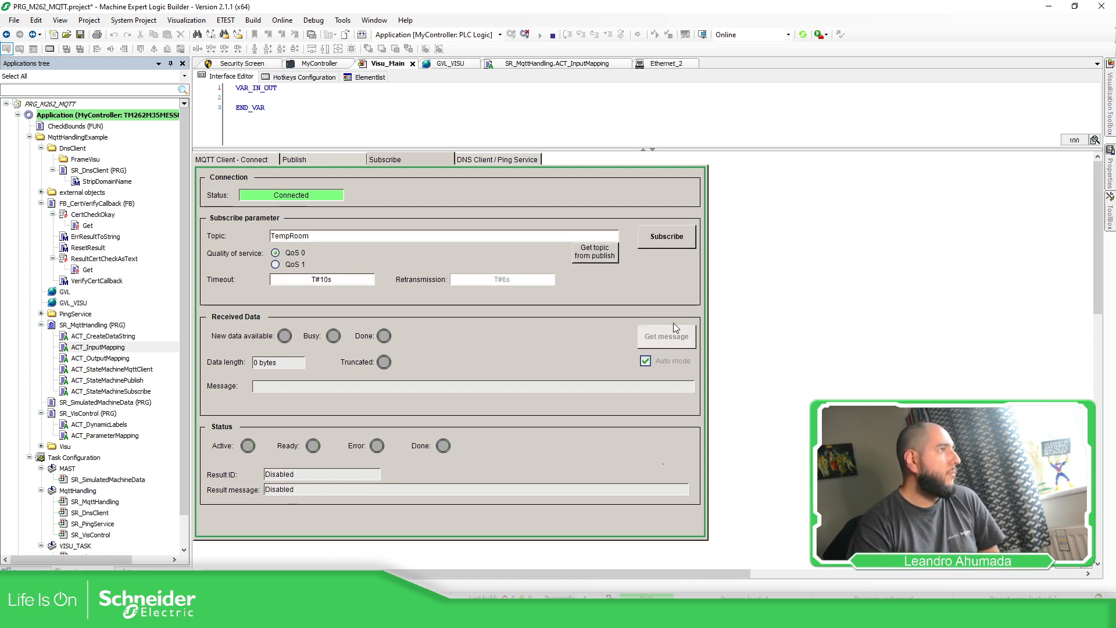
mouse_move(376, 349)
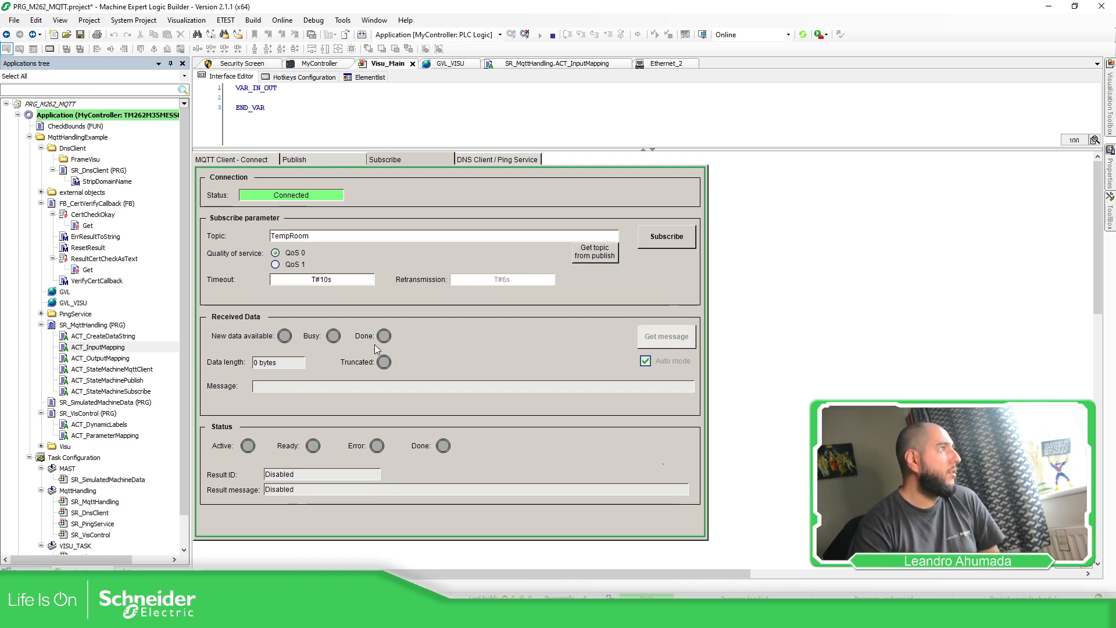
left_click(294, 159)
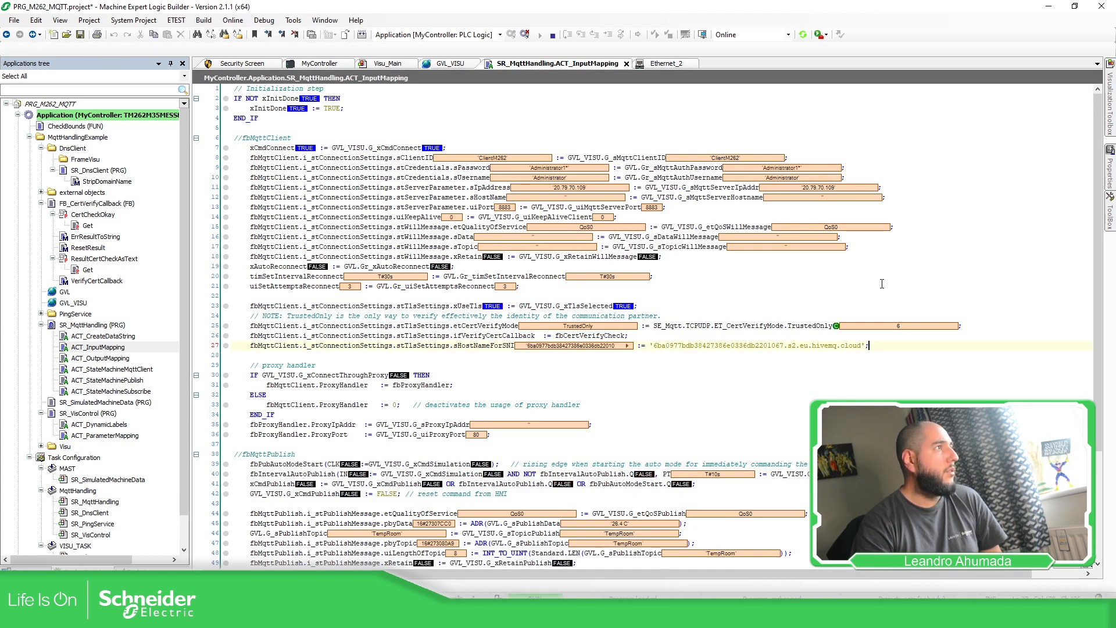
Scroll the input mapping code to the fbMqttSubscribe section, then return to Visu_Main.
scroll("down", 3)
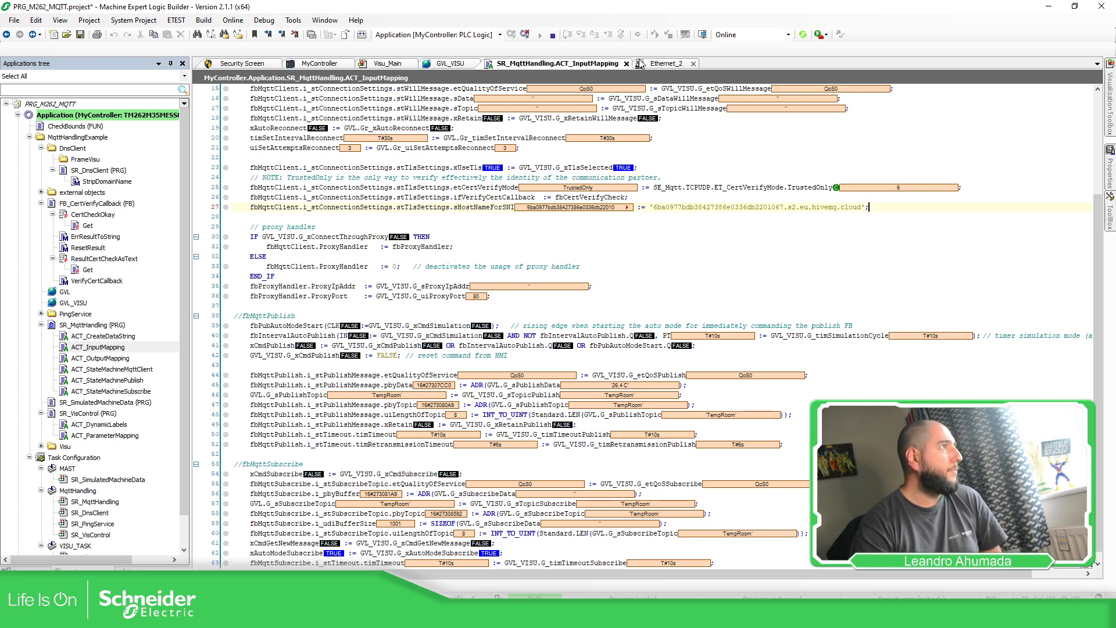
left_click(388, 63)
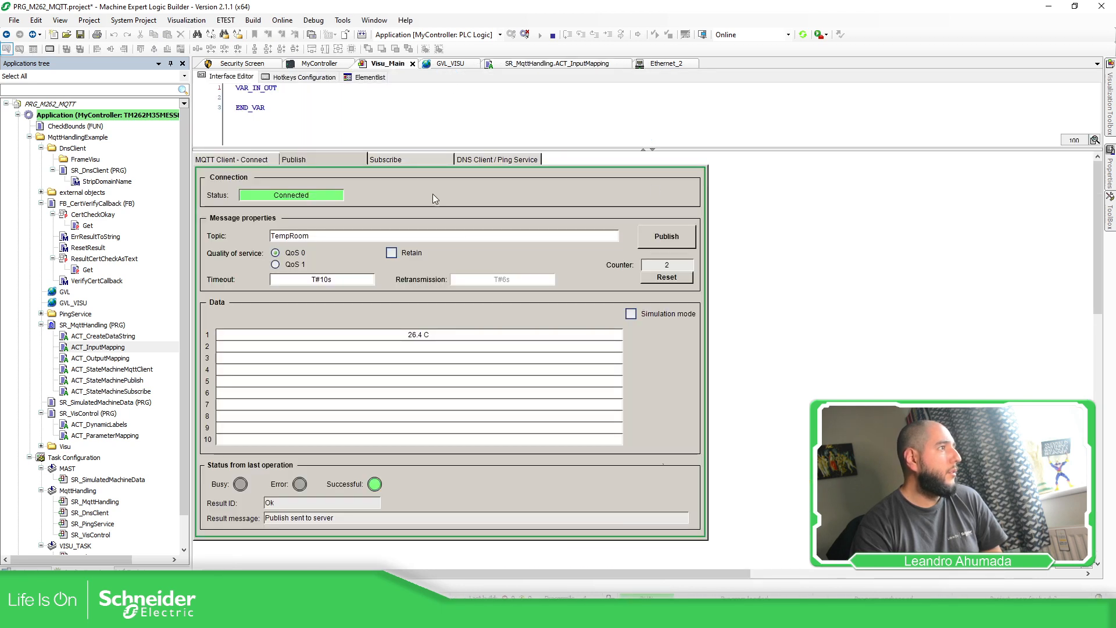
Resubscribe the PLC client to TempRoom, fetch a message, and untick Auto mode.
left_click(384, 159)
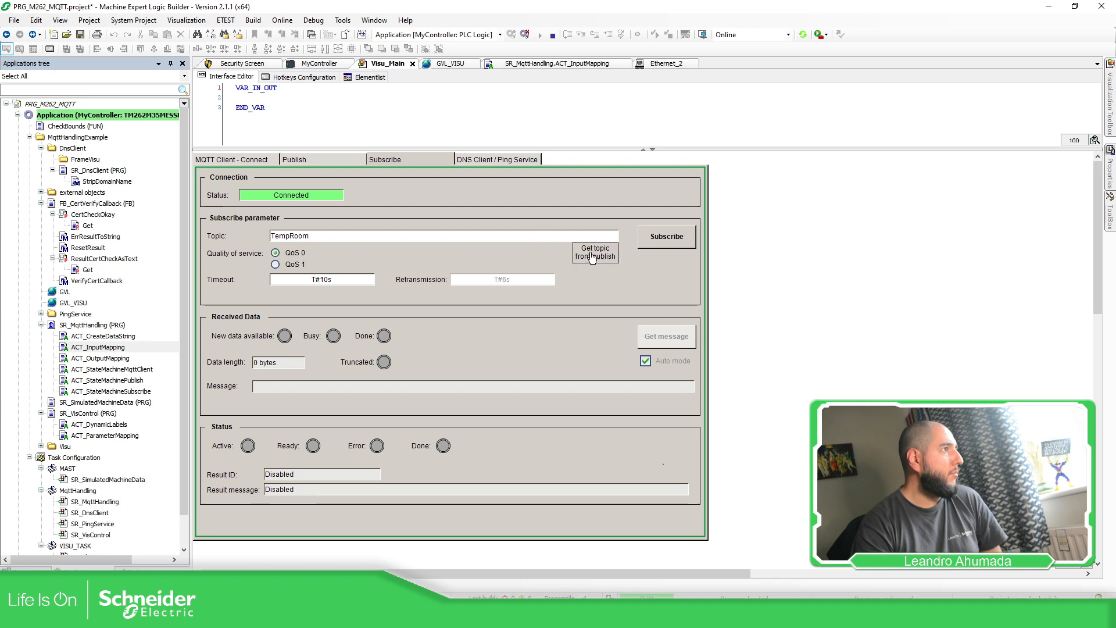
mouse_move(664, 236)
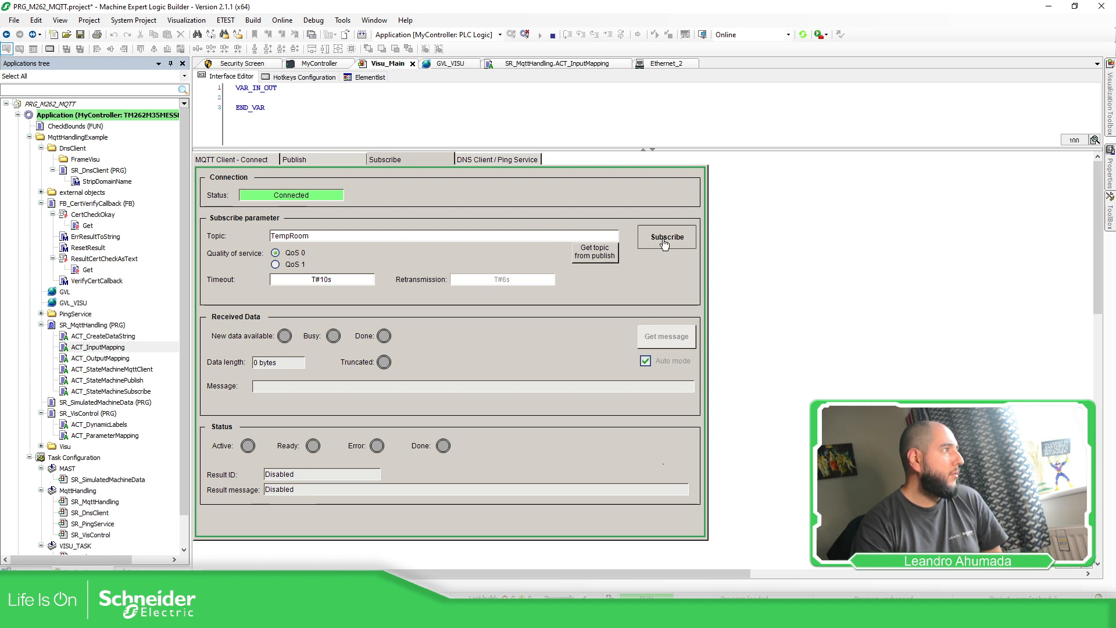
left_click(666, 236)
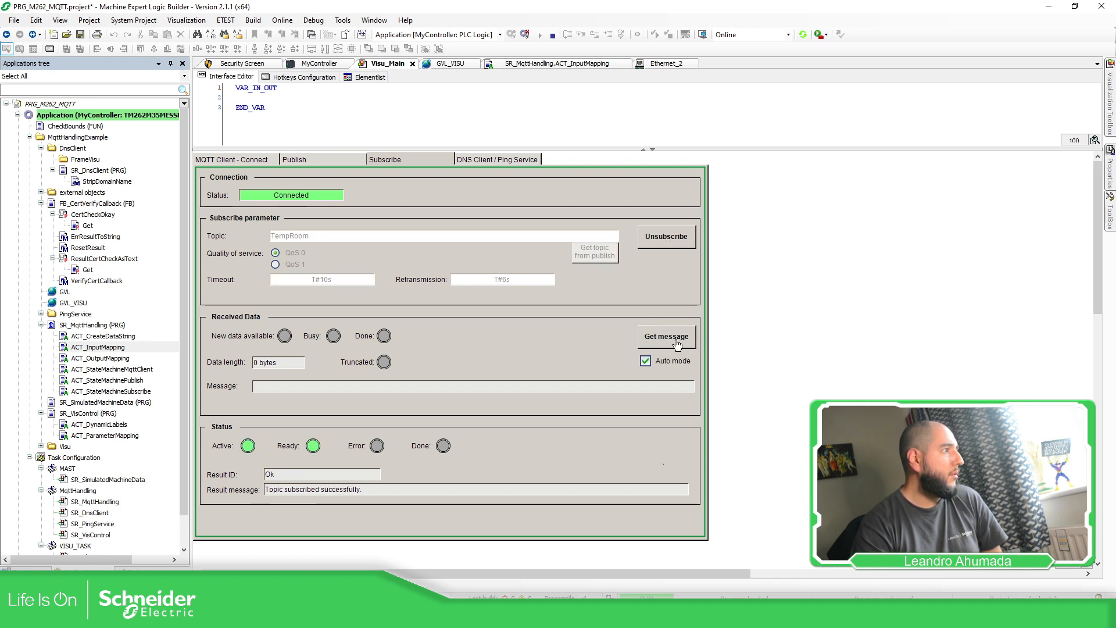
left_click(665, 335)
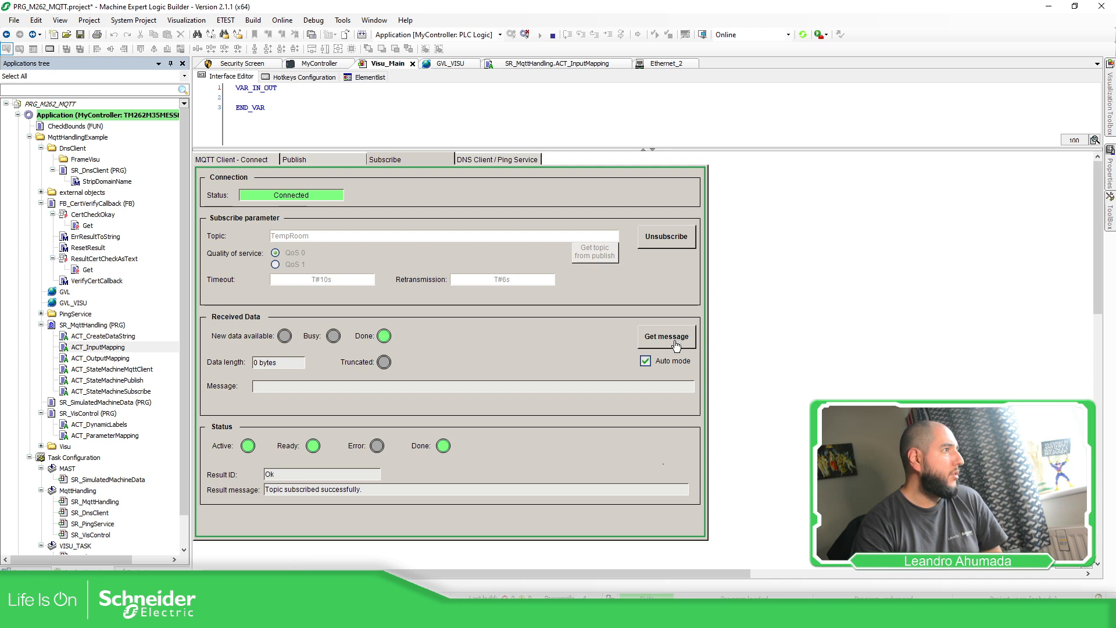
left_click(645, 360)
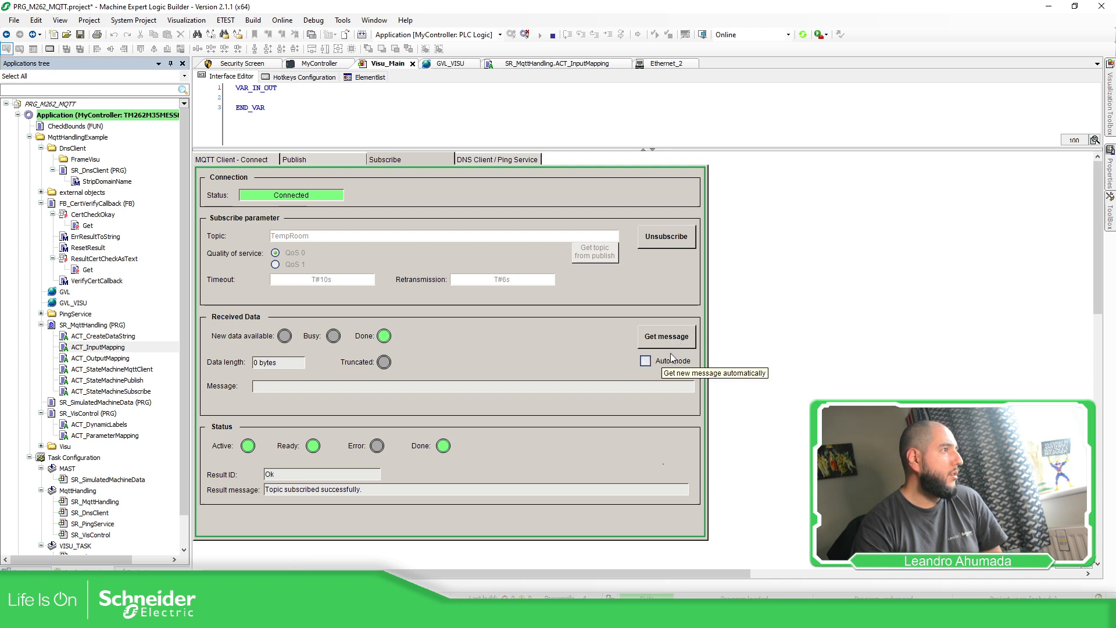
mouse_move(373, 246)
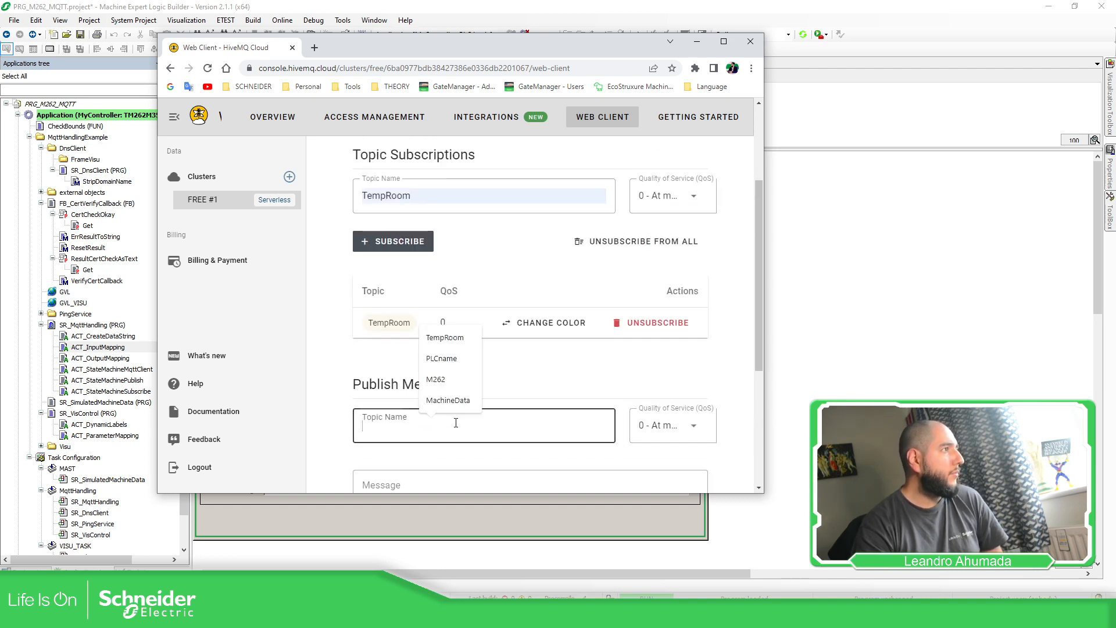
Compose the message '25.6 C' on the TempRoom topic and publish it from the web client.
left_click(444, 337)
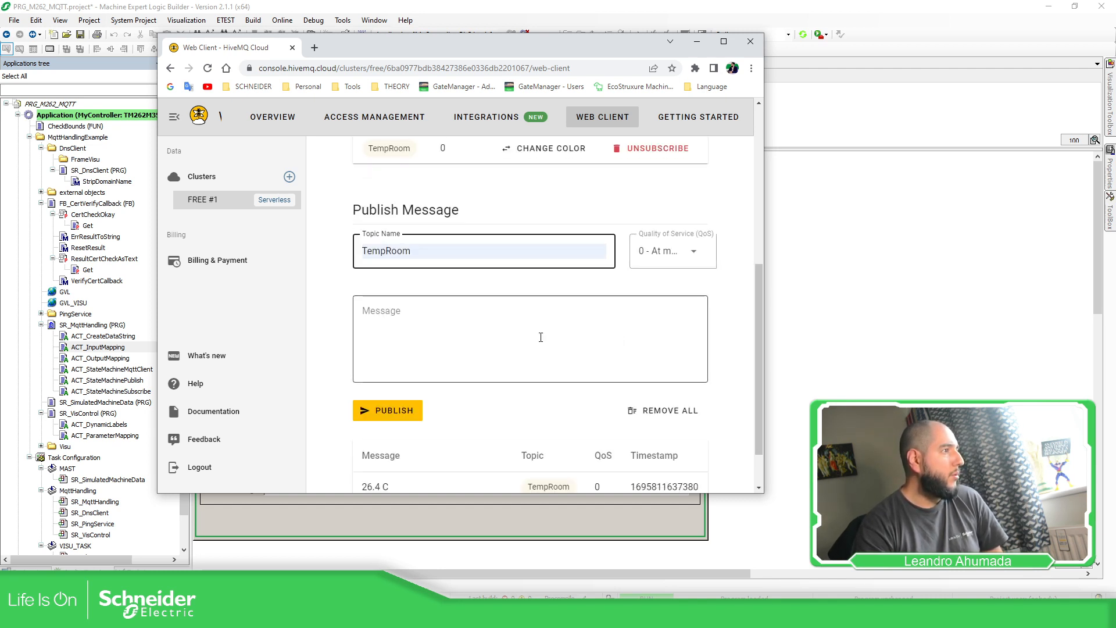
left_click(530, 339)
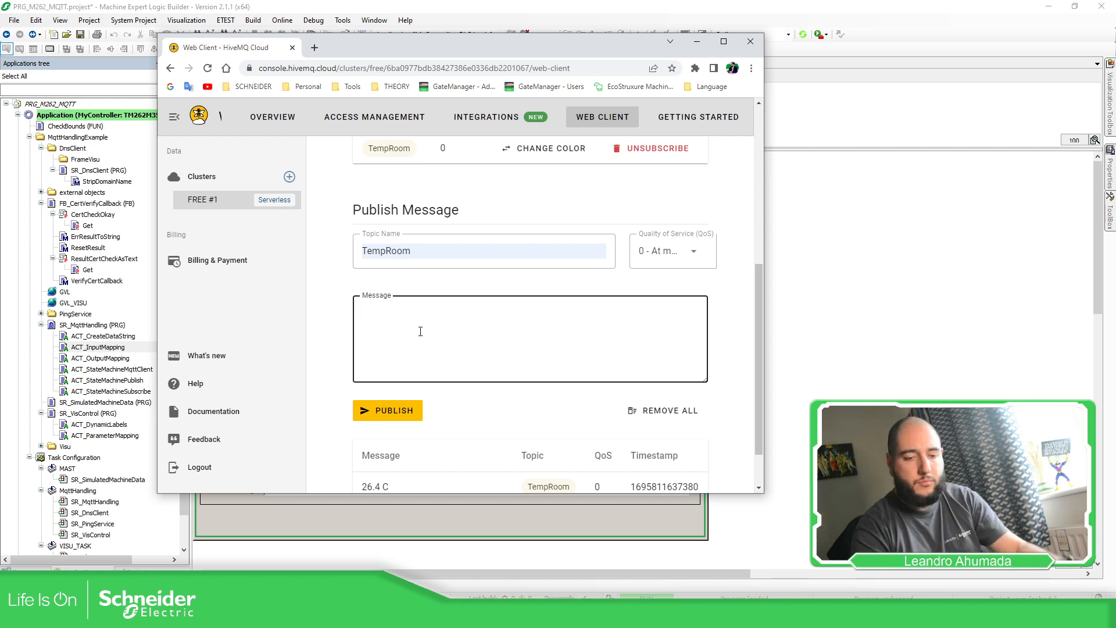
type("25.6")
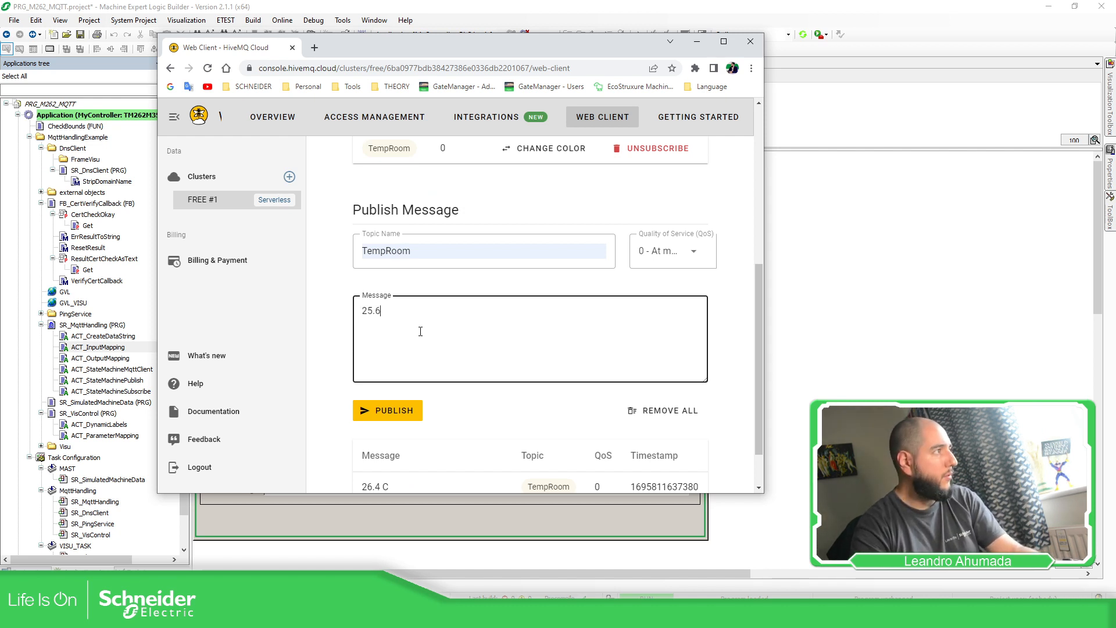
type("C")
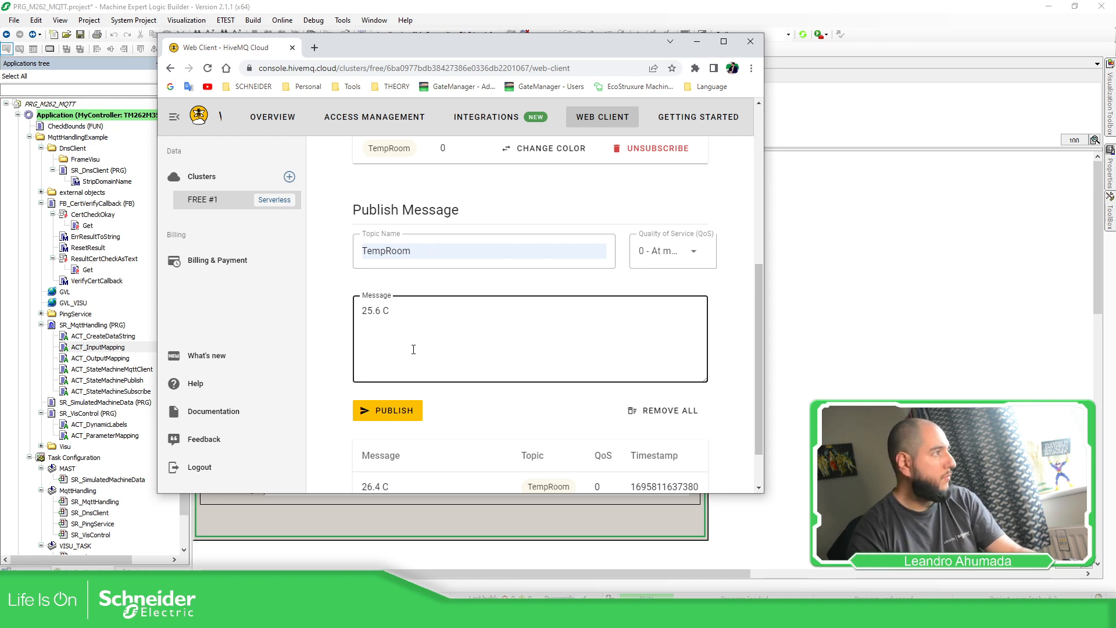
left_click(387, 411)
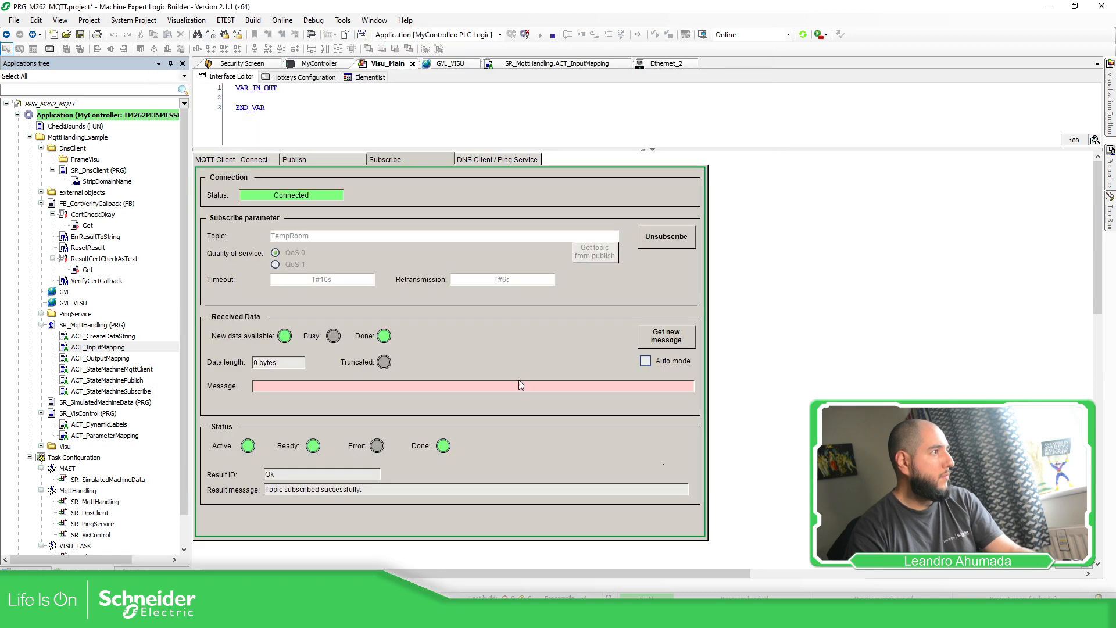
Fetch the received 25.6 C message, publish the PLC's 26.4 C reading, and fetch it back.
left_click(665, 336)
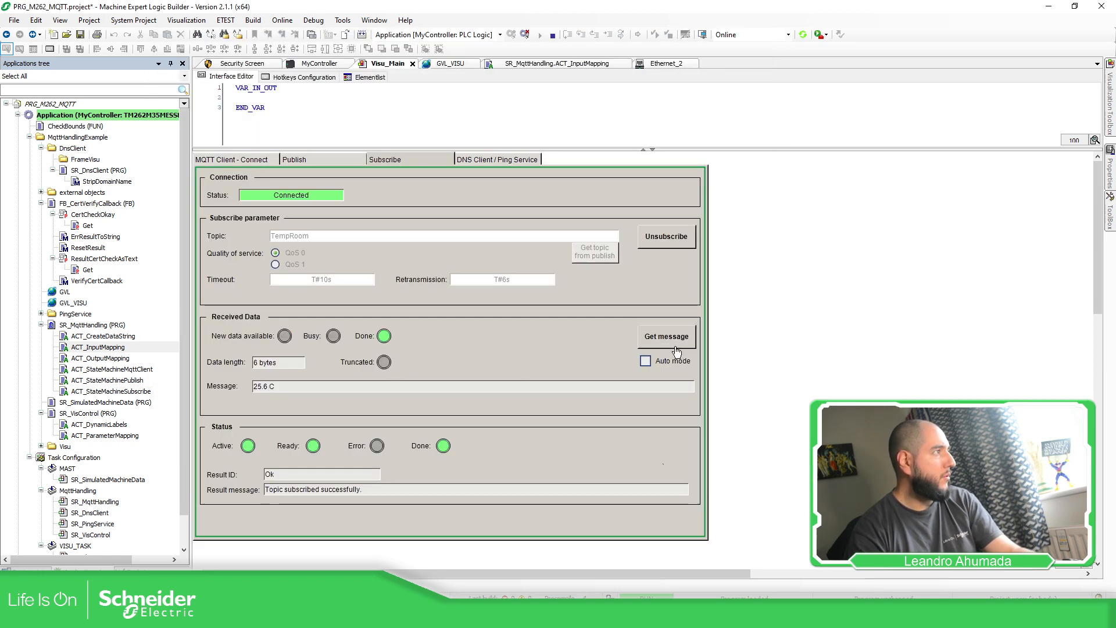
mouse_move(269, 395)
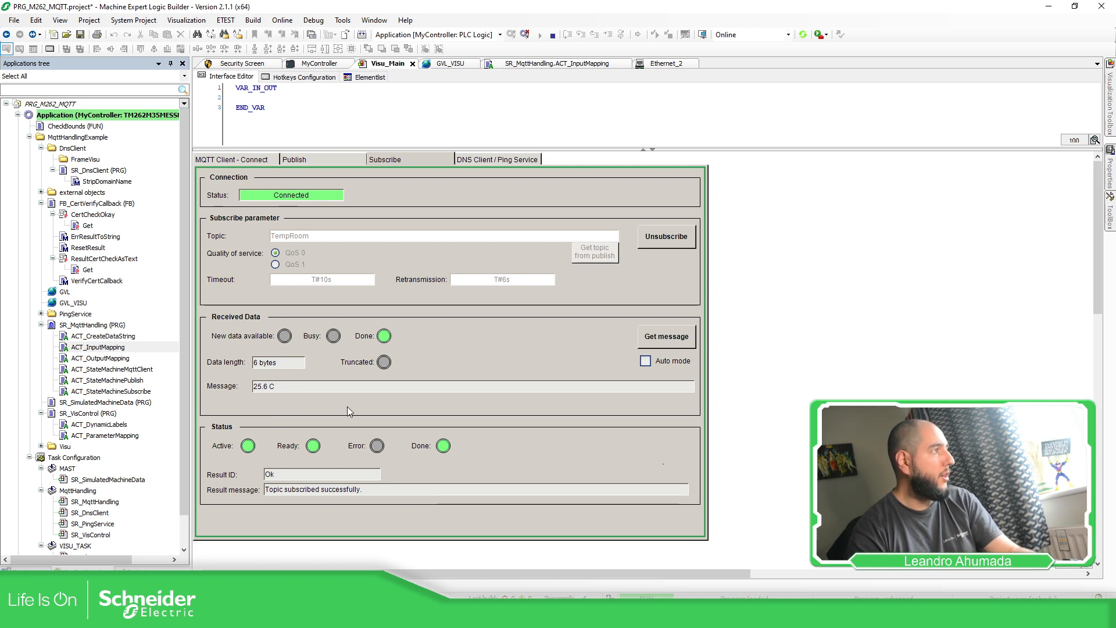
mouse_move(410, 388)
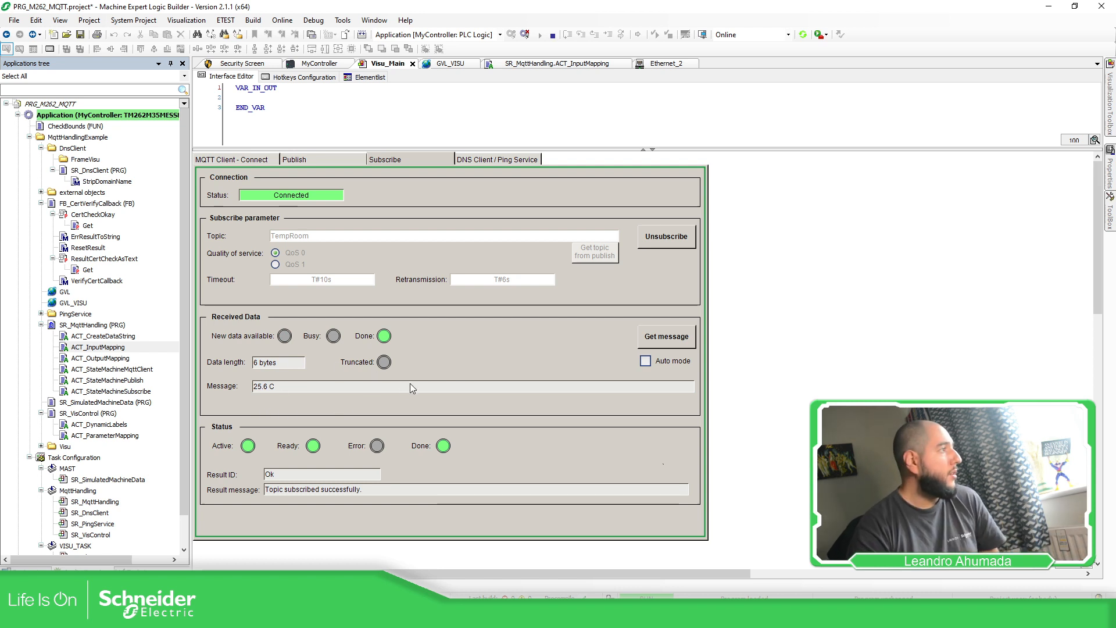
mouse_move(617, 290)
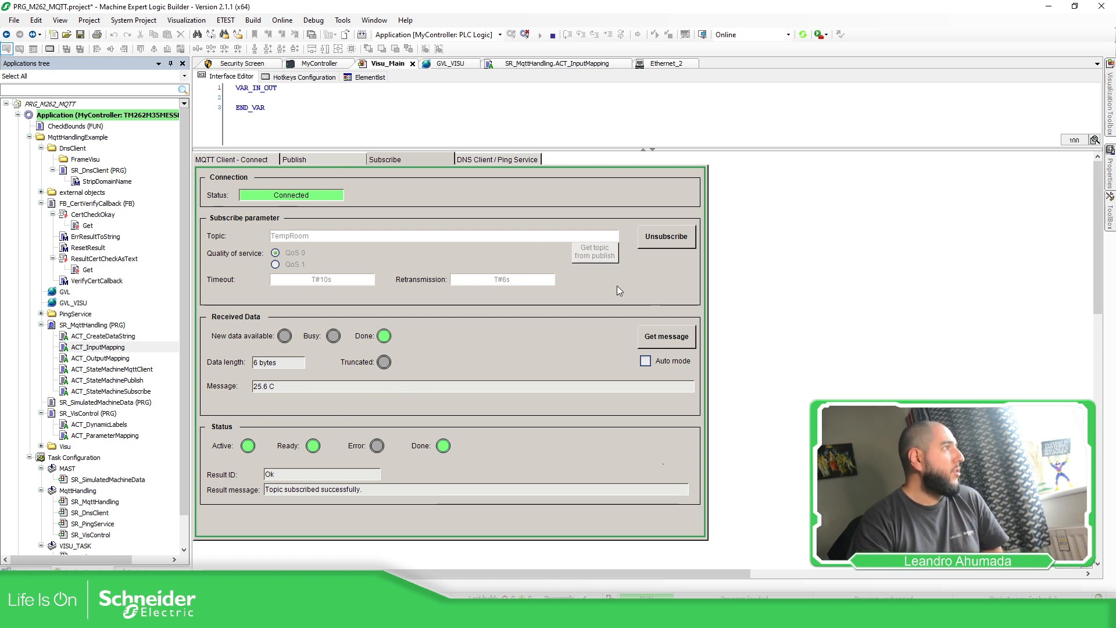
mouse_move(326, 164)
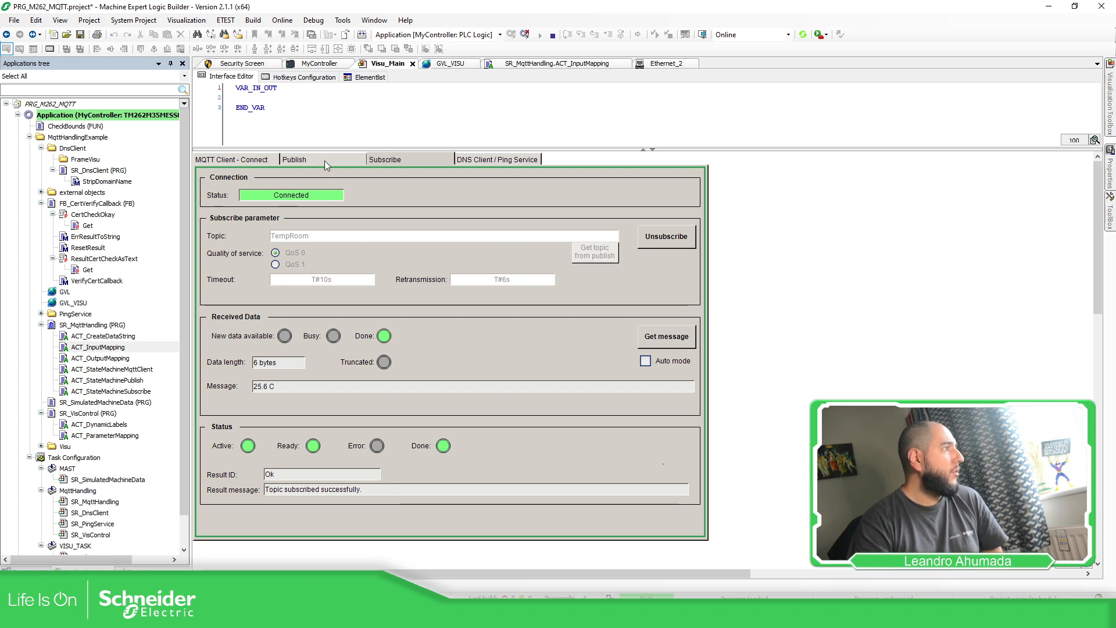
left_click(294, 159)
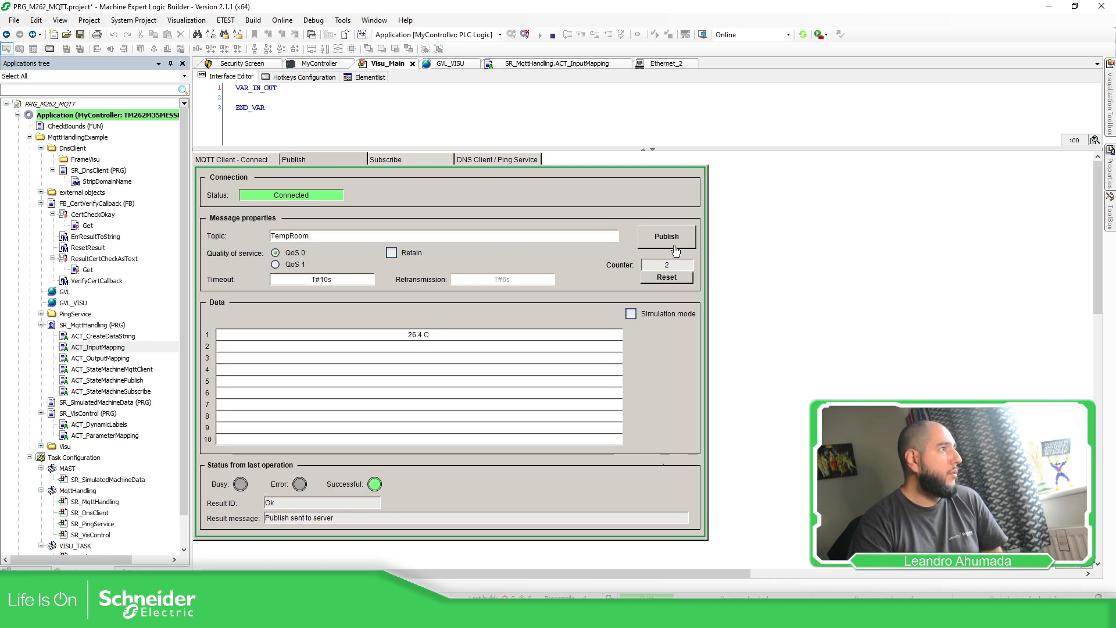
left_click(385, 159)
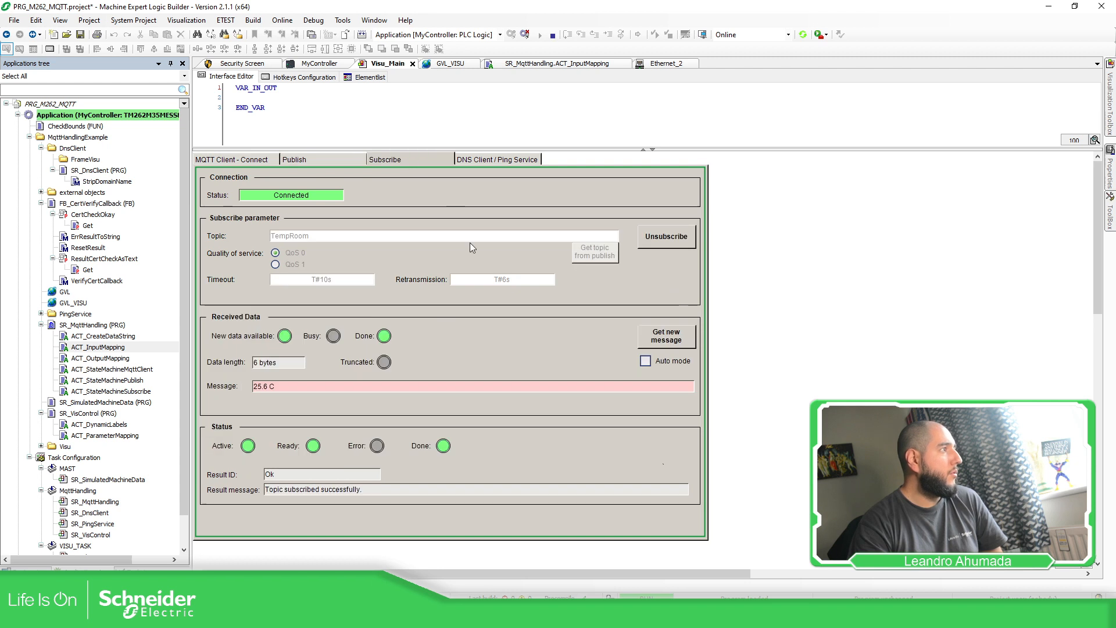
left_click(666, 336)
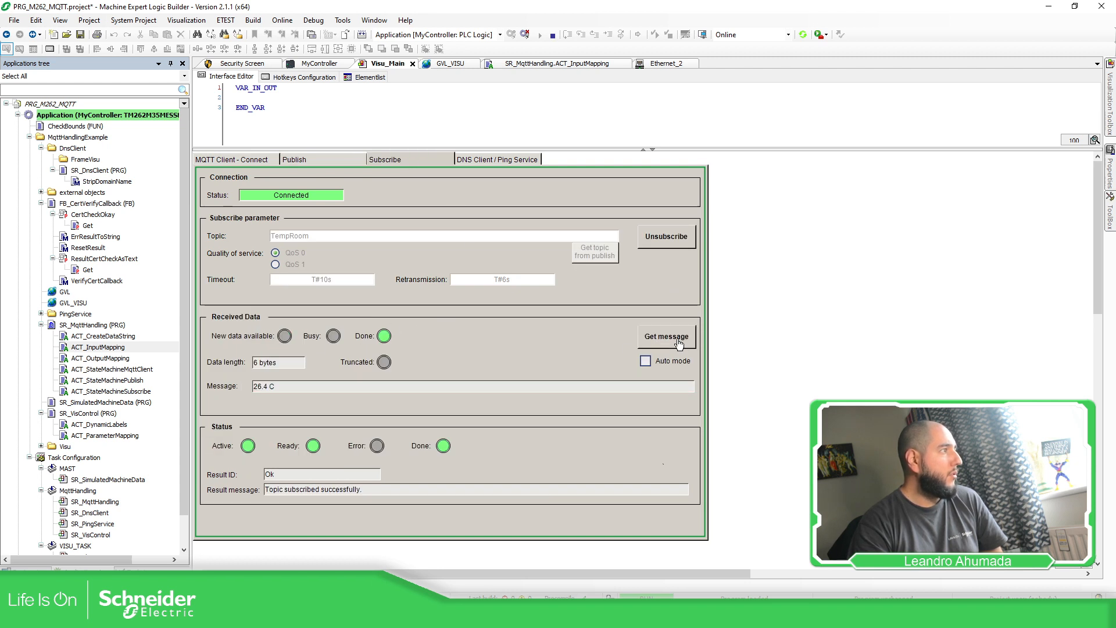
mouse_move(683, 342)
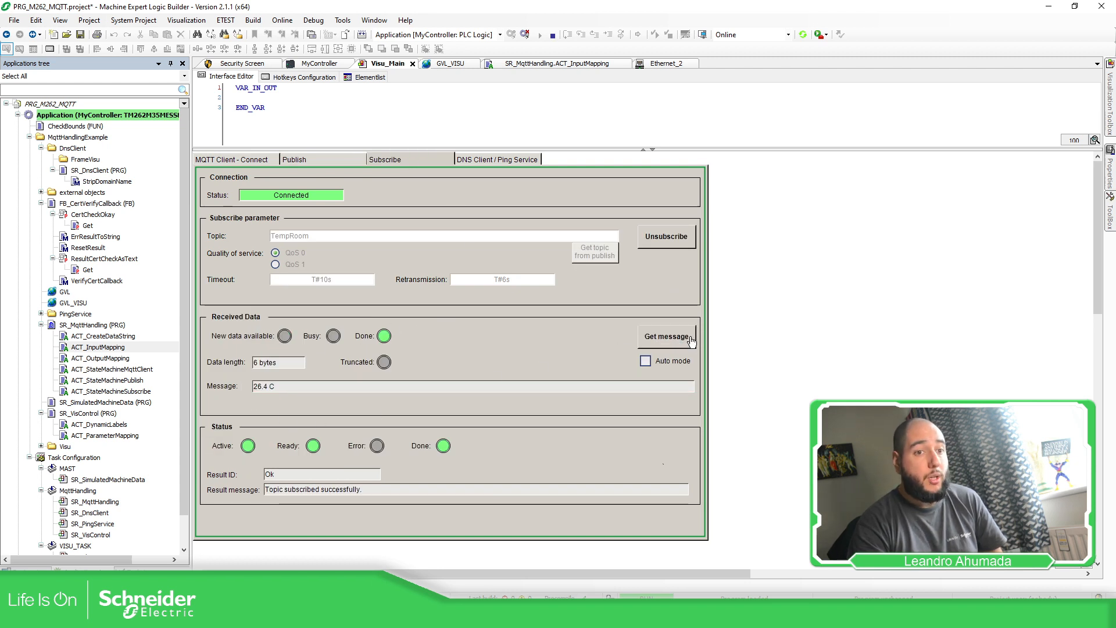
mouse_move(533, 236)
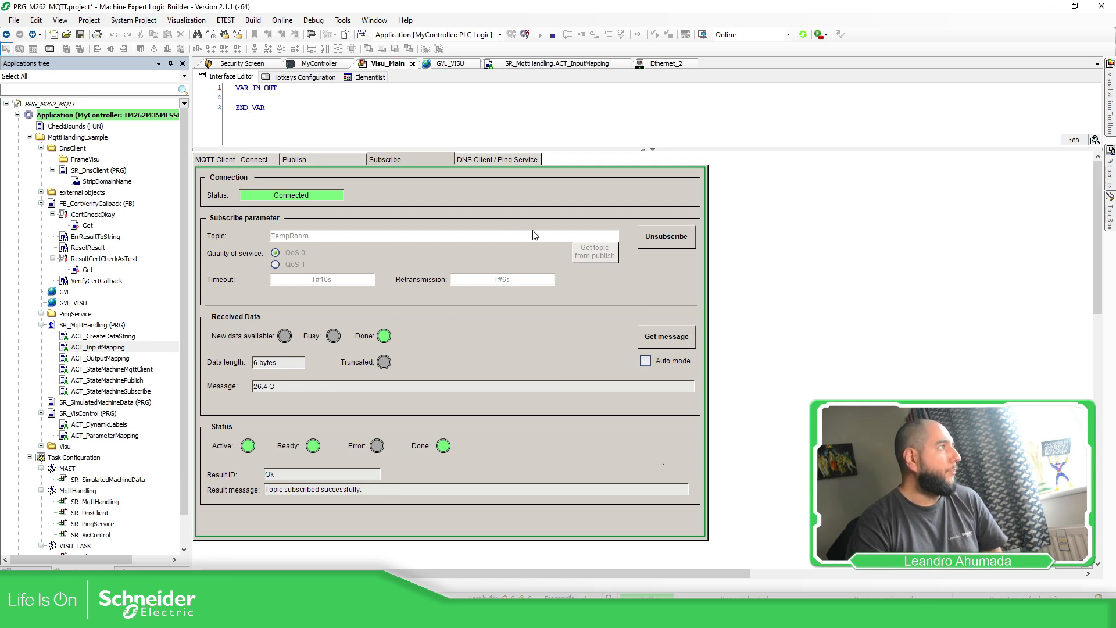
mouse_move(563, 63)
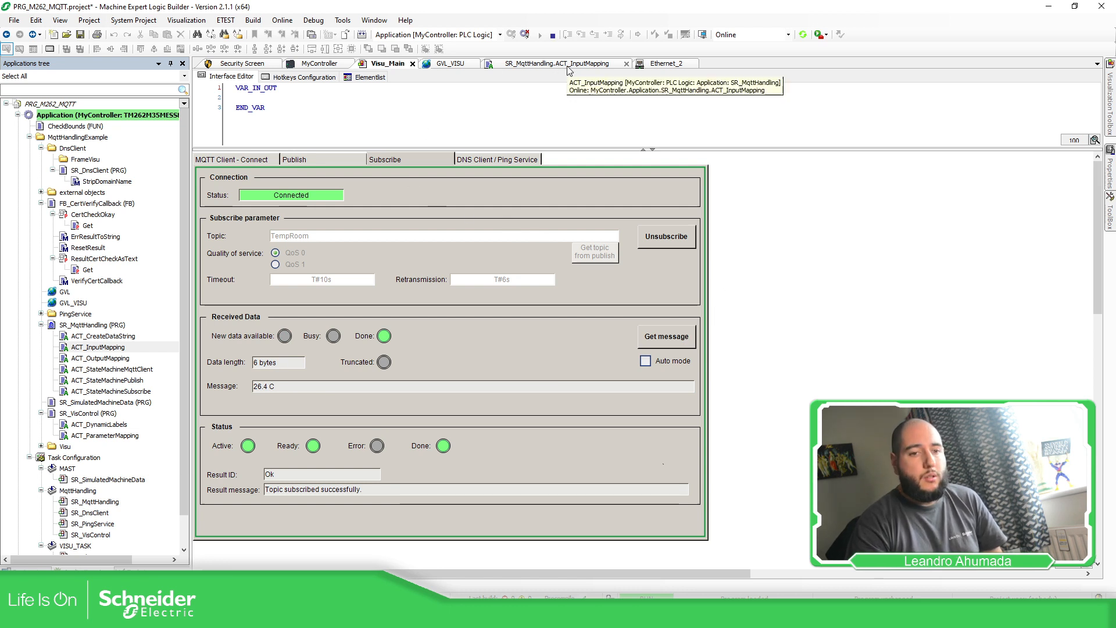
mouse_move(566, 84)
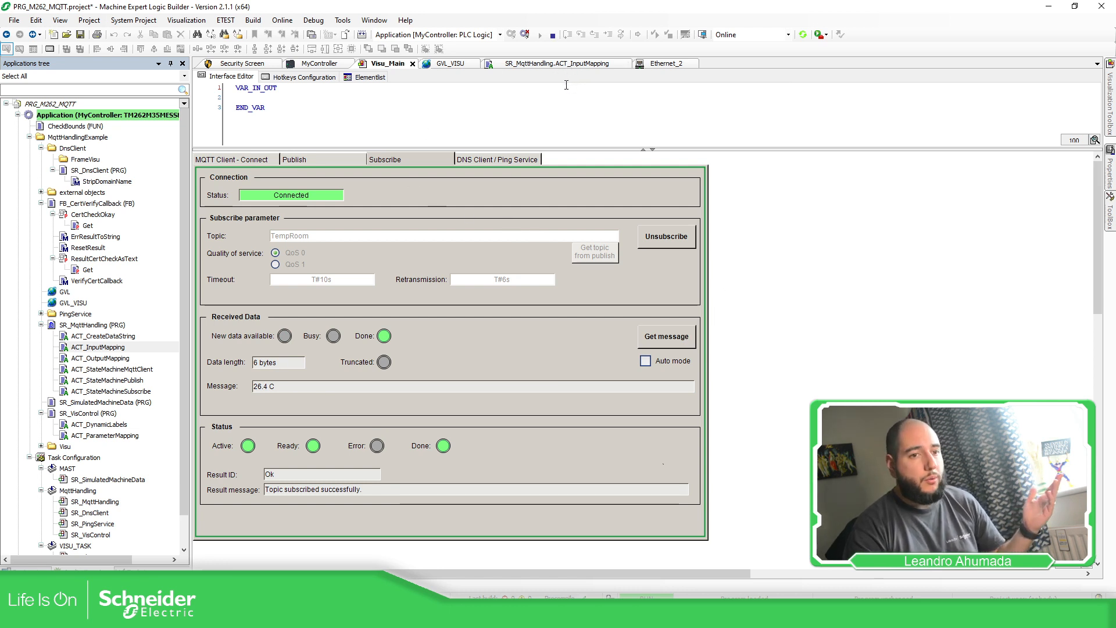